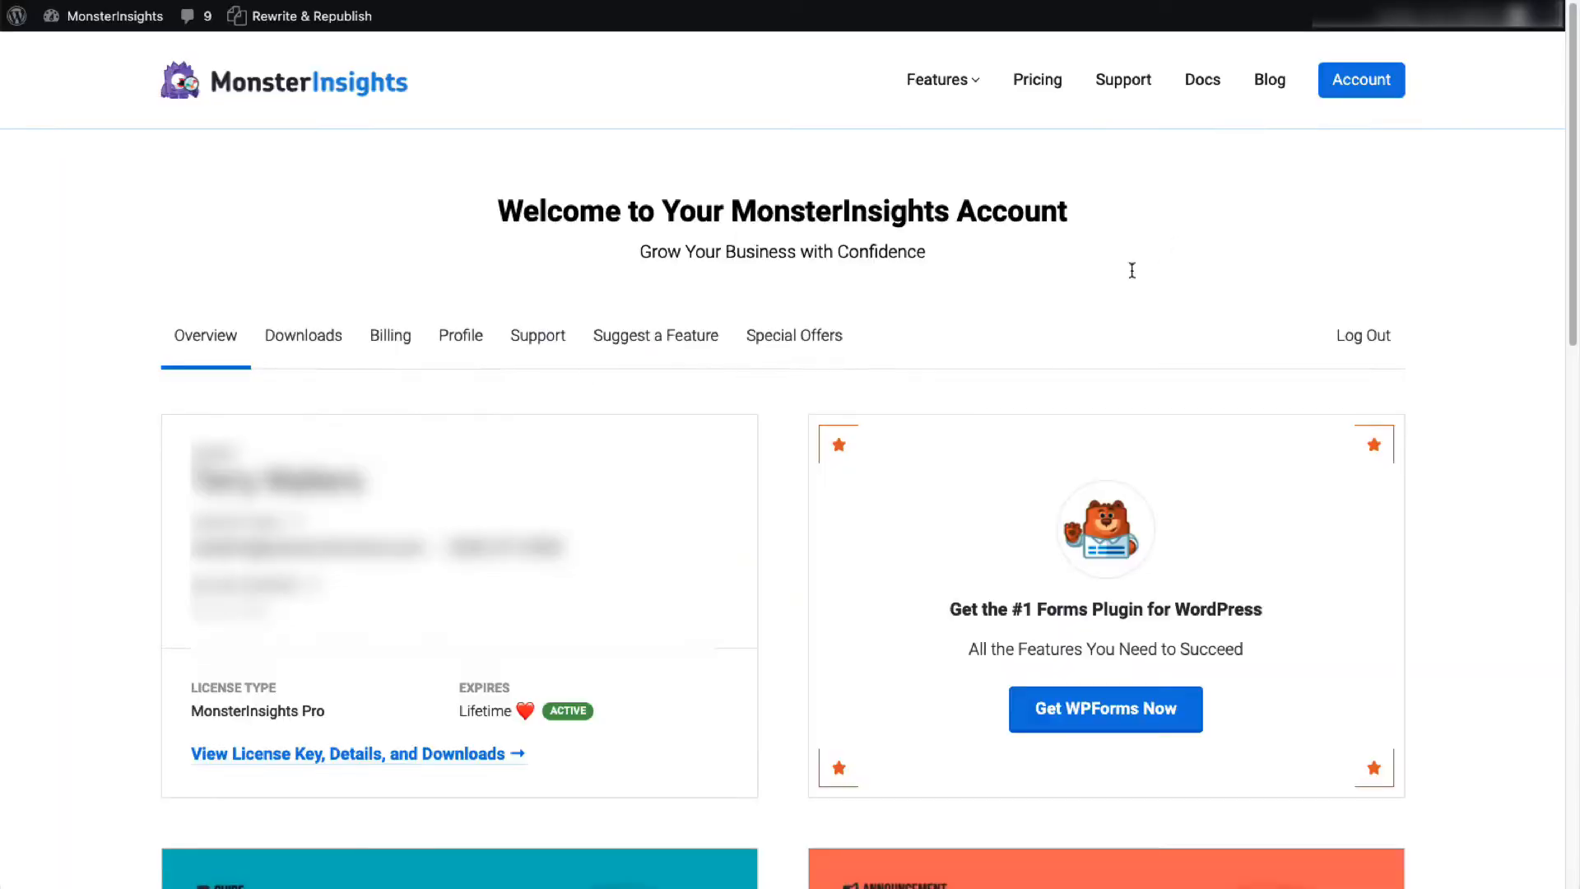
- Download the MonsterInsights Pro plugin zip from the account's Downloads area
{"action": "left_click", "coordinate": [303, 336]}
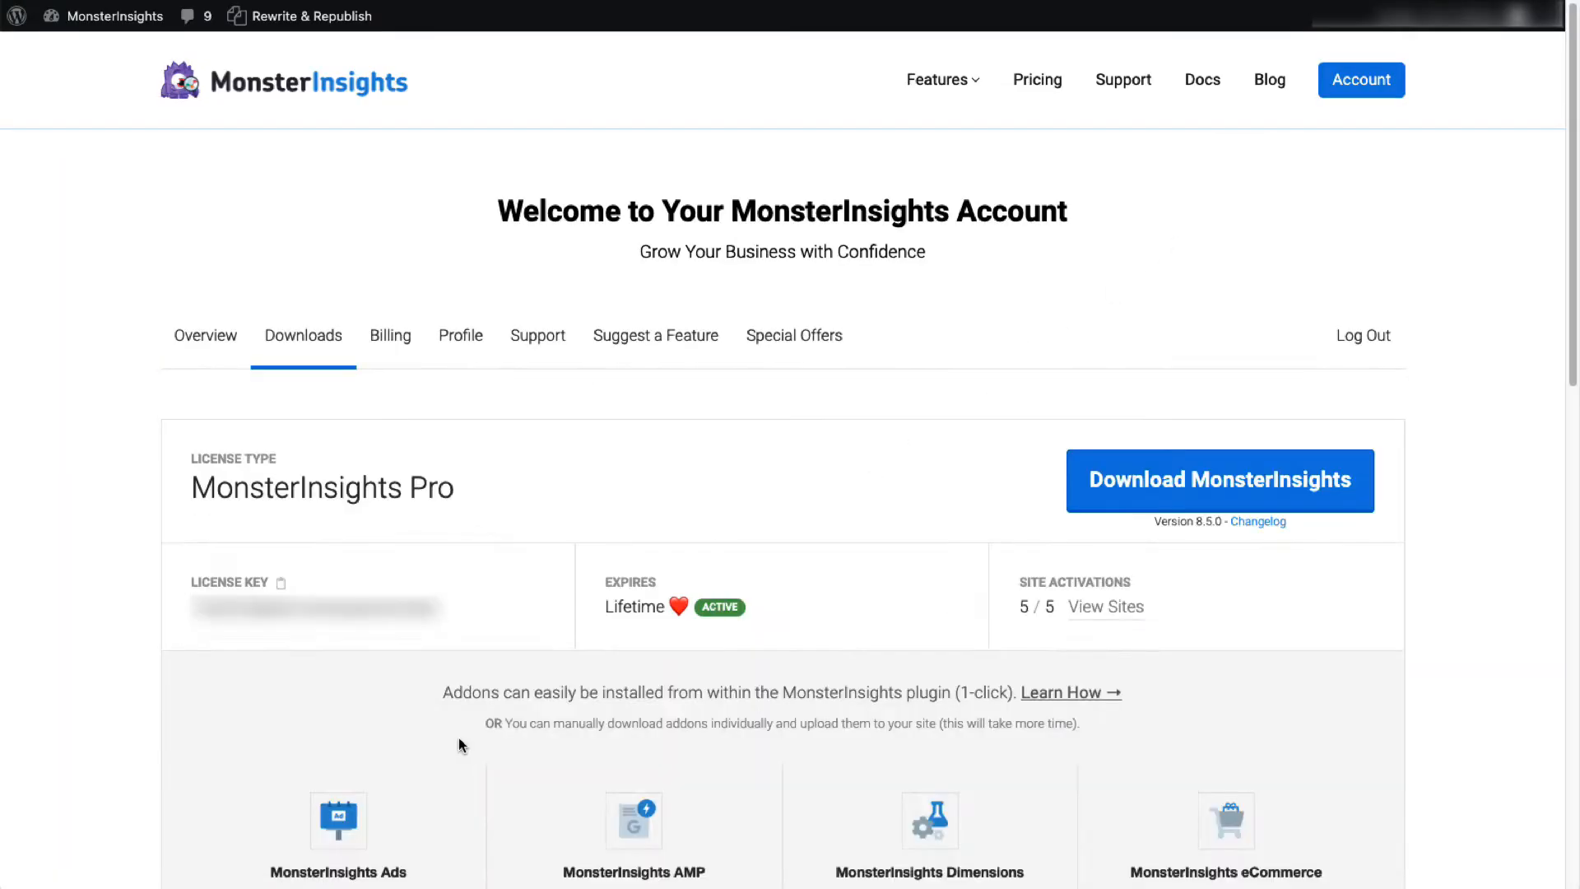
{"action": "left_click", "coordinate": [1218, 479]}
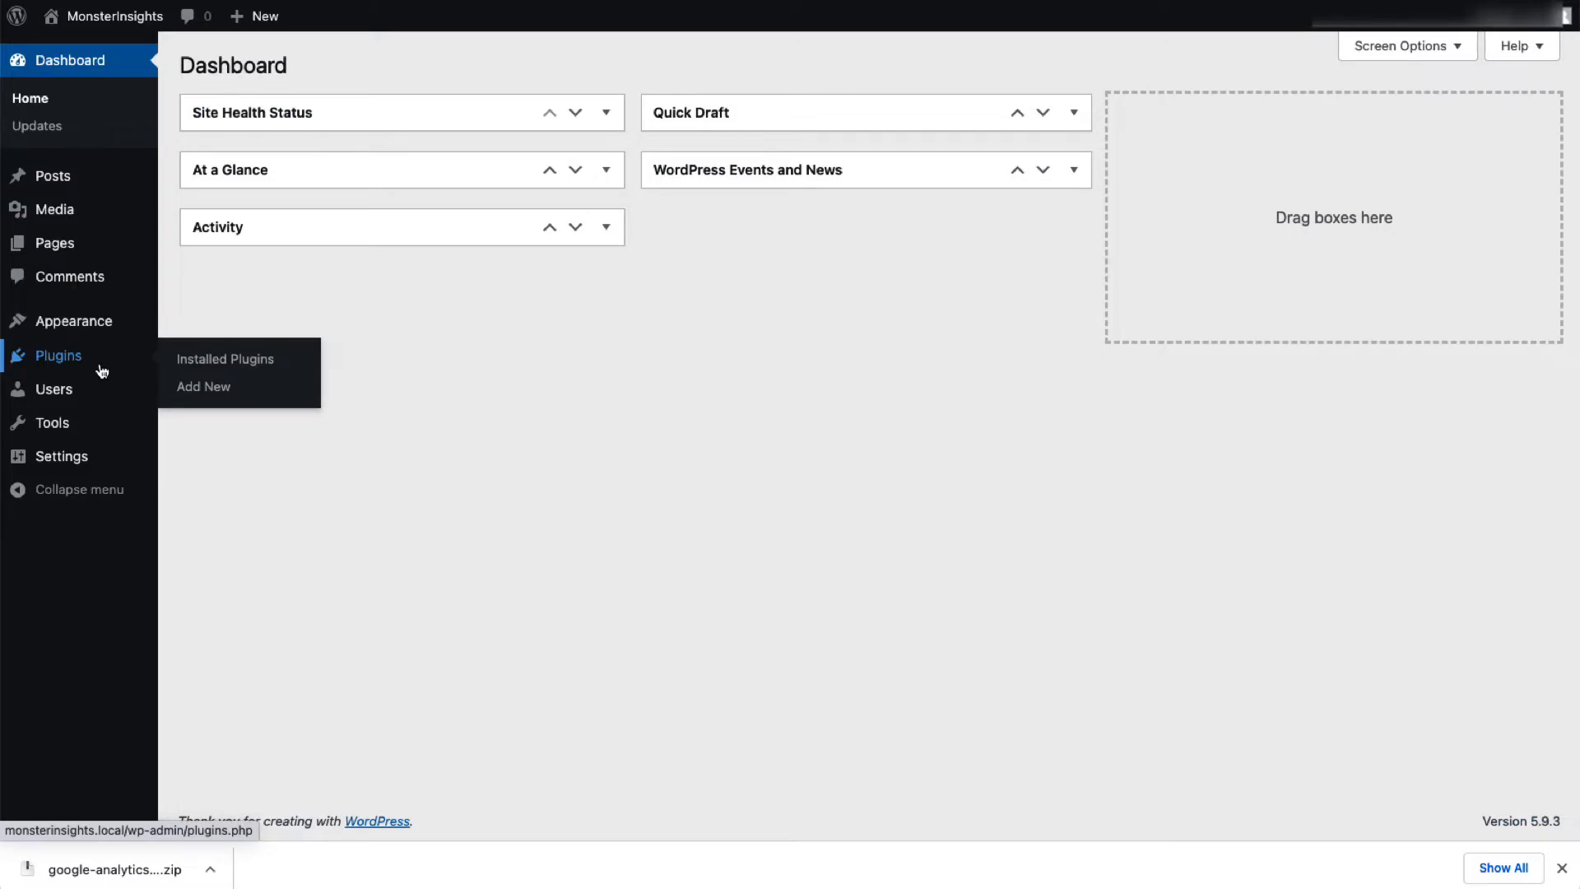
{"action": "mouse_move", "coordinate": [204, 385]}
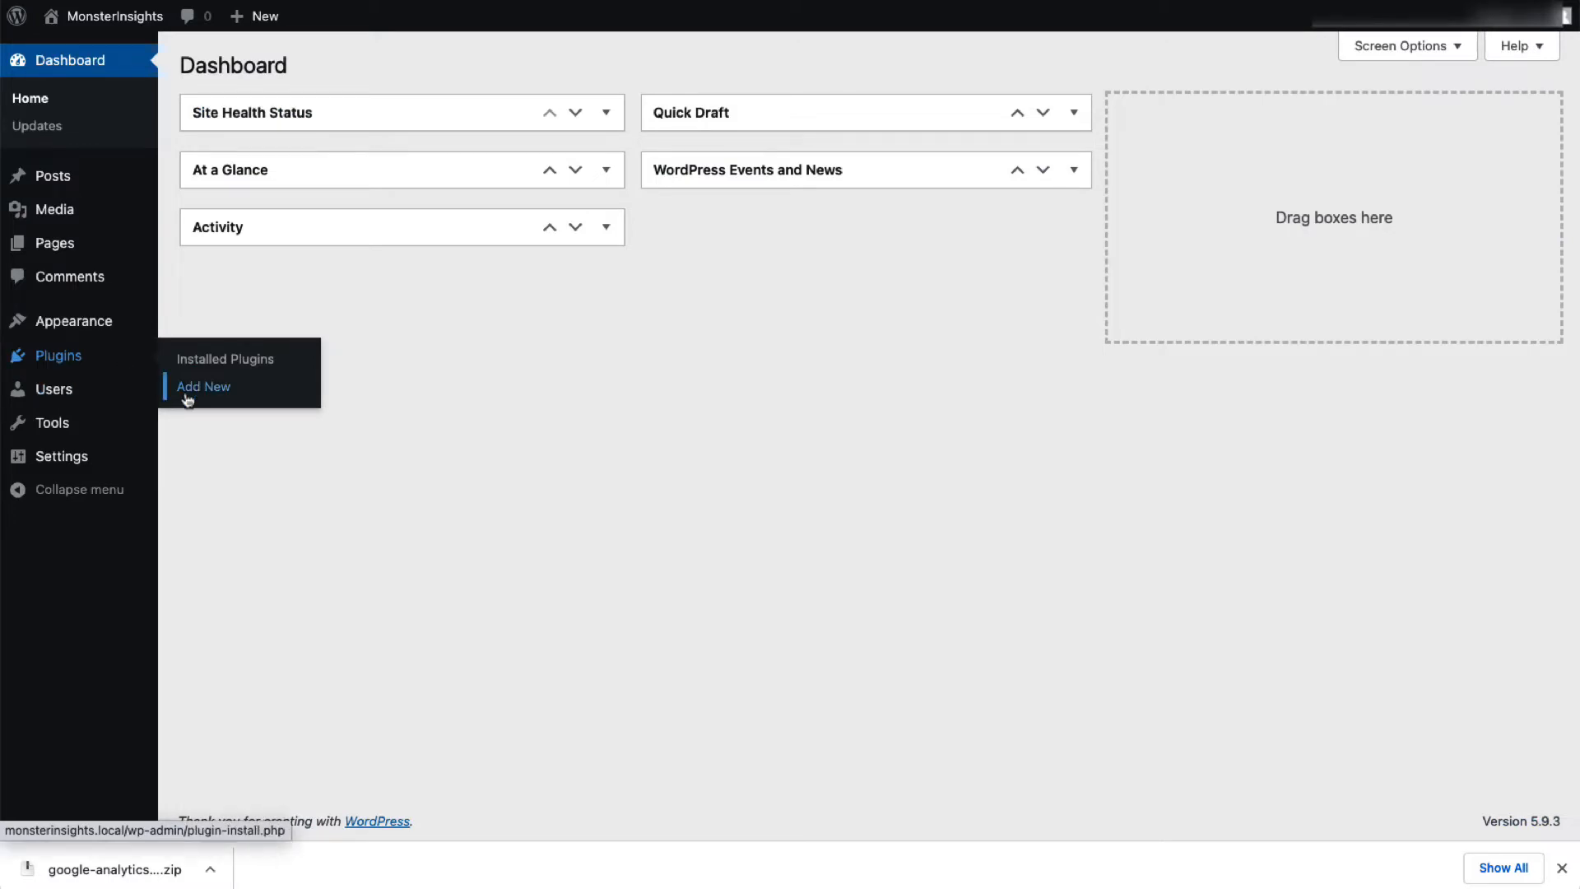
- Upload the downloaded MonsterInsights Pro zip, install it and activate the plugin
{"action": "left_click", "coordinate": [204, 386]}
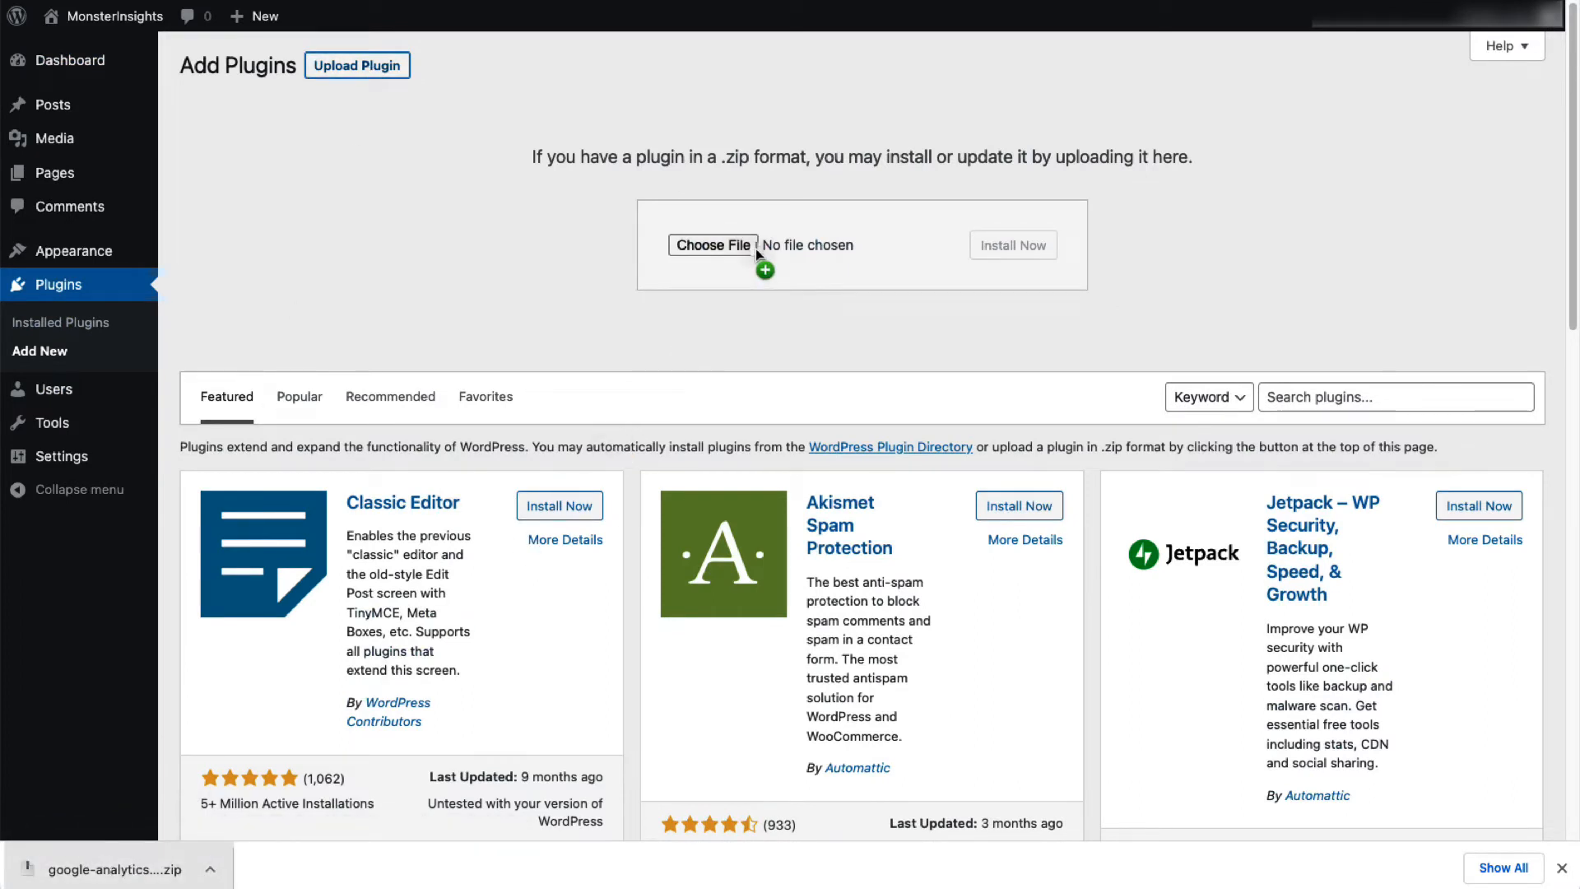
{"action": "left_click", "coordinate": [711, 245]}
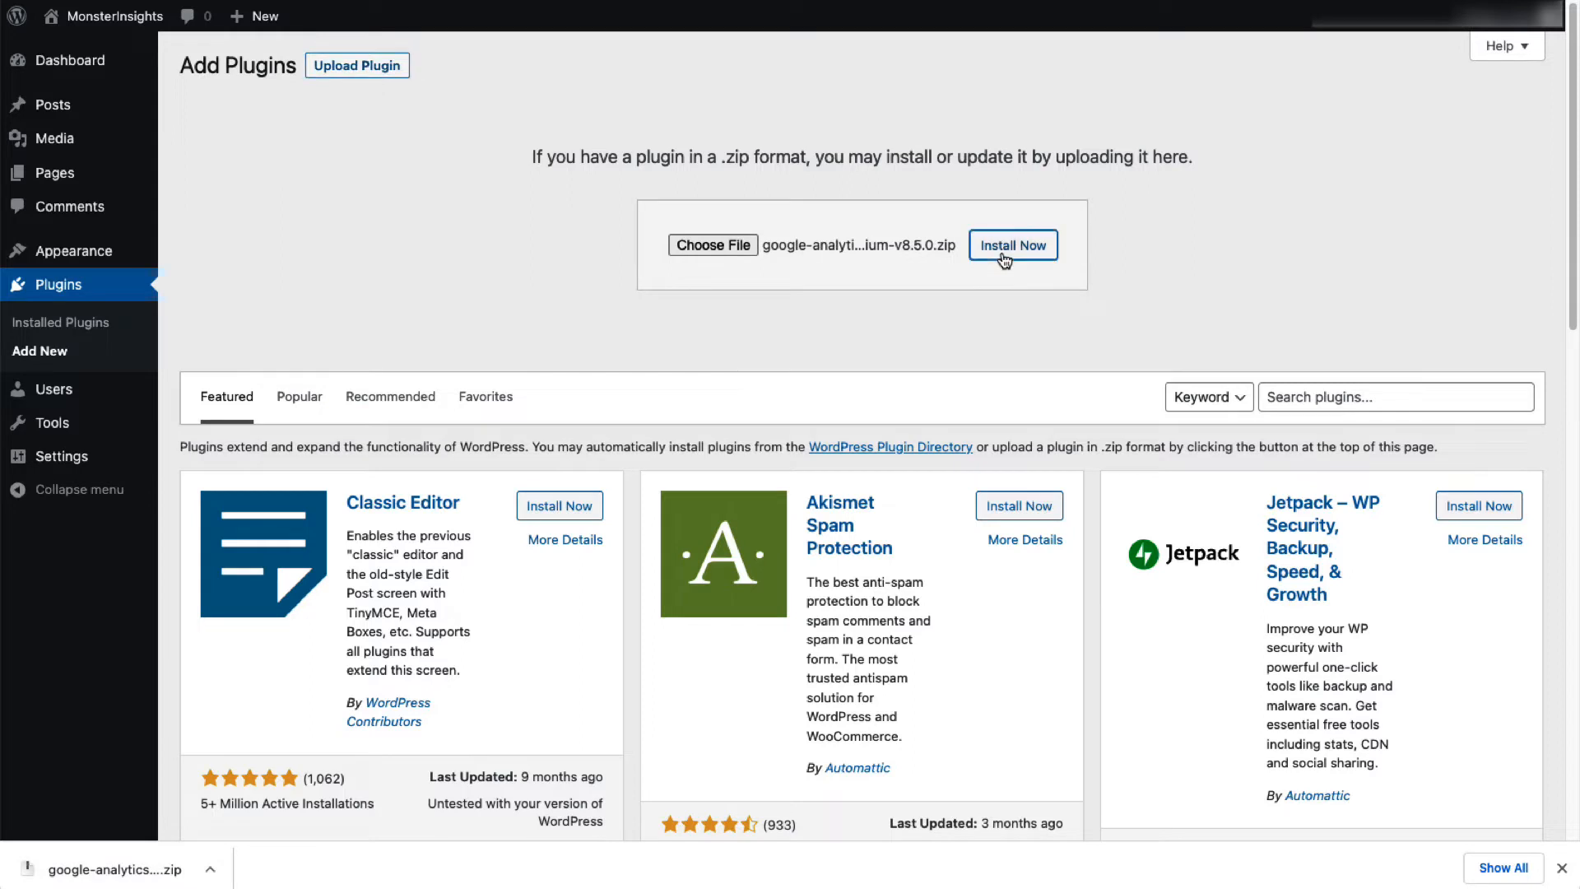
{"action": "left_click", "coordinate": [1013, 246]}
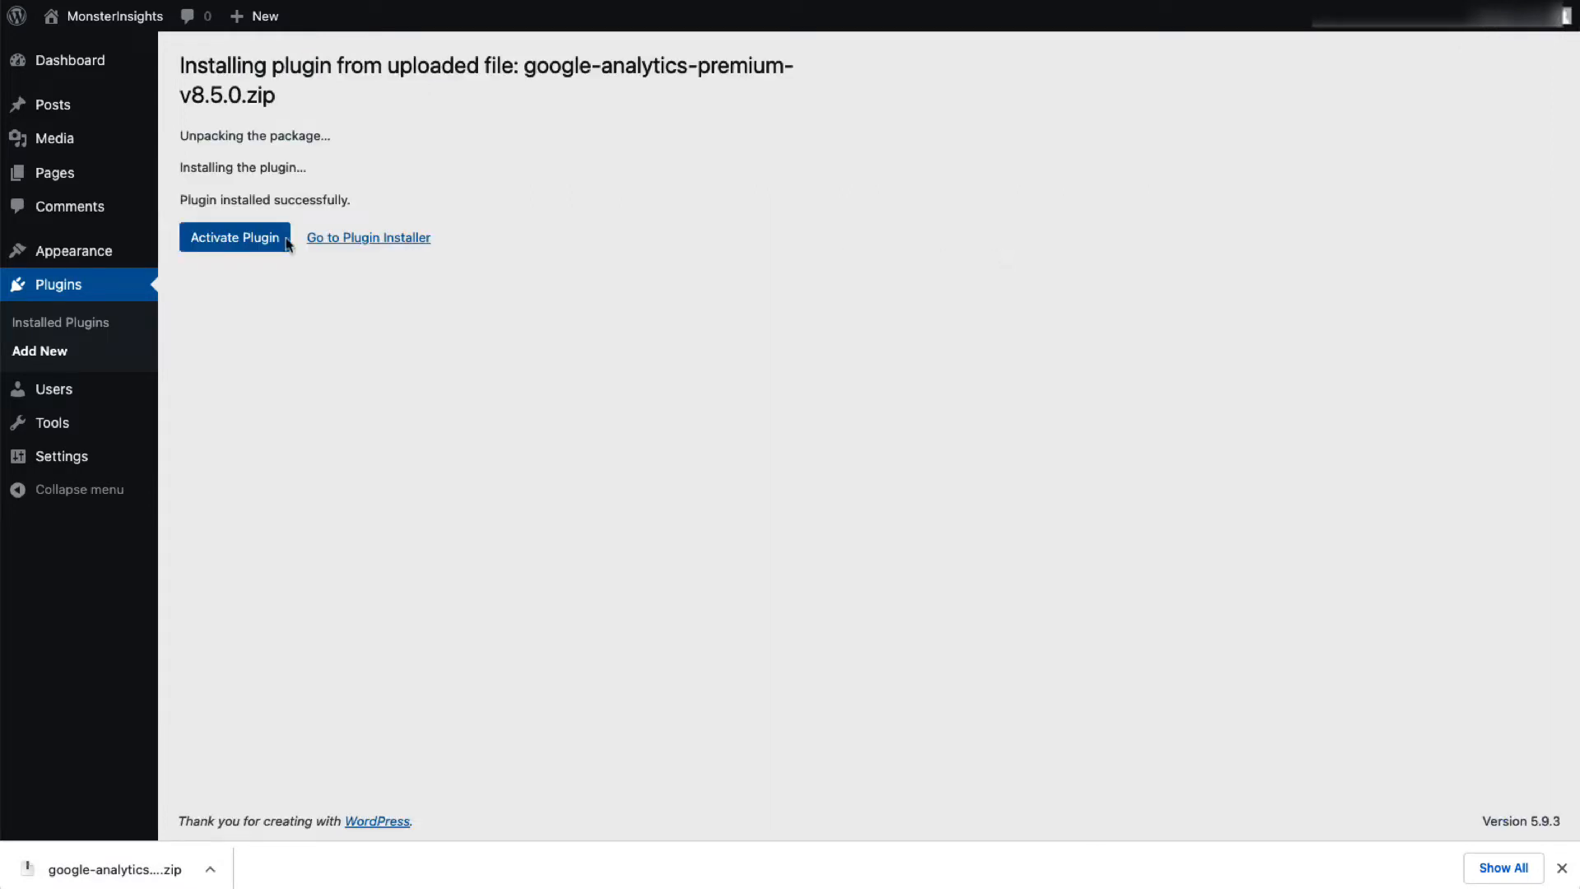
{"action": "left_click", "coordinate": [233, 237]}
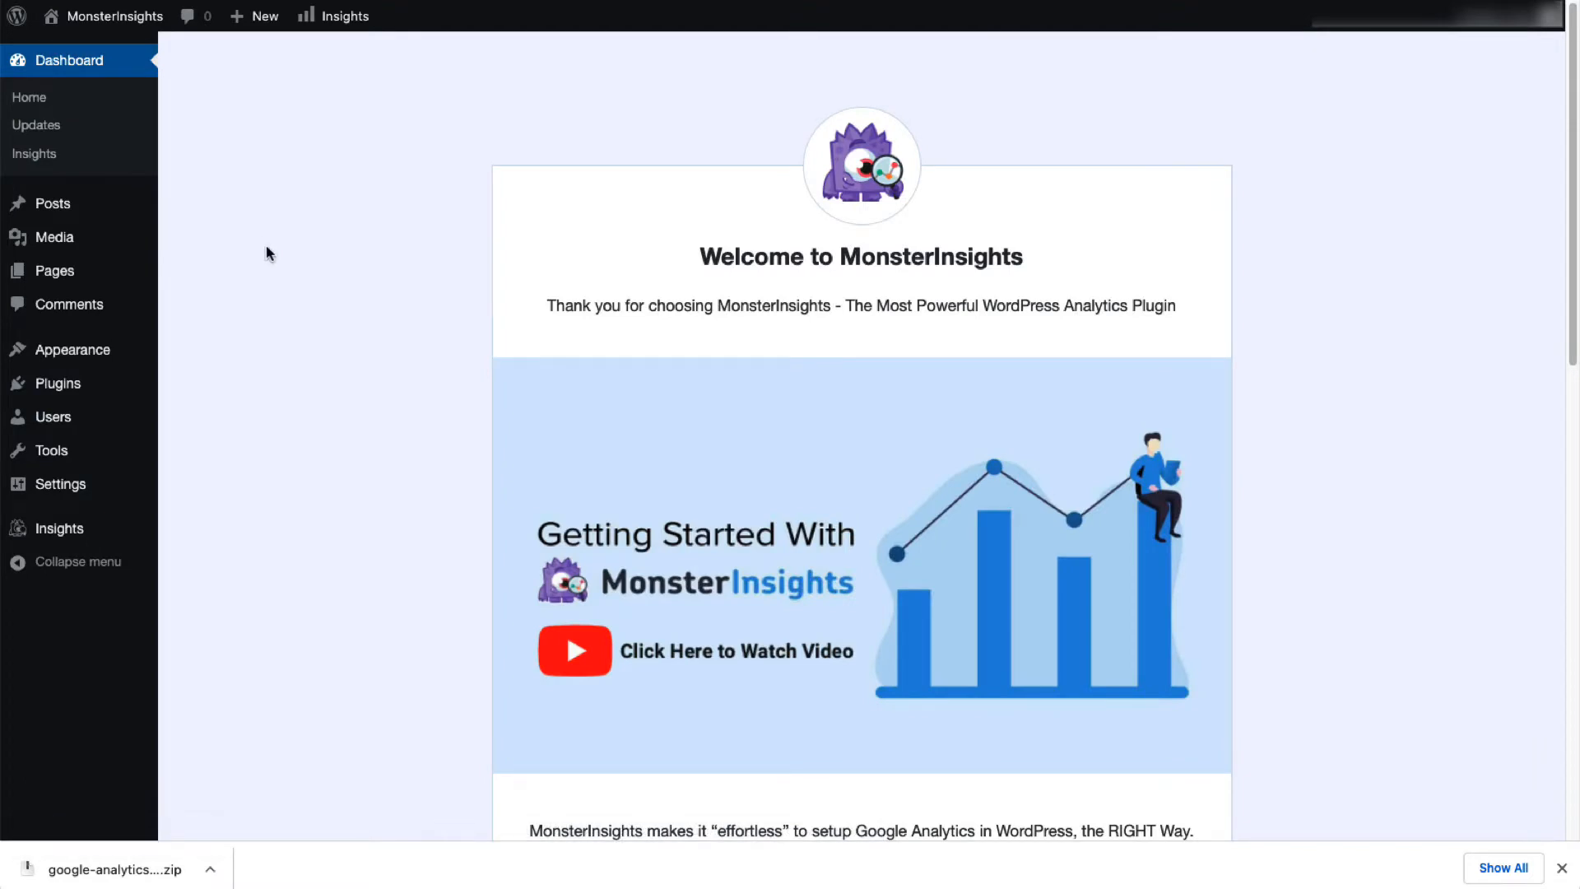
- Run the setup wizard choosing Ecommerce as site category, enter the license key and connect MonsterInsights
{"action": "scroll", "scroll_direction": "down", "scroll_amount": 3}
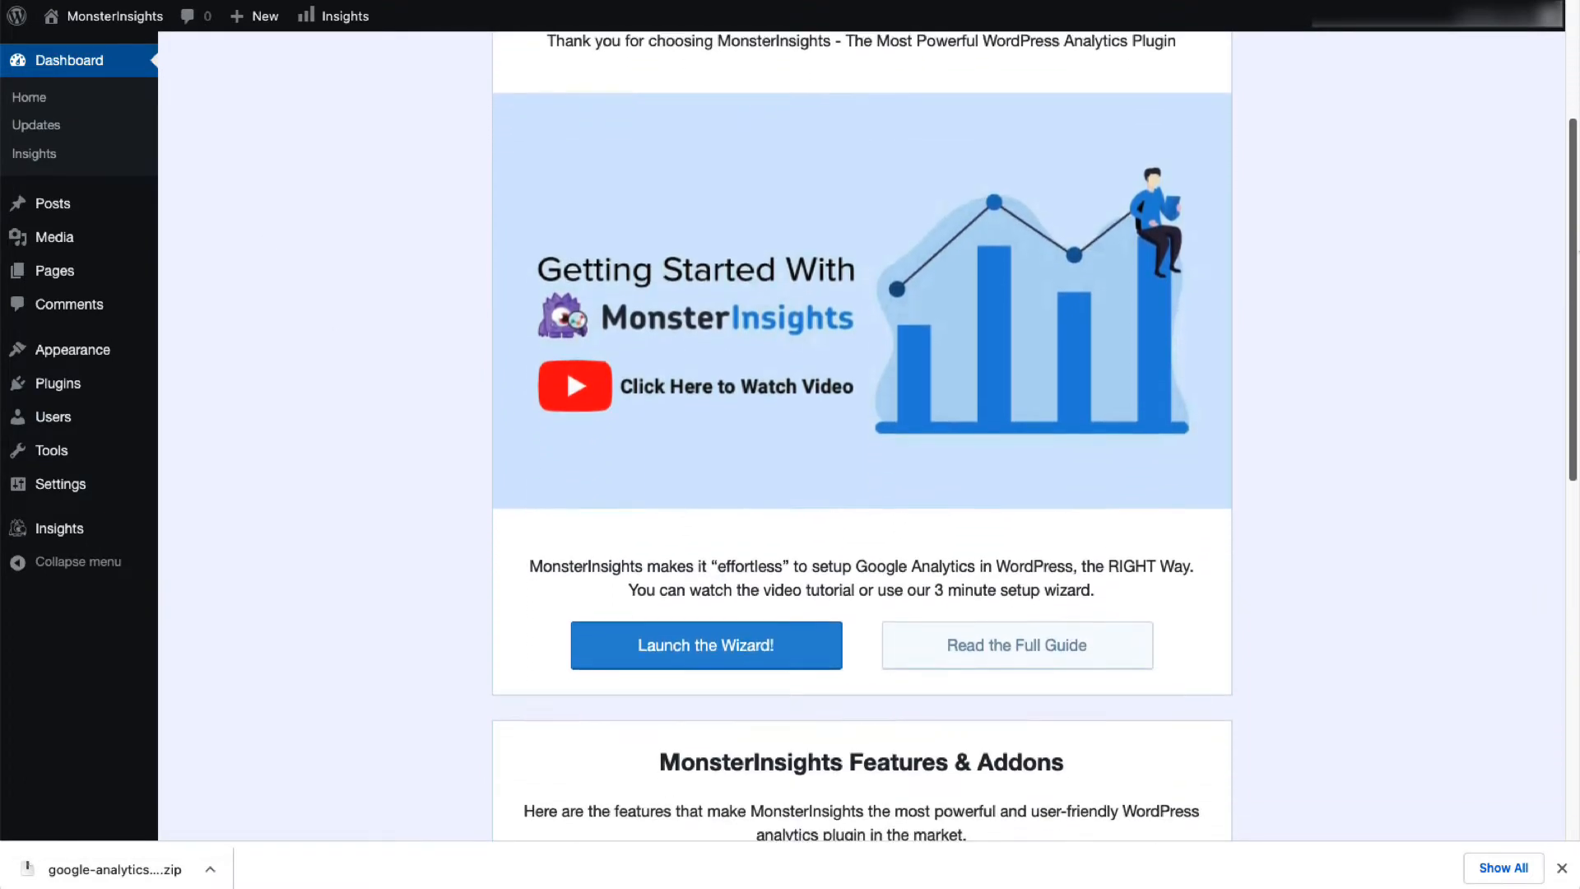
{"action": "left_click", "coordinate": [706, 645]}
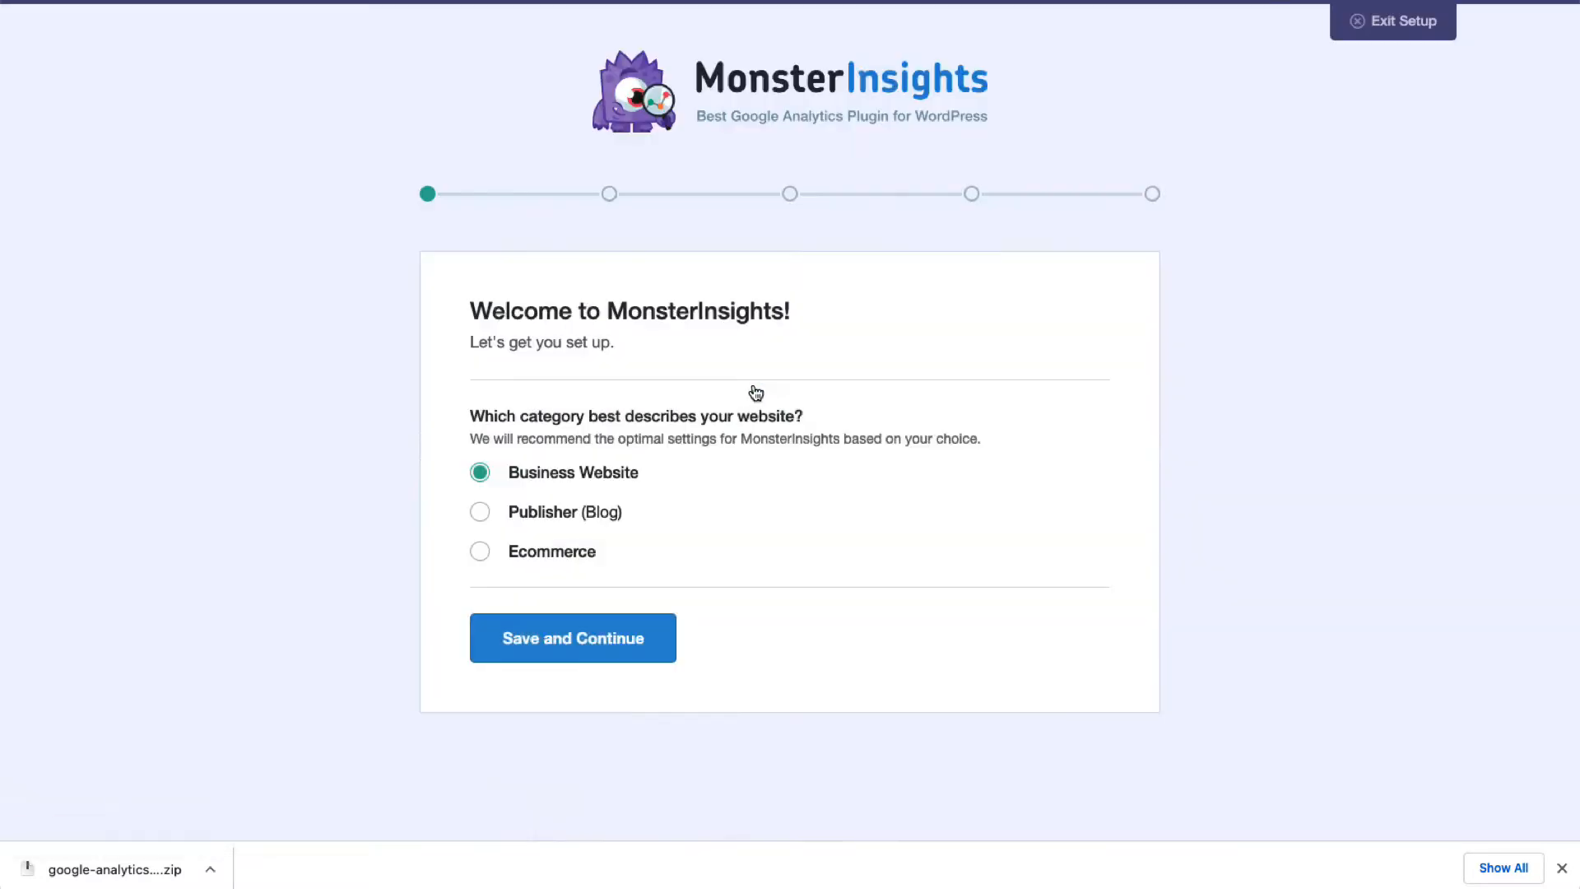
{"action": "left_click", "coordinate": [479, 552]}
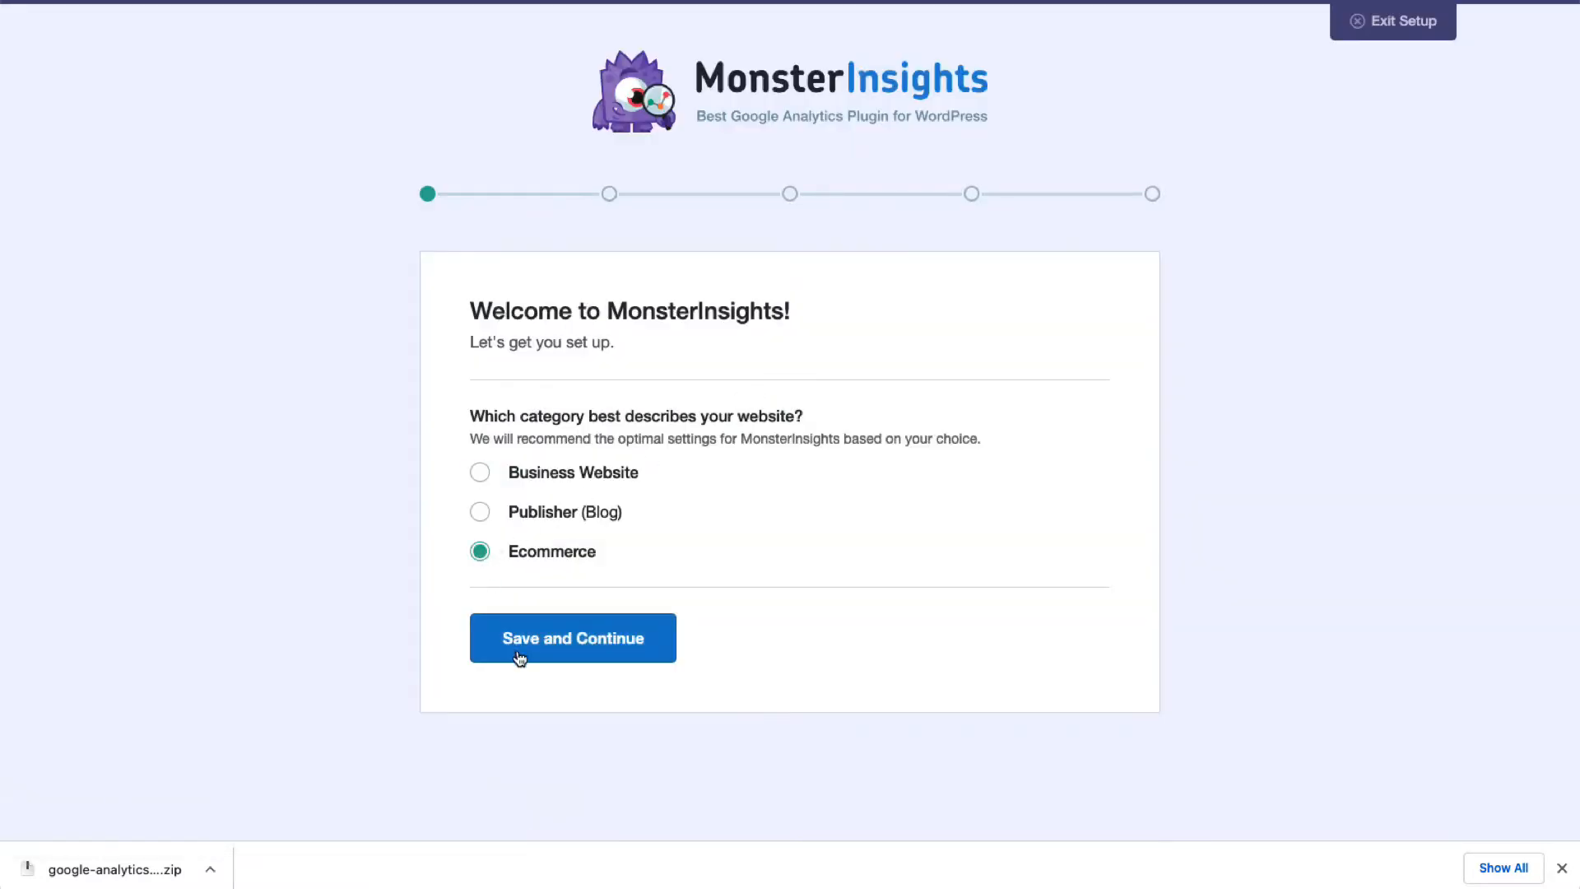
{"action": "left_click", "coordinate": [573, 638]}
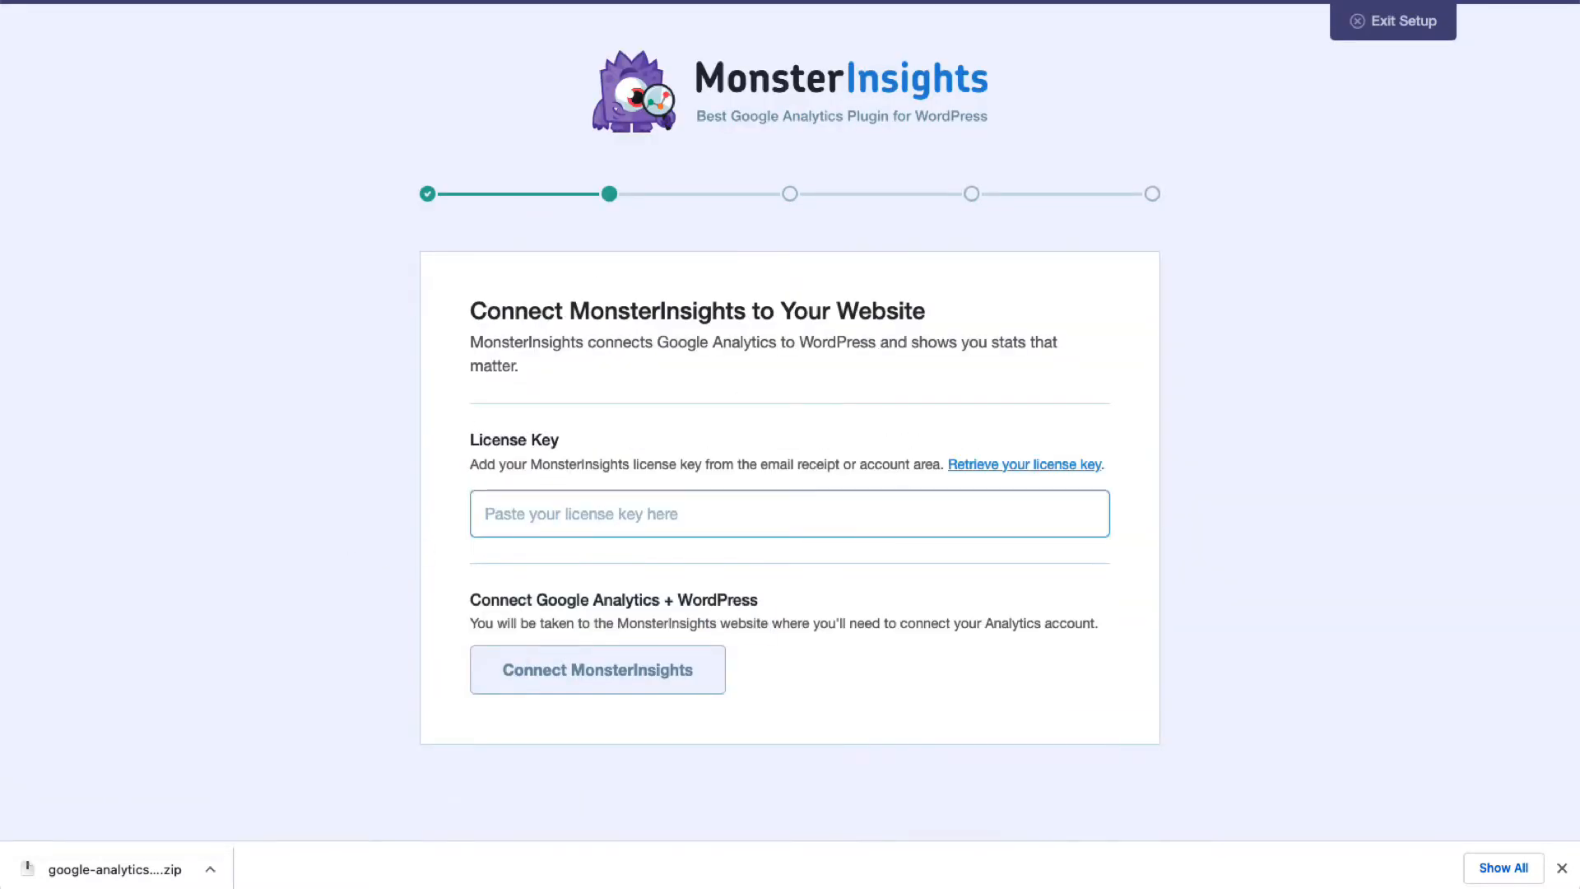
{"action": "left_click", "coordinate": [596, 670]}
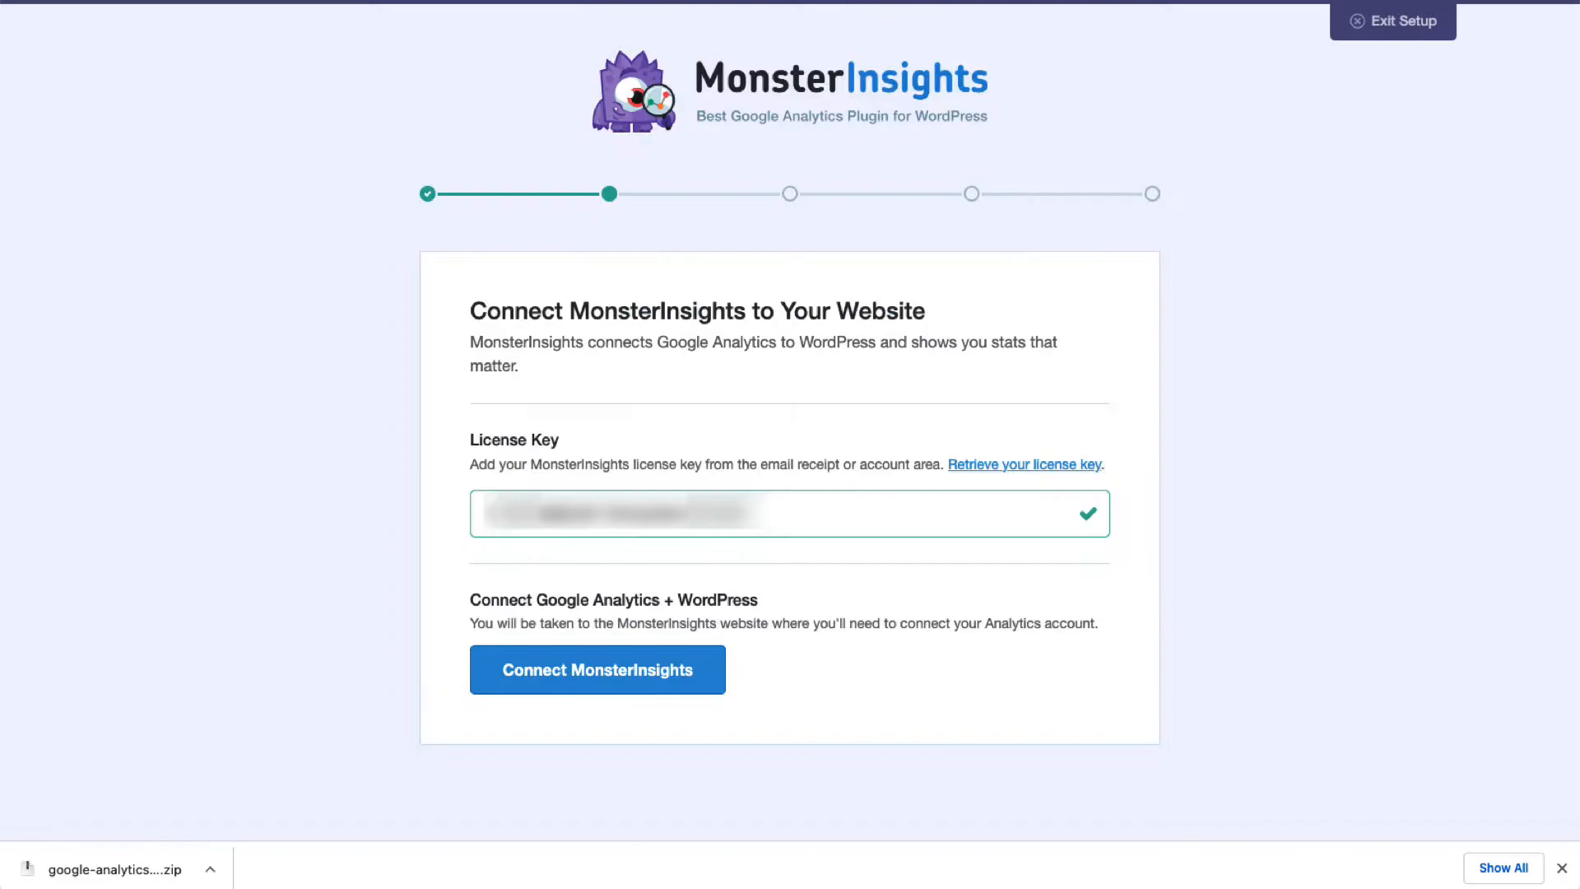
{"action": "left_click", "coordinate": [596, 670]}
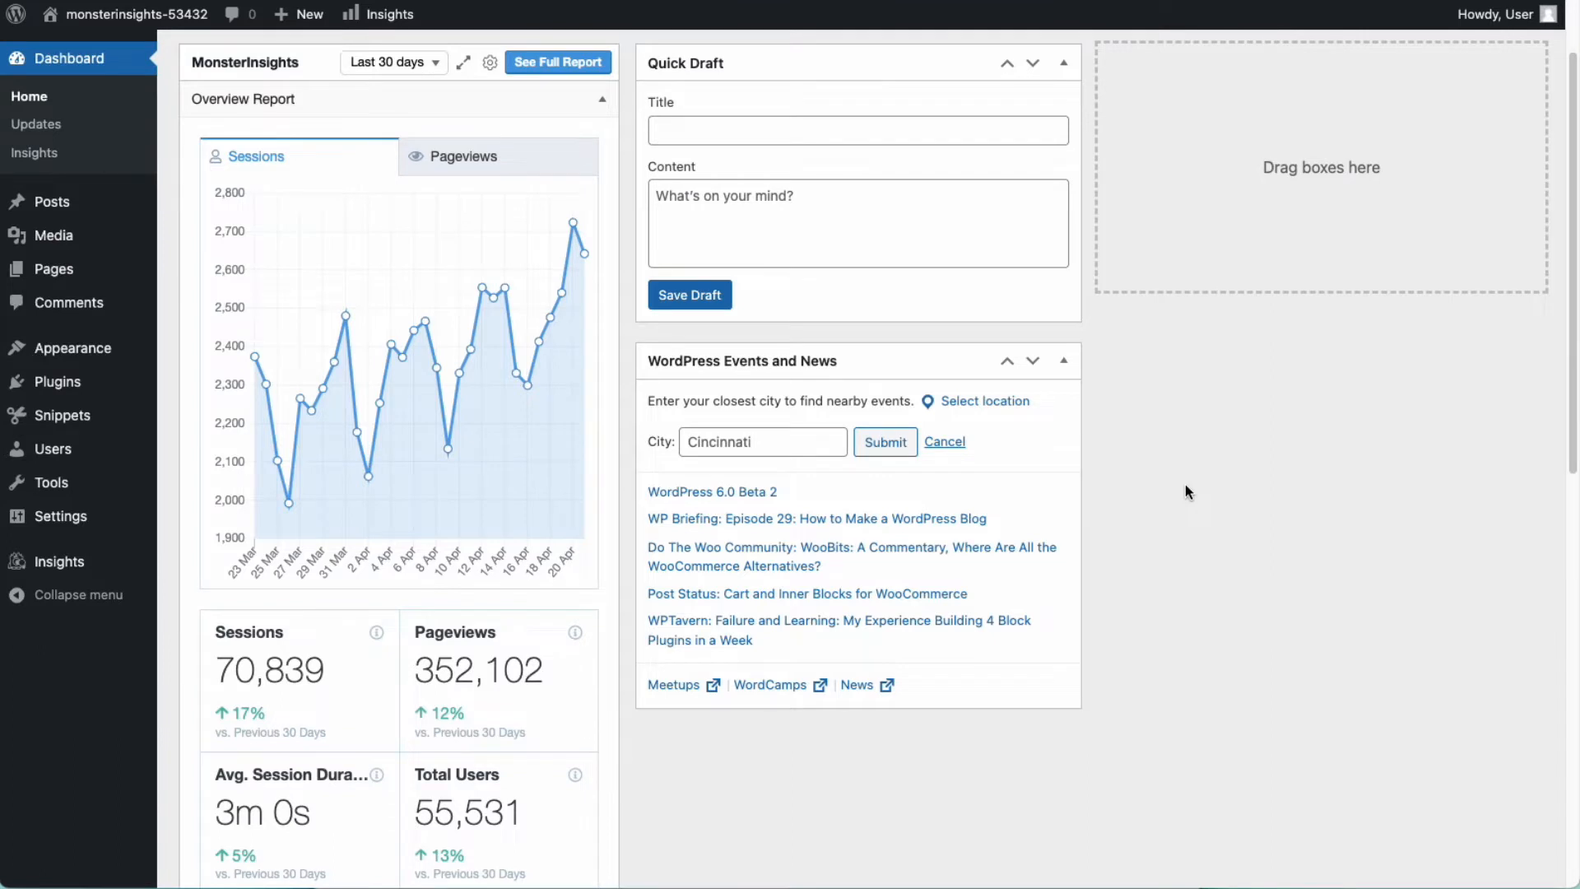
- View the full Overview Report of sessions, visitors and device breakdown from the dashboard widget
{"action": "scroll", "scroll_direction": "down", "scroll_amount": 3}
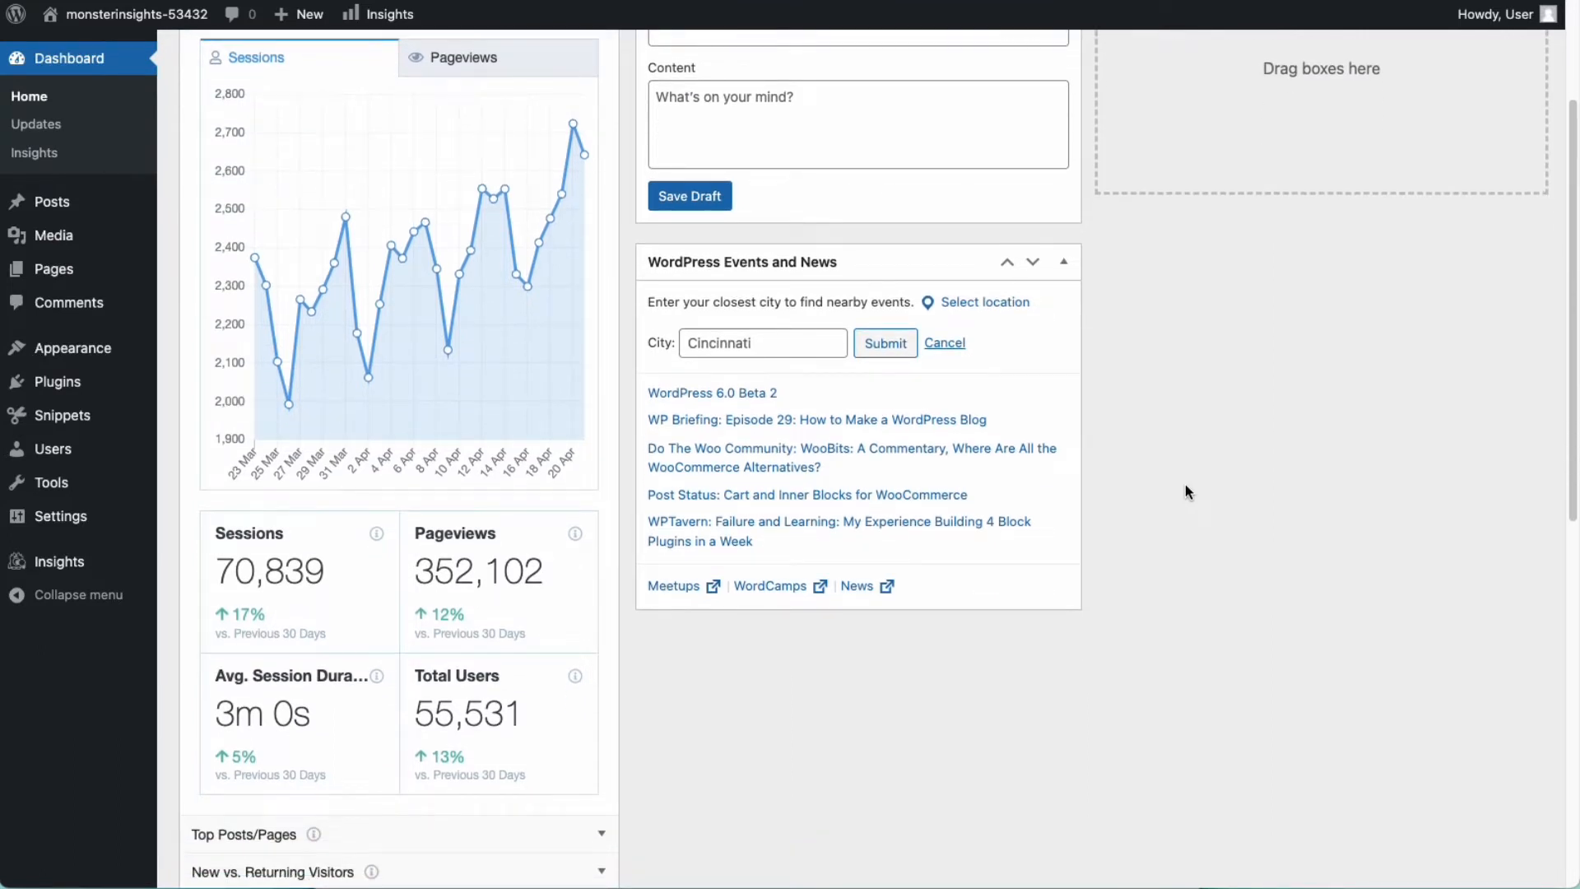
{"action": "left_click", "coordinate": [57, 561]}
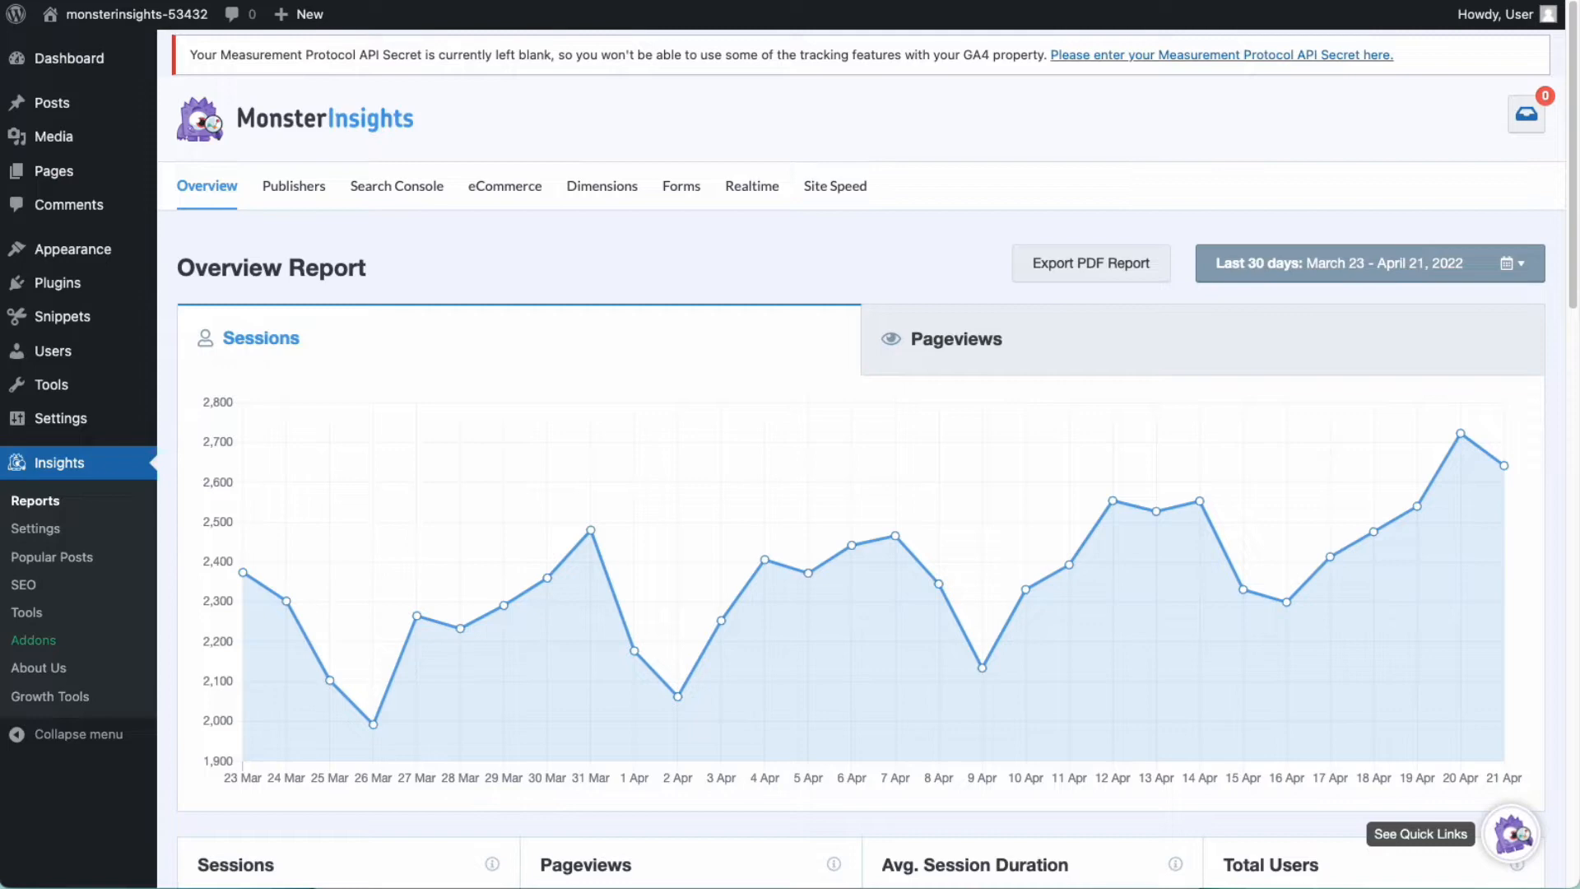
{"action": "scroll", "scroll_direction": "down", "scroll_amount": 3}
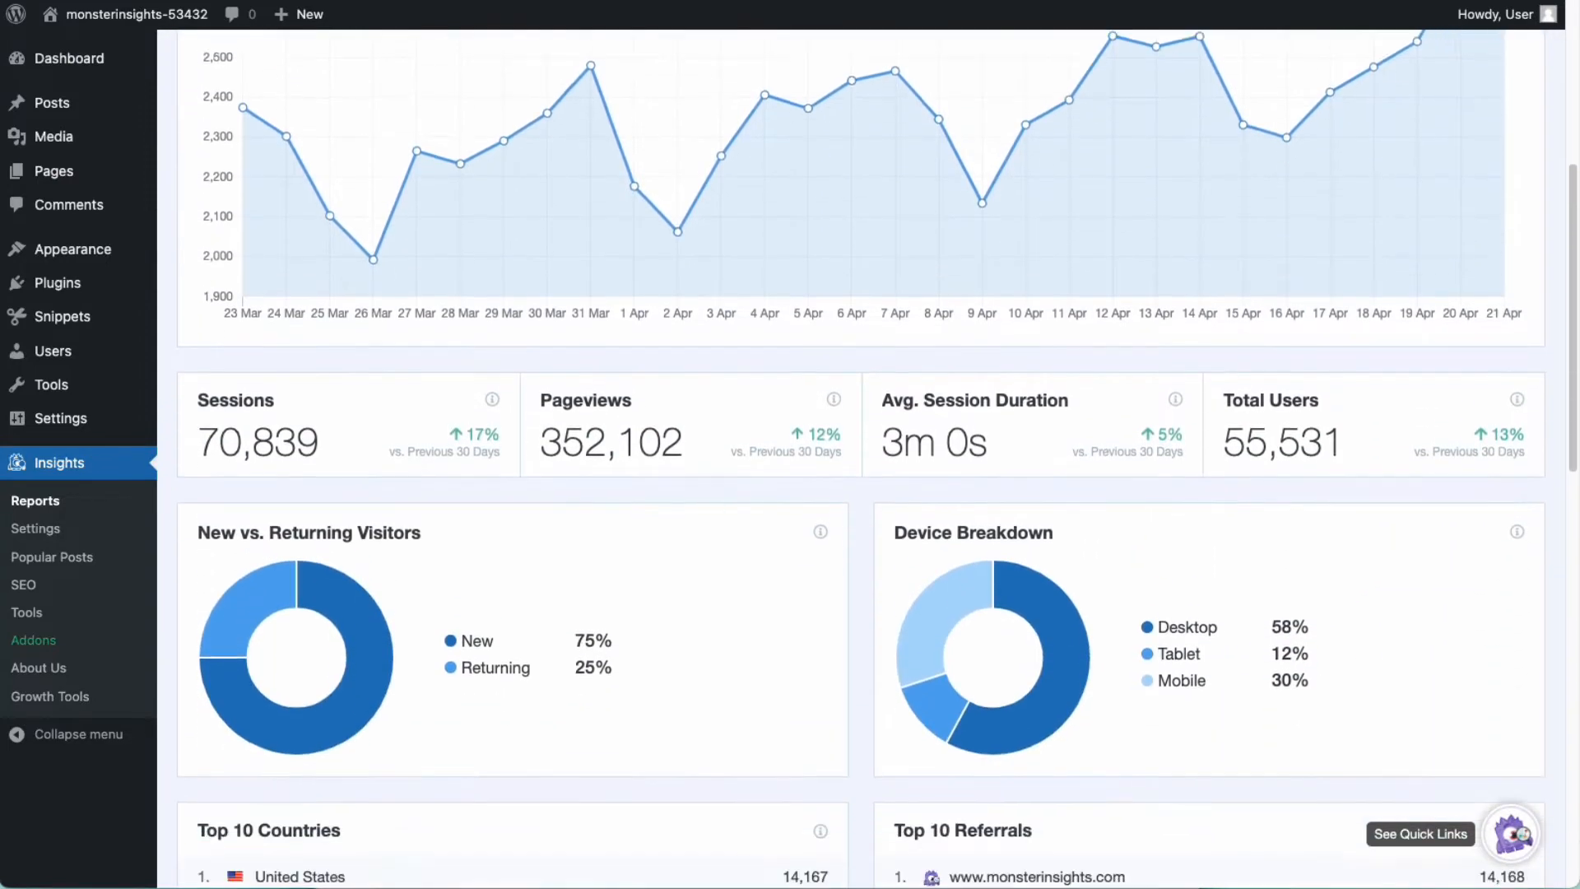
{"action": "scroll", "scroll_direction": "down", "scroll_amount": 3}
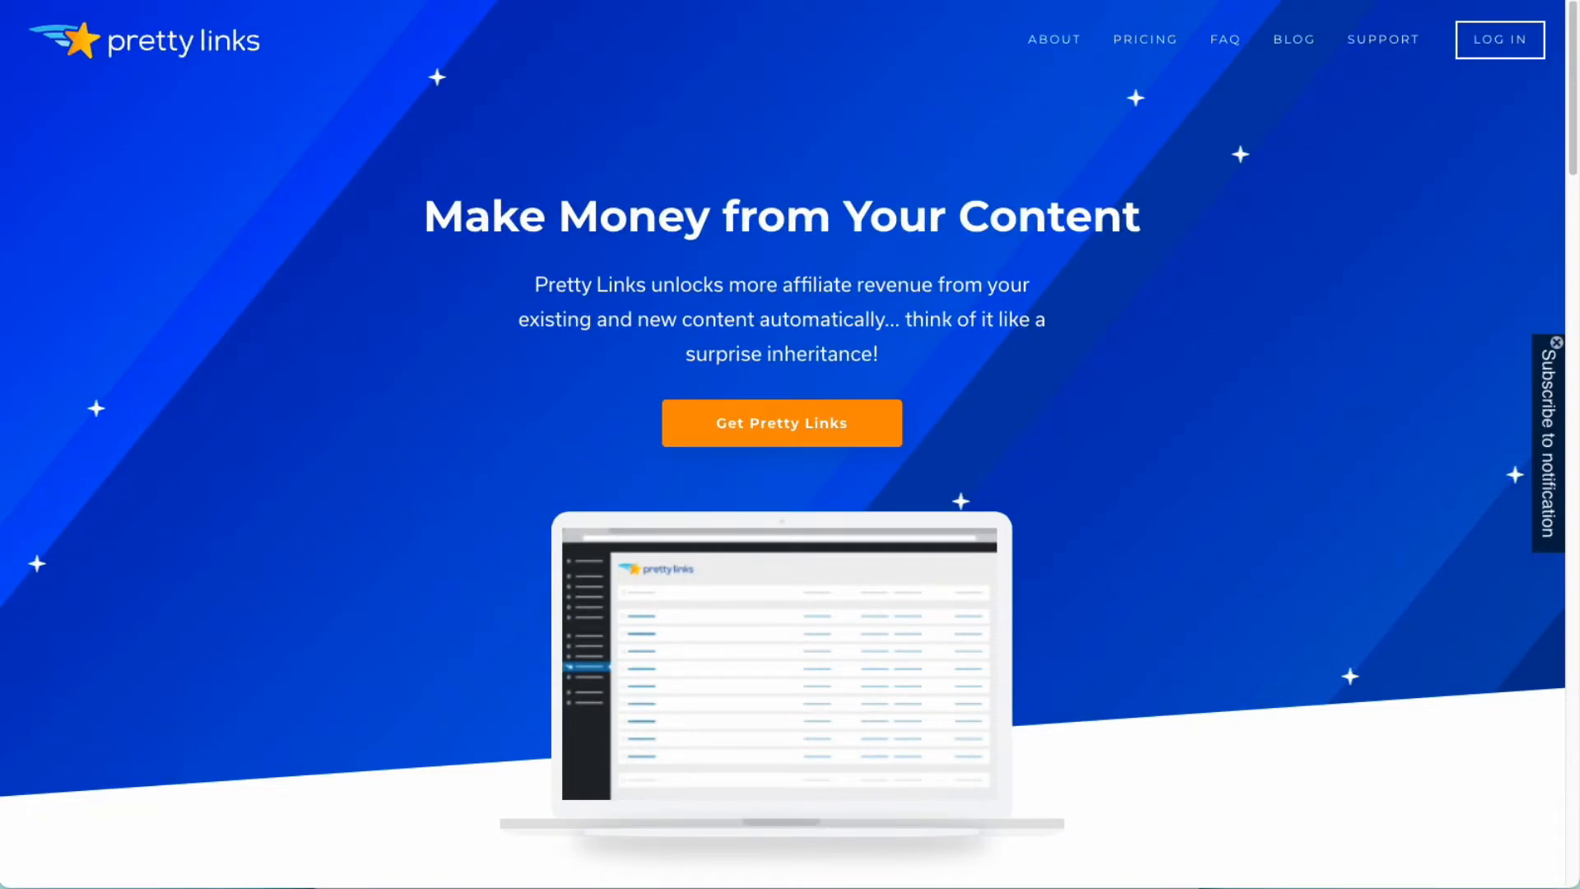
- Scroll through the Pretty Links homepage about monetizing content with affiliate links
{"action": "scroll", "scroll_direction": "down", "scroll_amount": 3}
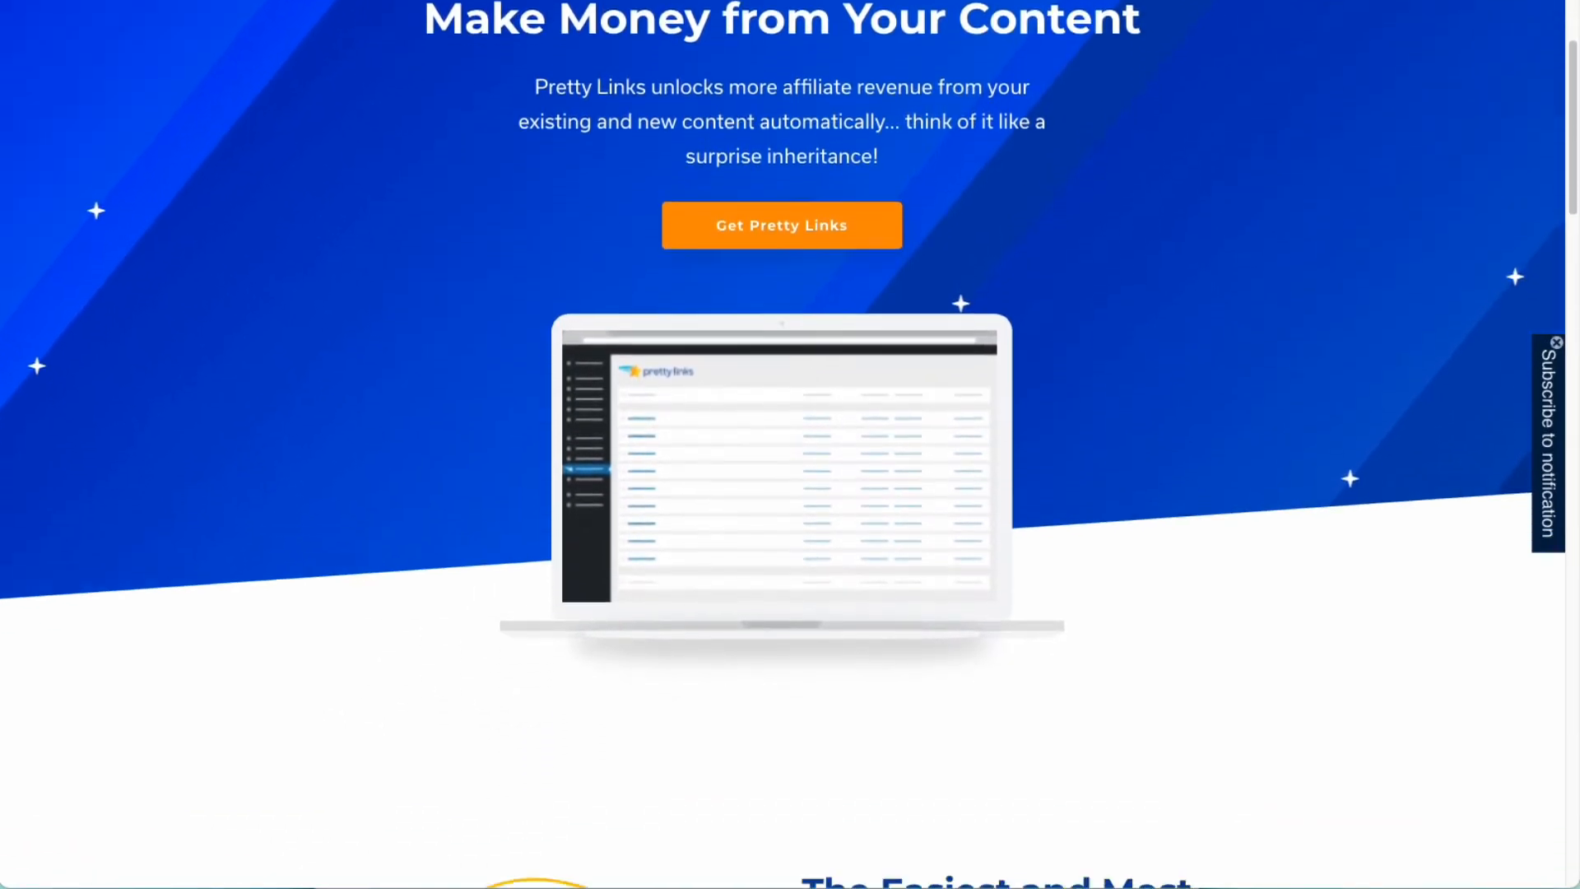
{"action": "scroll", "scroll_direction": "down", "scroll_amount": 3}
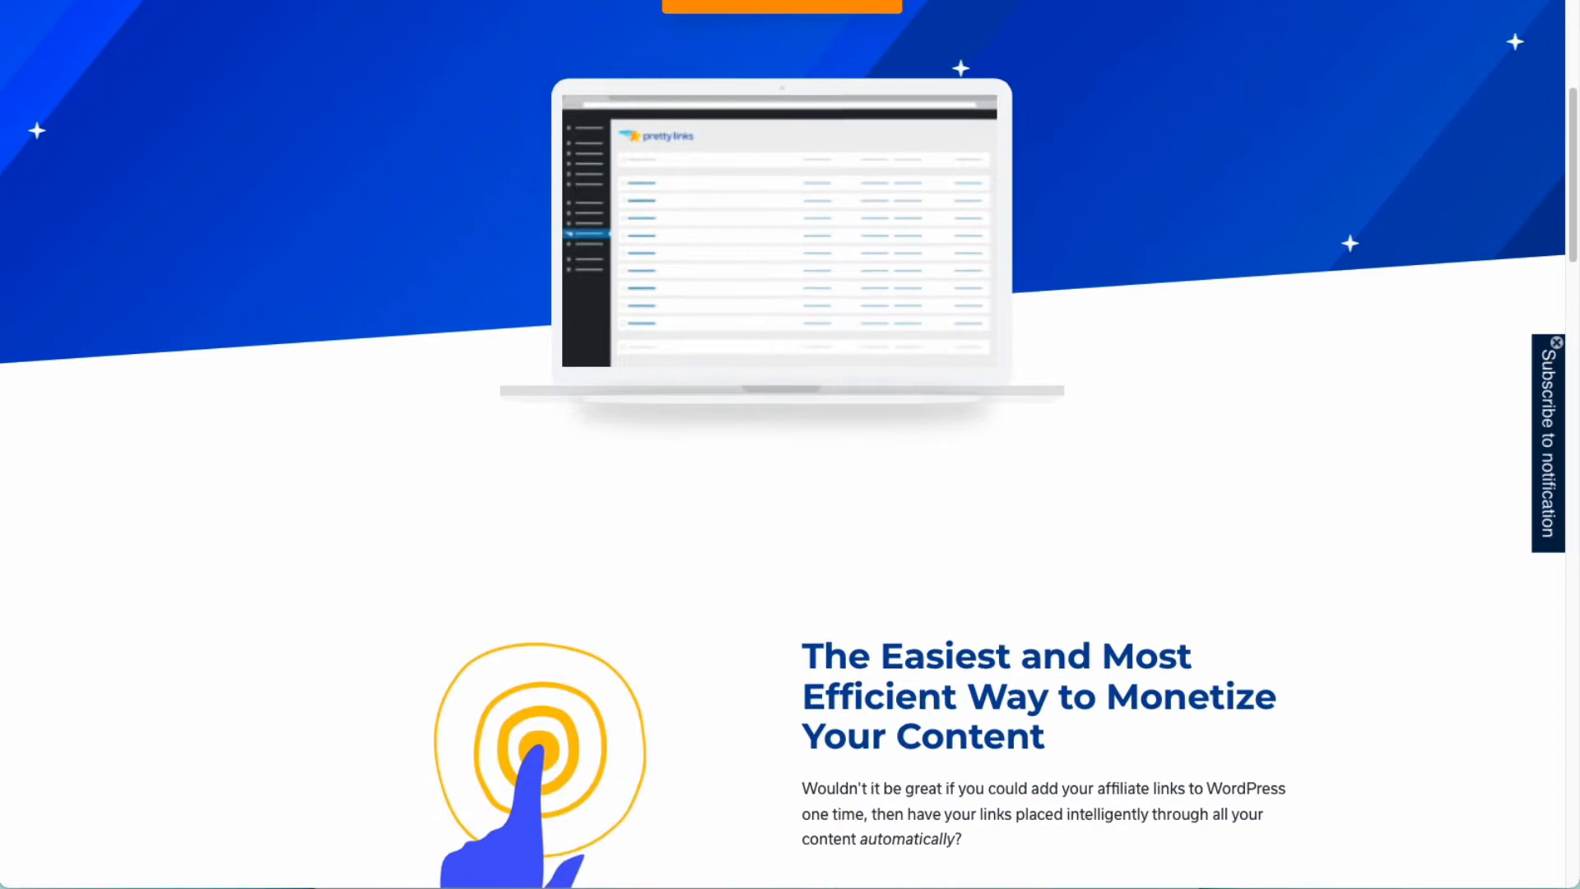
{"action": "scroll", "scroll_direction": "down", "scroll_amount": 3}
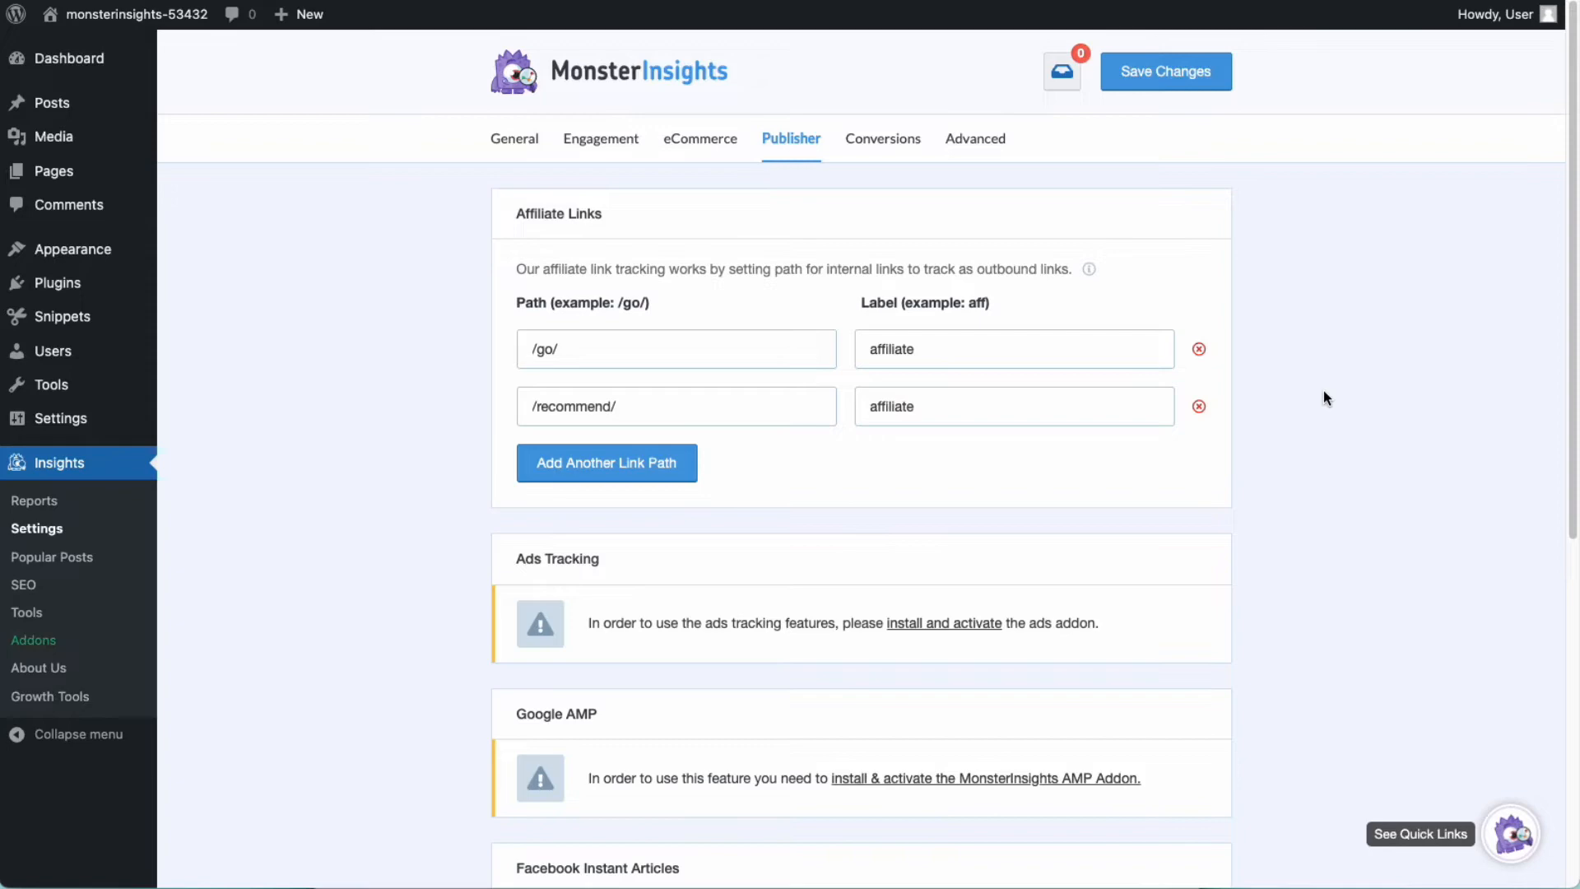
{"action": "mouse_move", "coordinate": [344, 548]}
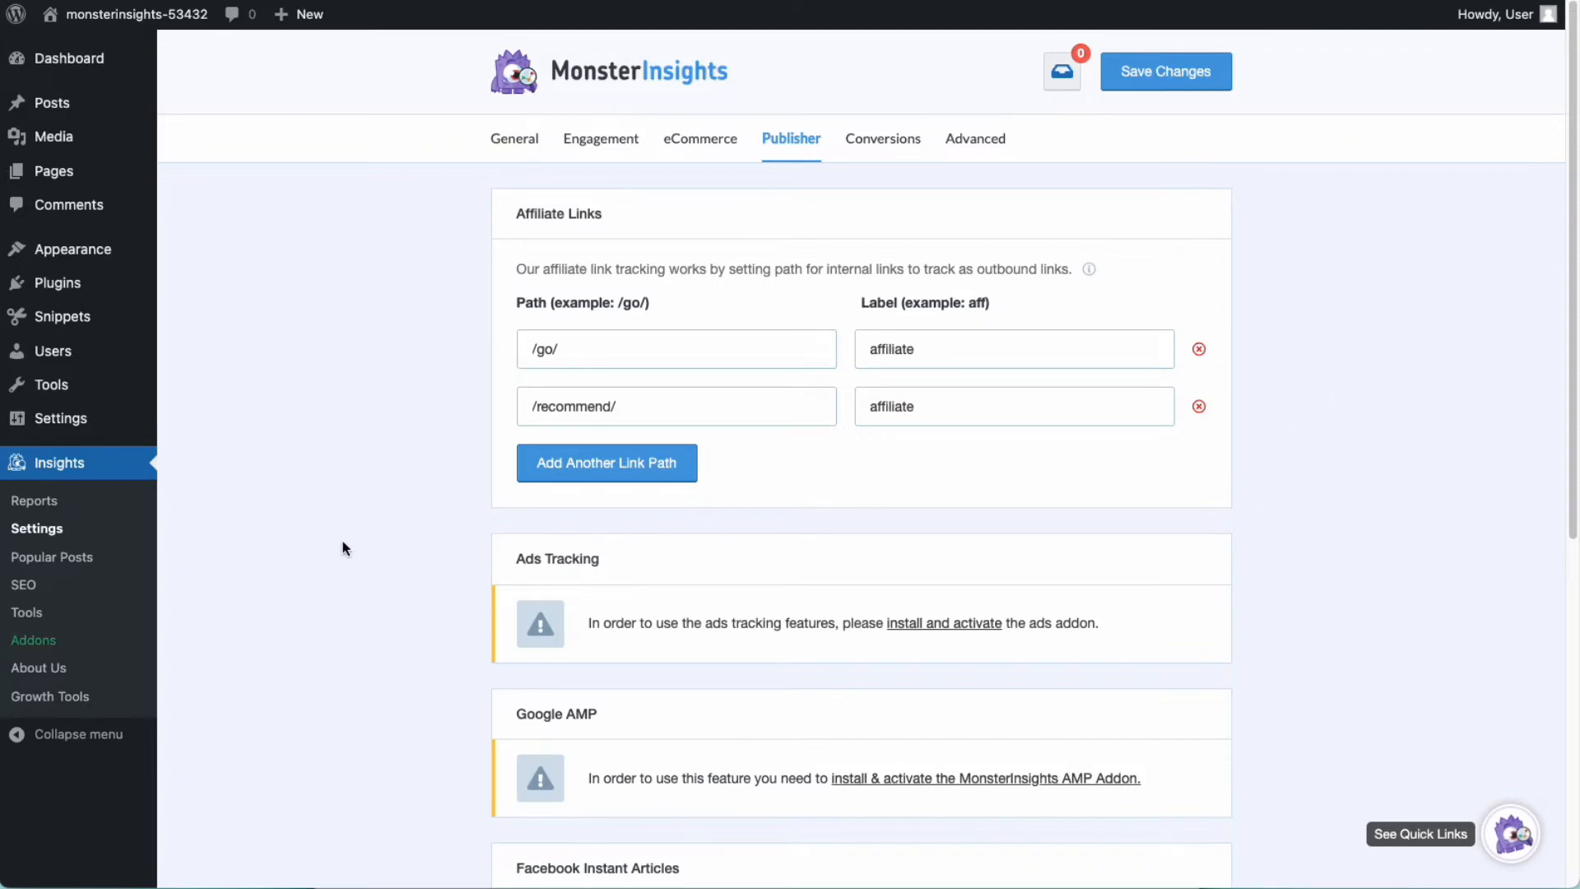
- View the Publishers report down to Top Outbound Links and Top Affiliate Links
{"action": "left_click", "coordinate": [35, 500]}
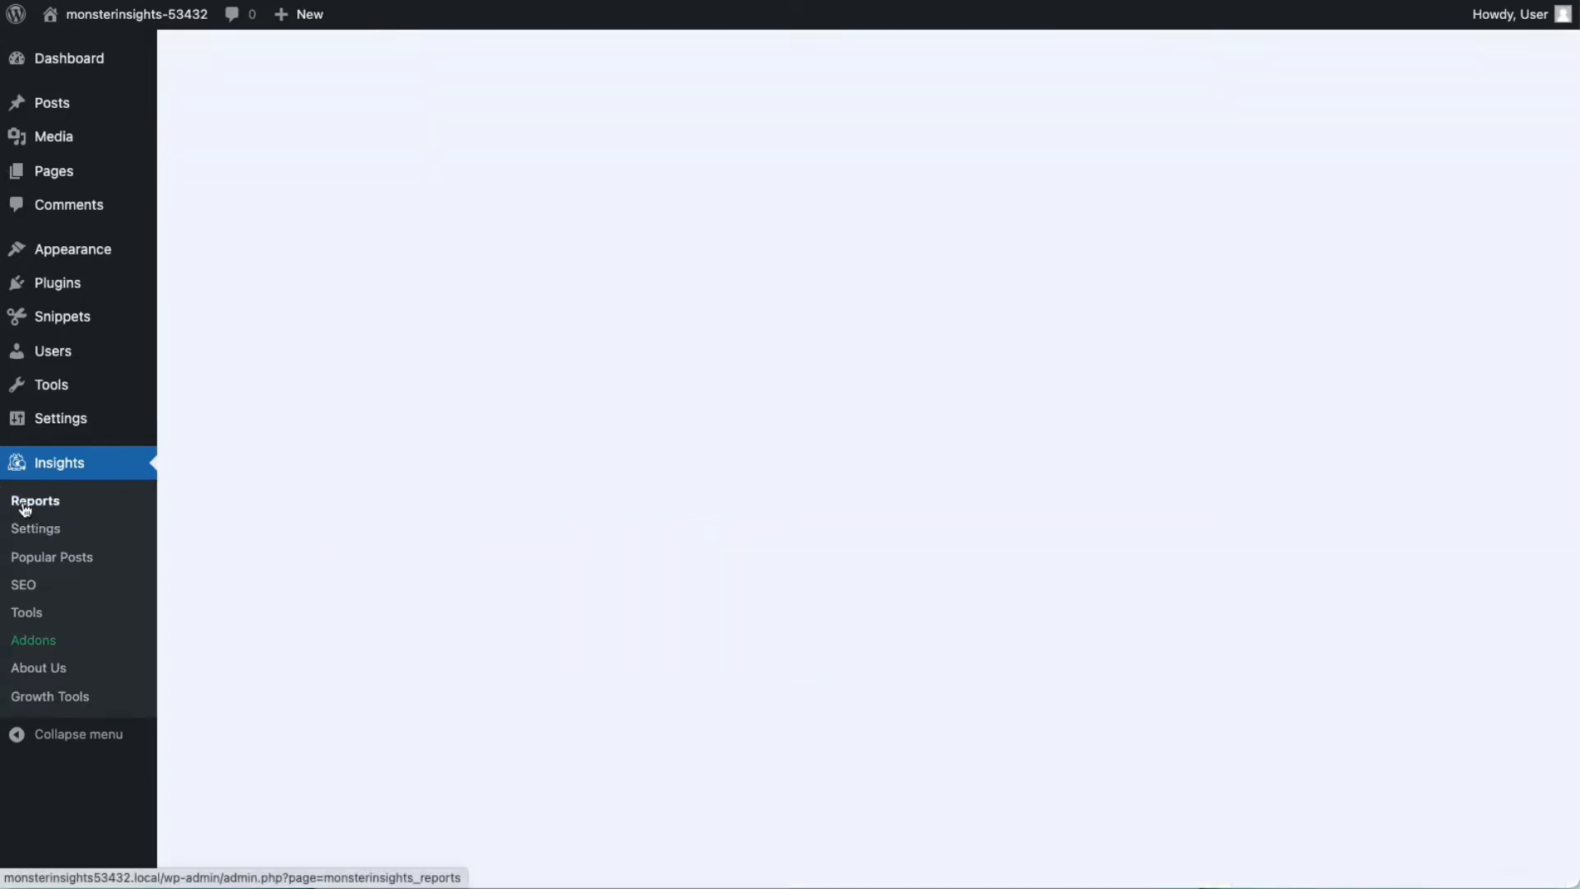
{"action": "left_click", "coordinate": [34, 500]}
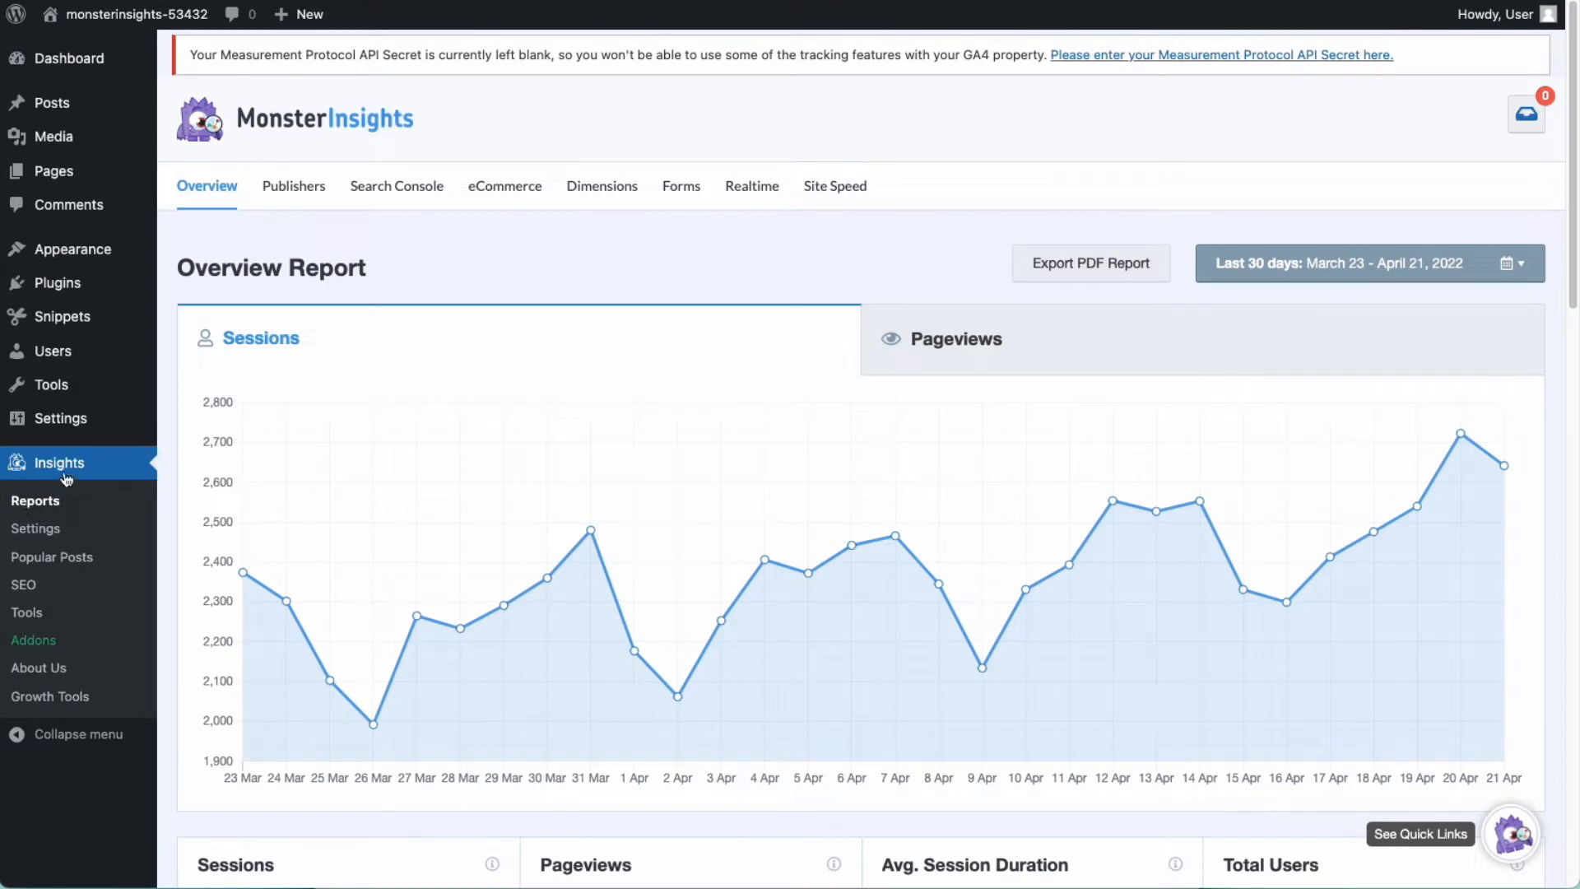
{"action": "left_click", "coordinate": [293, 186]}
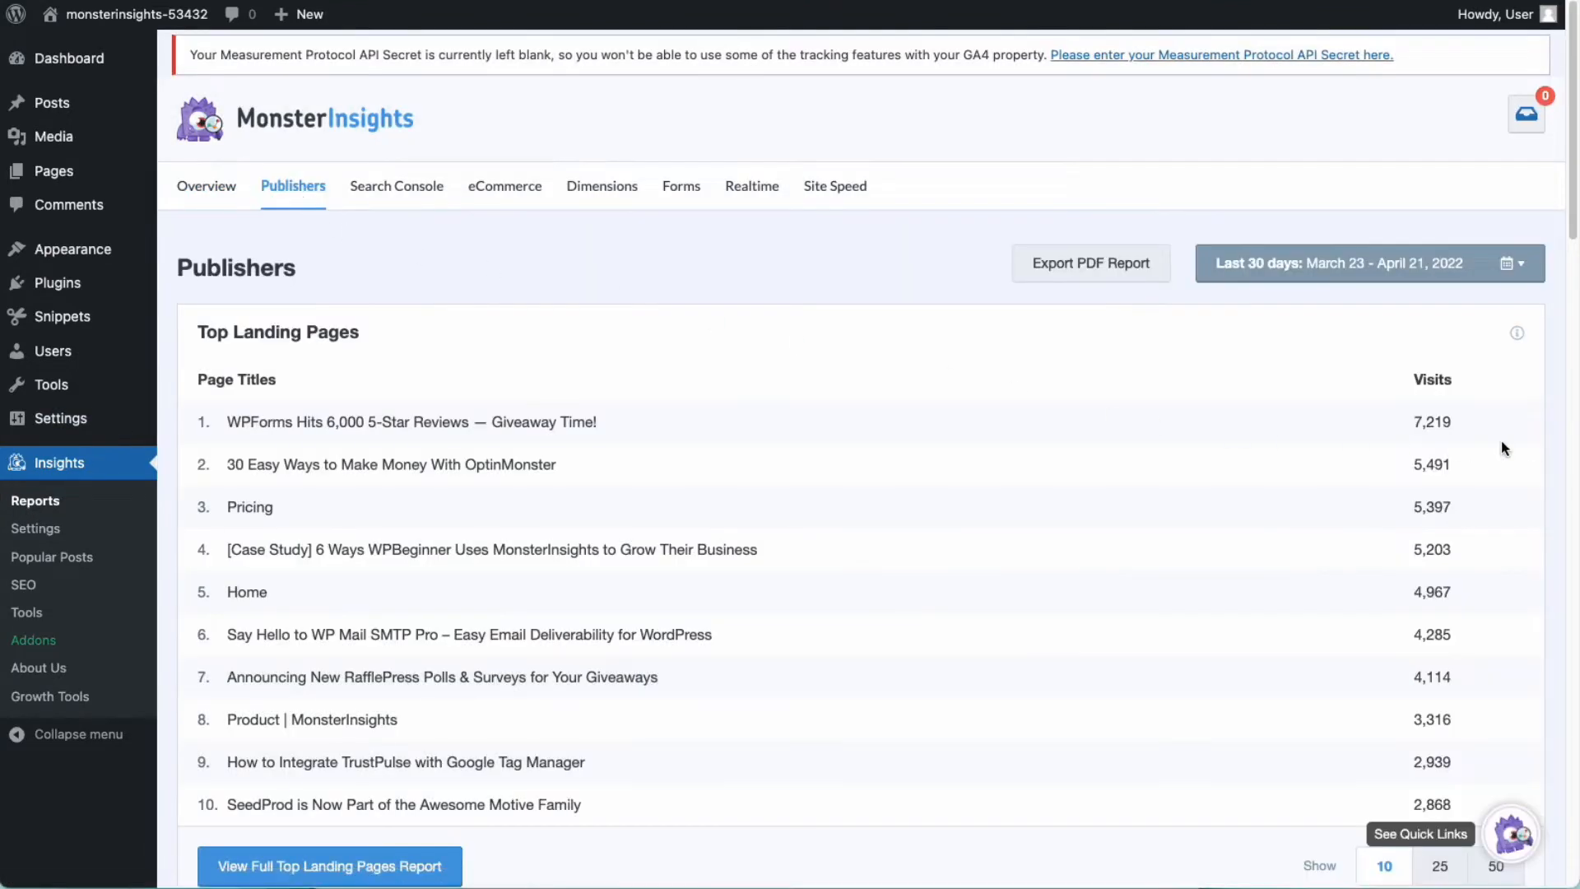
{"action": "scroll", "scroll_direction": "down", "scroll_amount": 3}
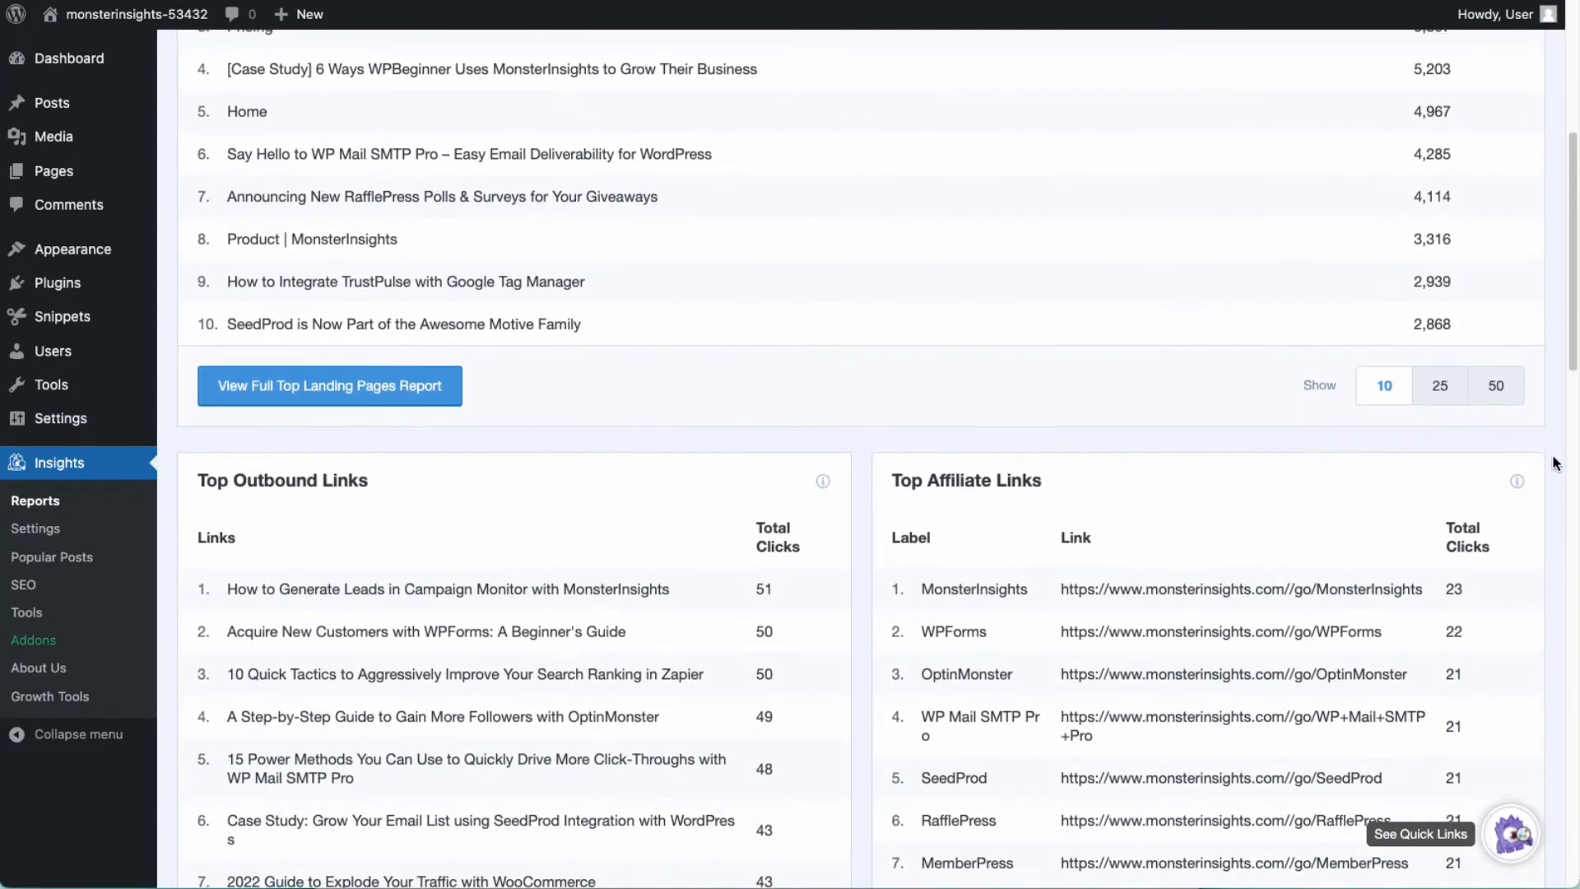
{"action": "scroll", "scroll_direction": "down", "scroll_amount": 3}
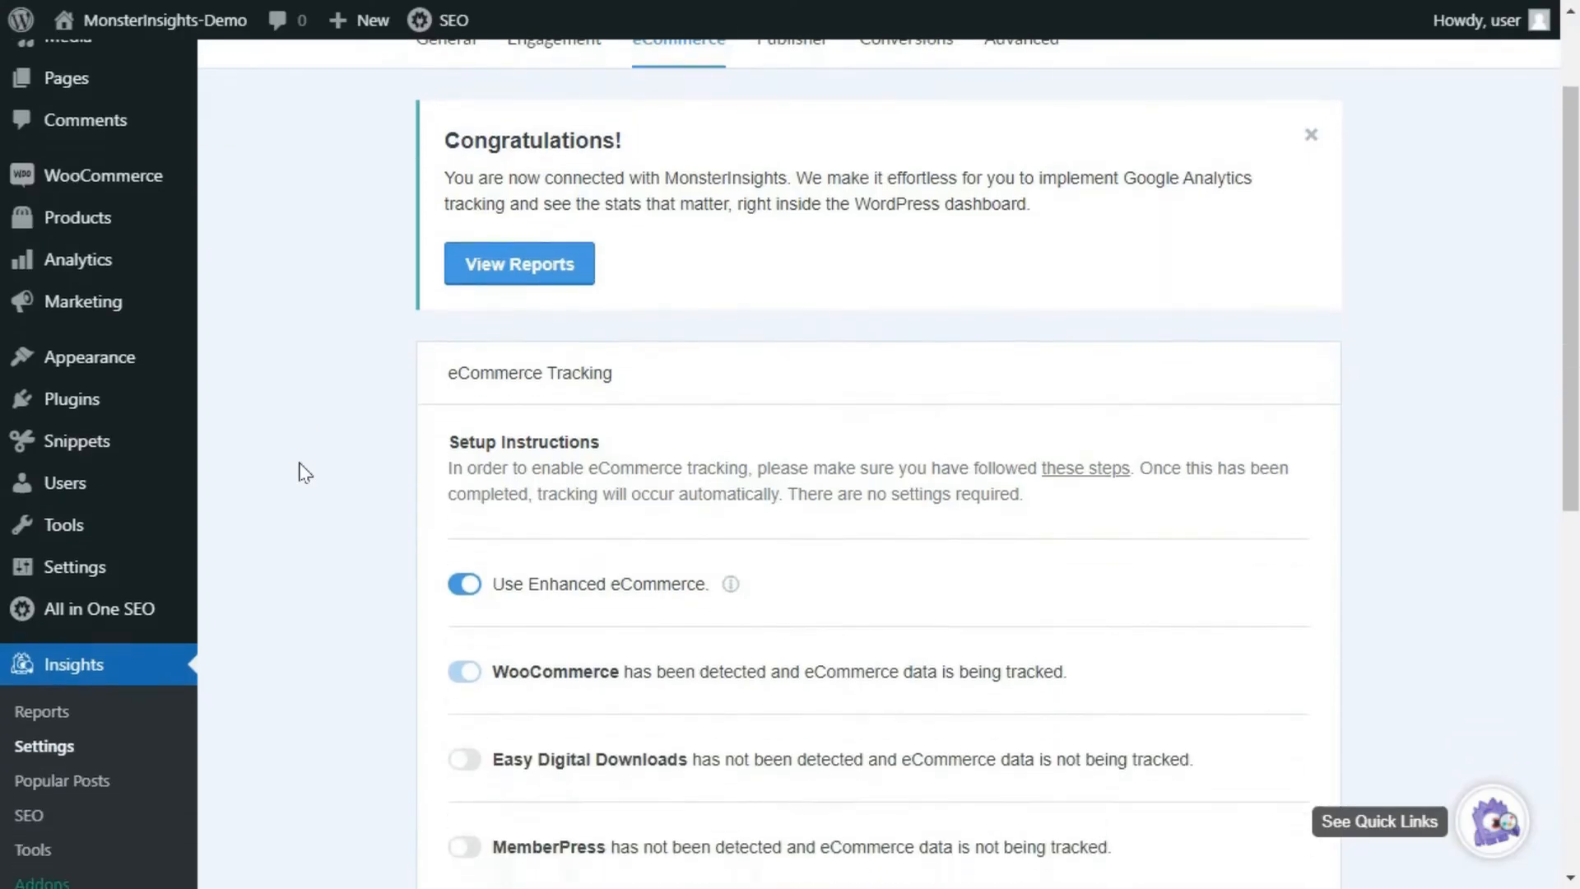
- Scroll through the eCommerce settings showing Enhanced eCommerce enabled with WooCommerce
{"action": "scroll", "scroll_direction": "down", "scroll_amount": 3}
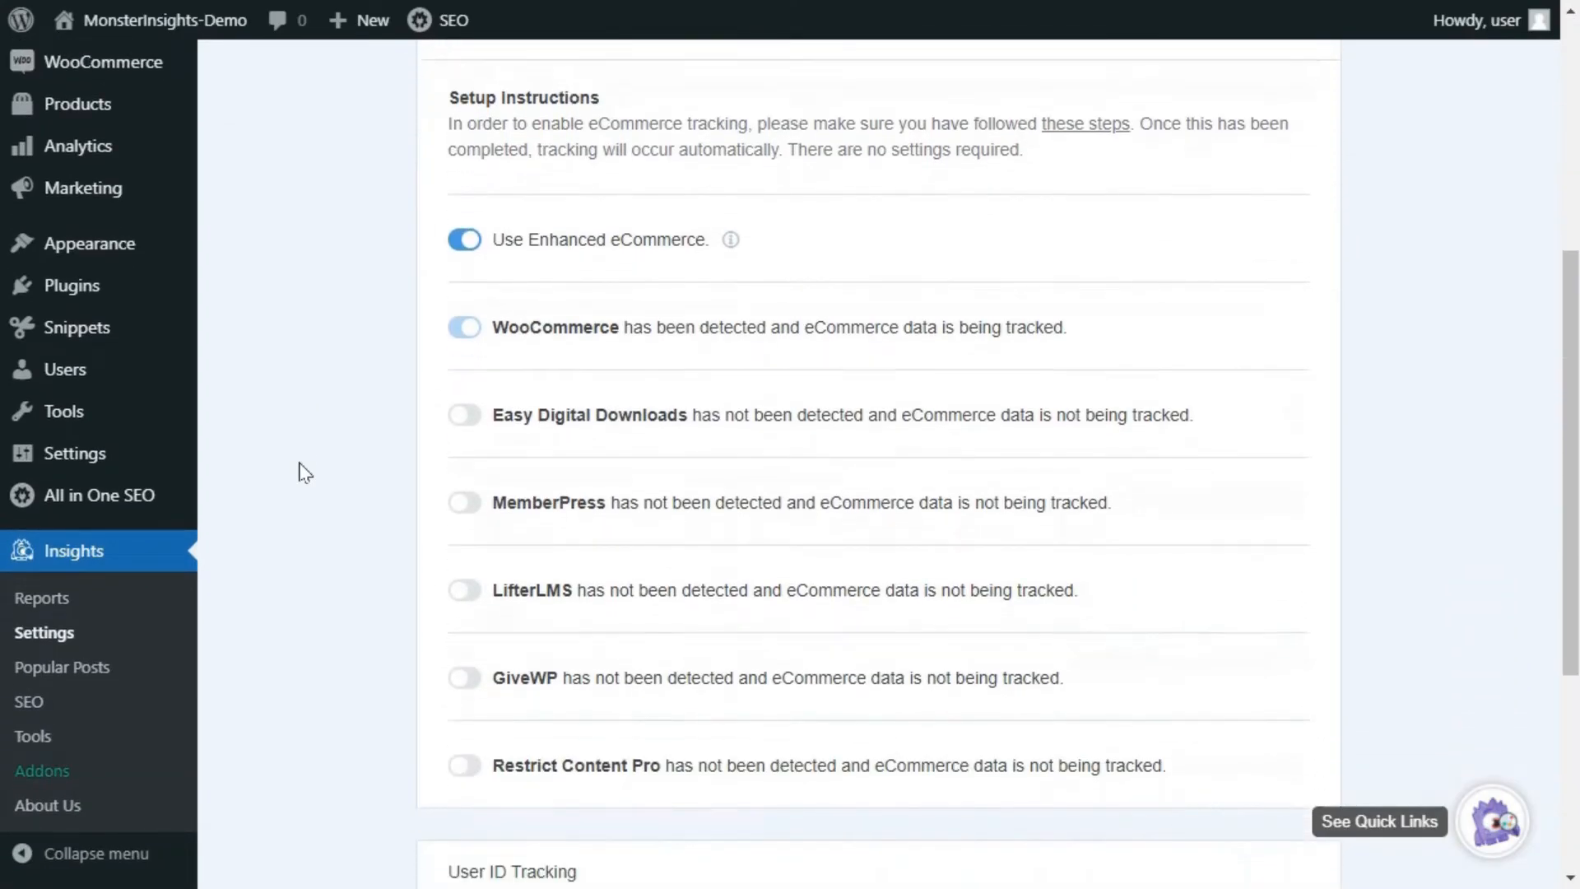
{"action": "scroll", "scroll_direction": "down", "scroll_amount": 3}
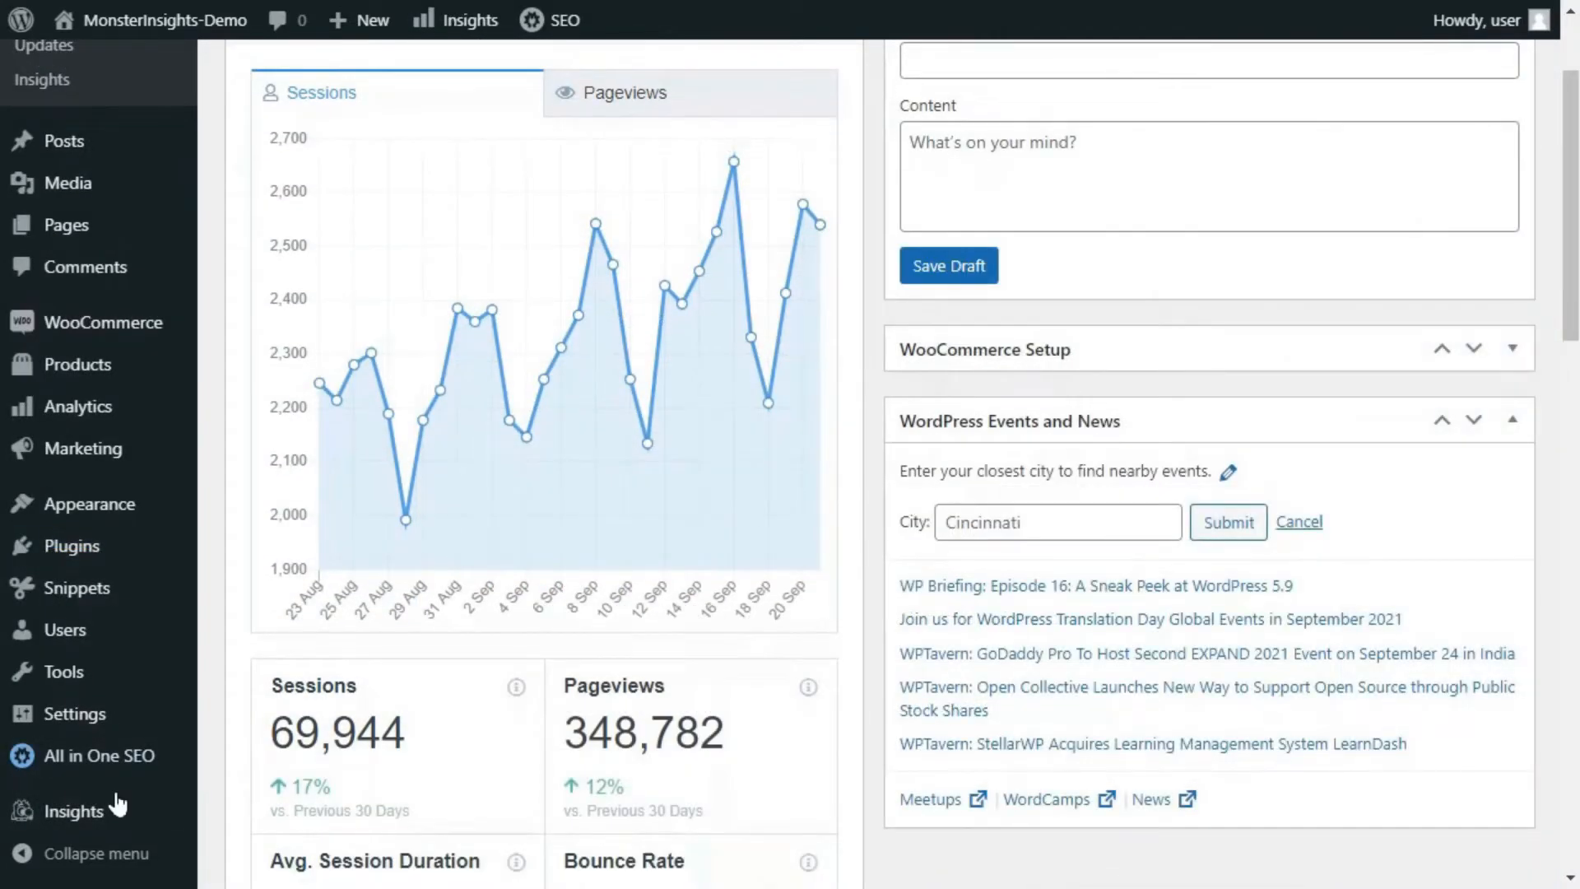
{"action": "left_click", "coordinate": [71, 802]}
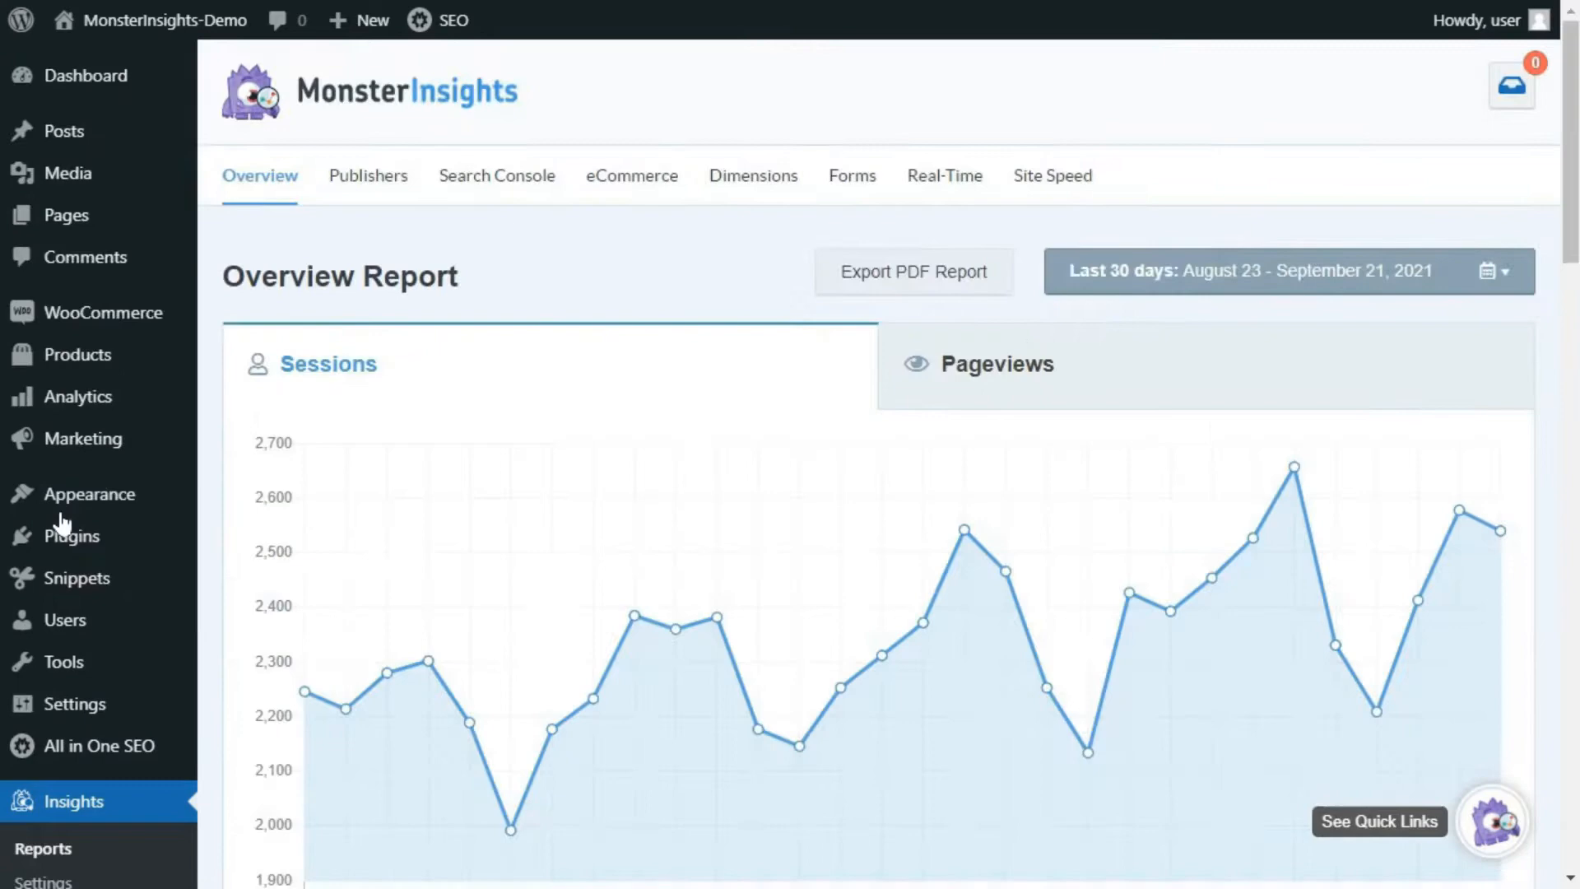
{"action": "left_click", "coordinate": [630, 176]}
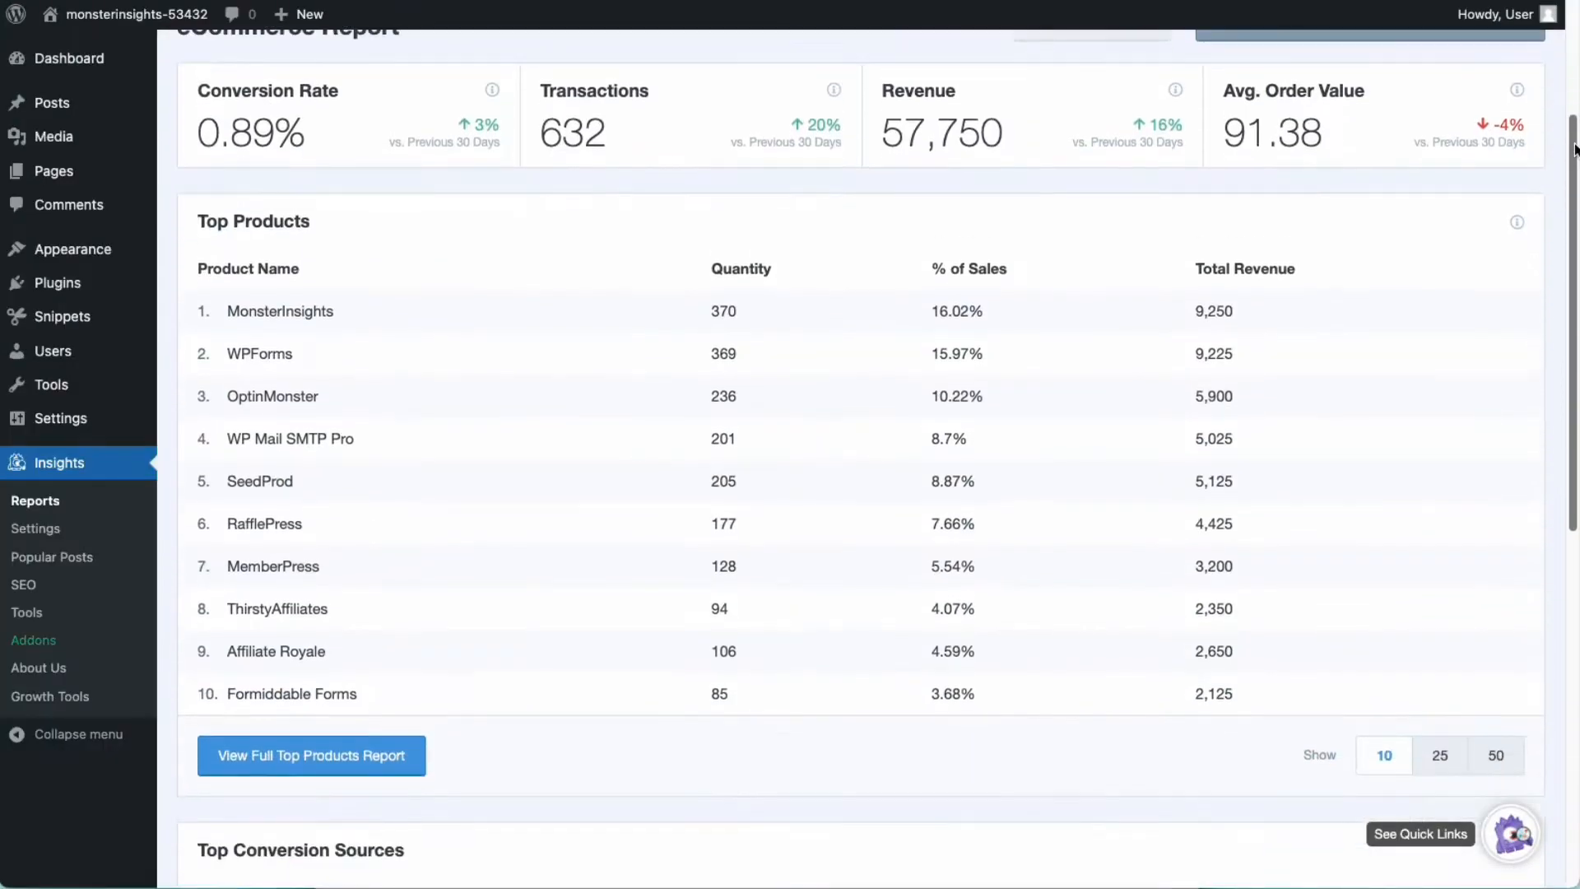
{"action": "scroll", "scroll_direction": "down", "scroll_amount": 3}
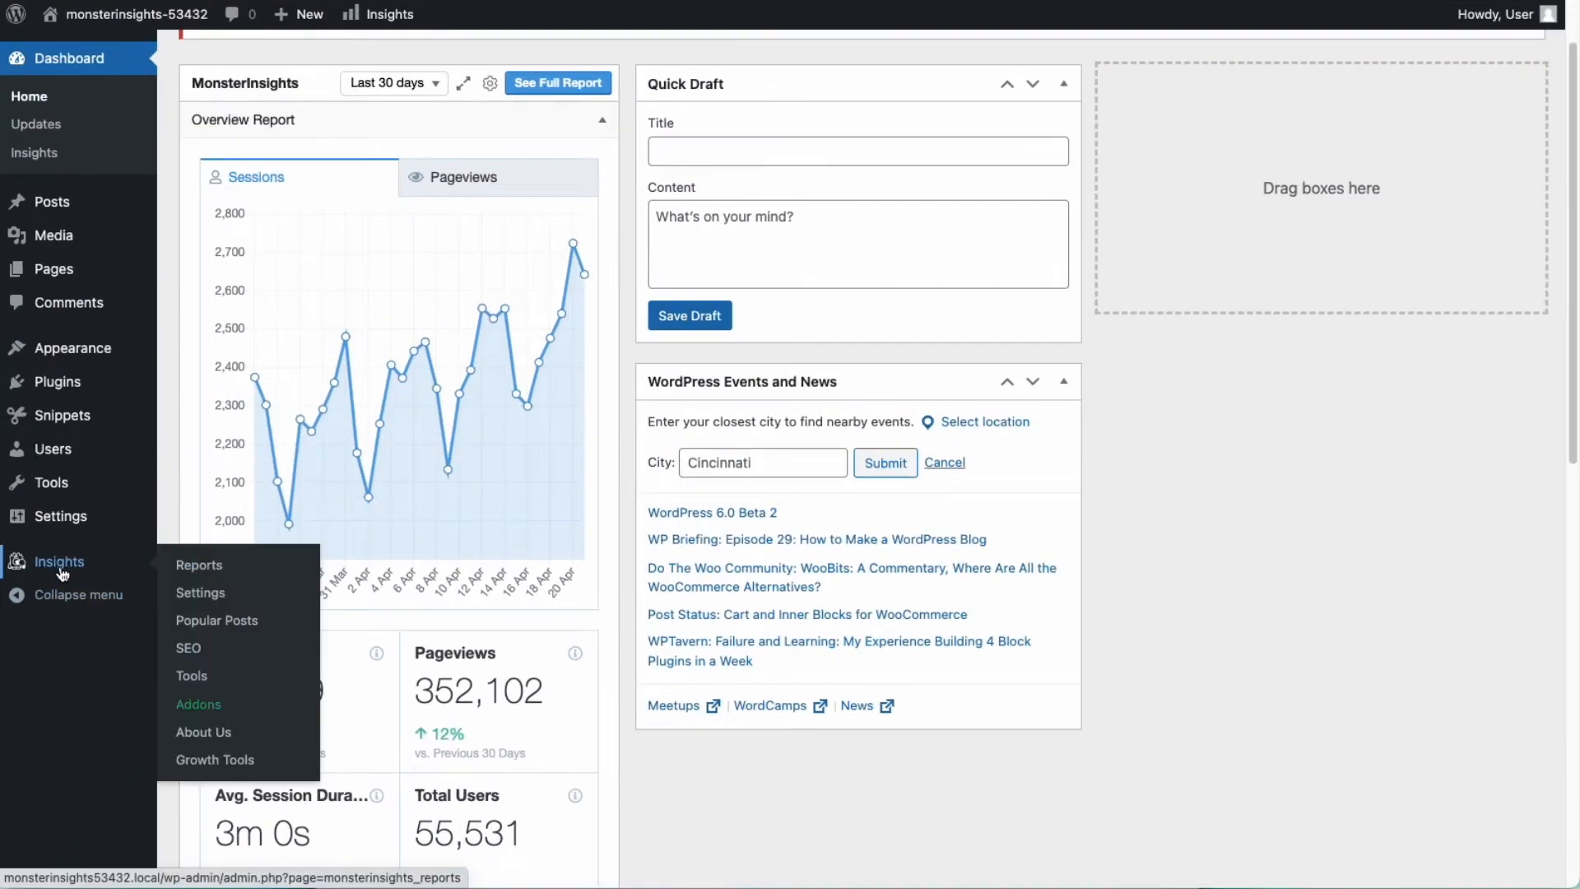
{"action": "left_click", "coordinate": [199, 565]}
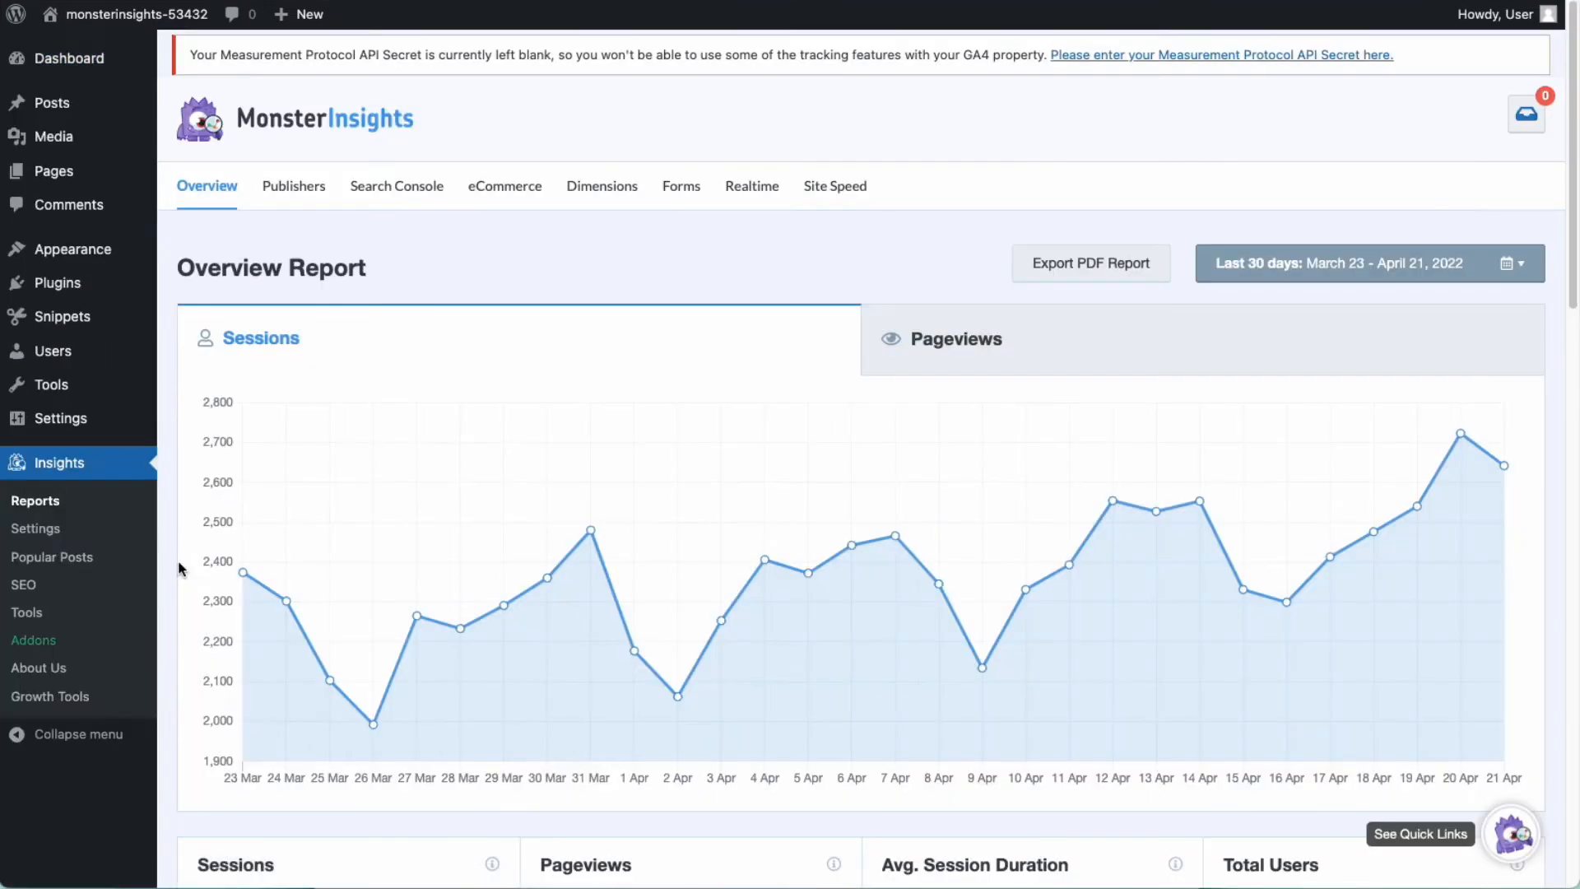
{"action": "left_click", "coordinate": [680, 185]}
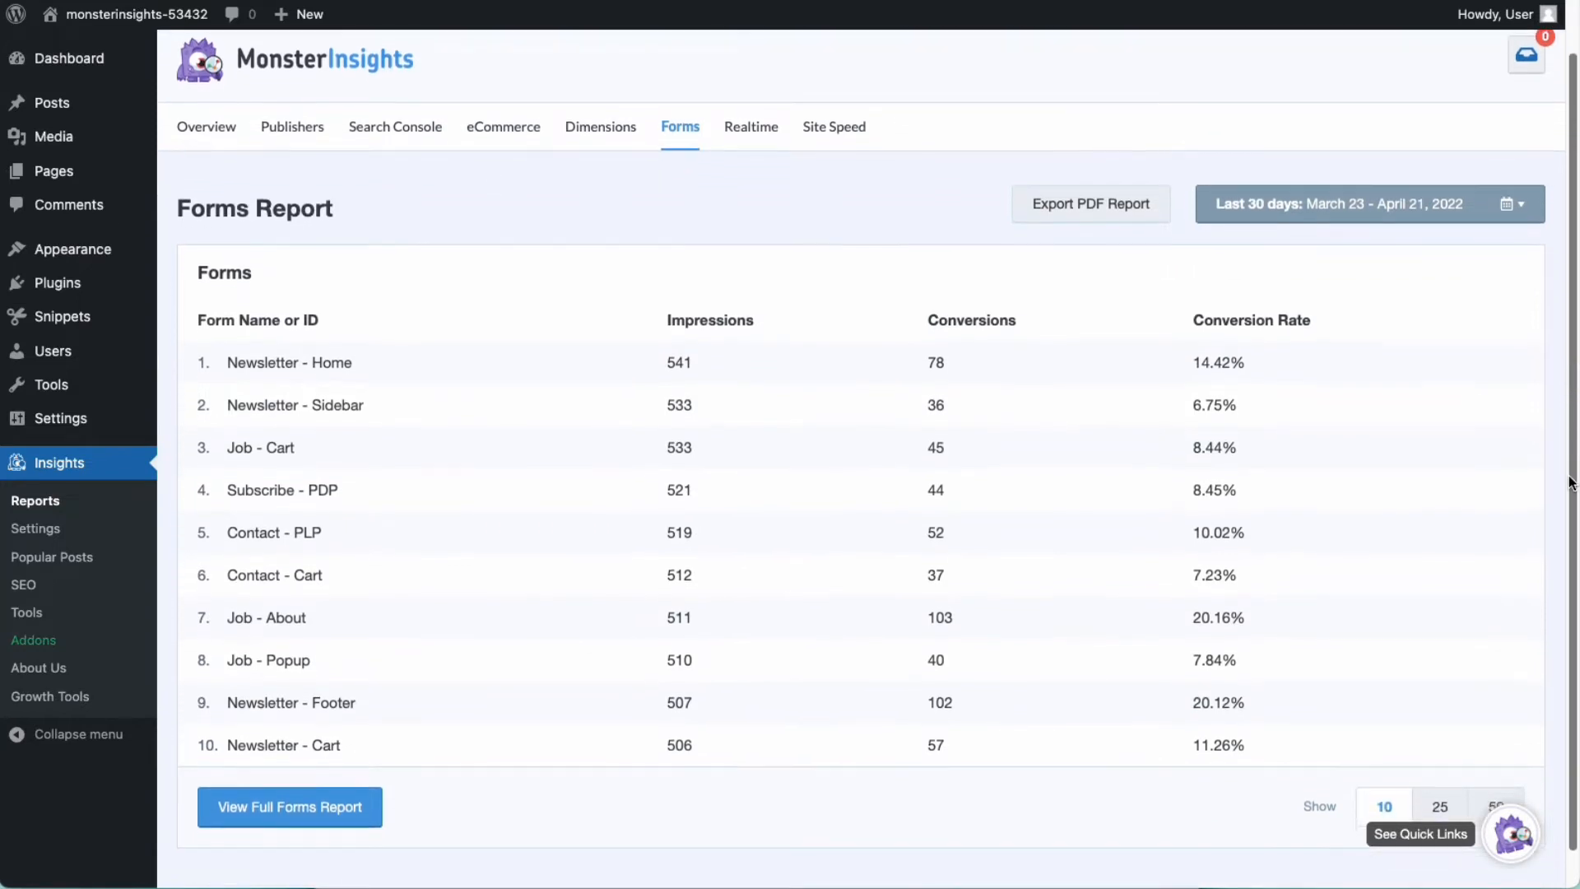
{"action": "scroll", "scroll_direction": "down", "scroll_amount": 3}
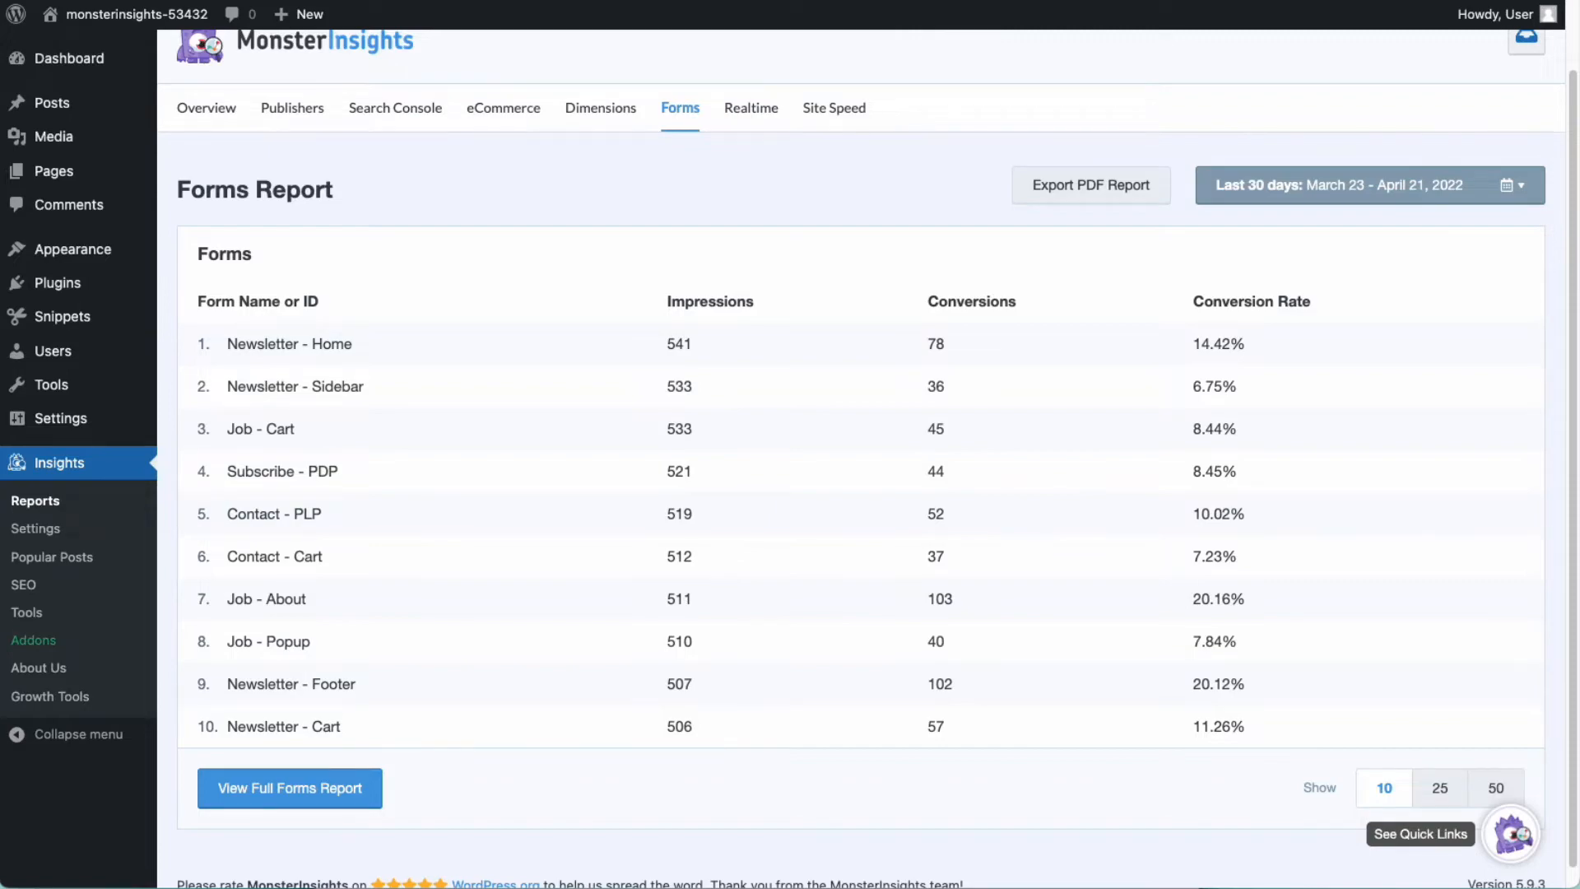
{"action": "scroll", "scroll_direction": "down", "scroll_amount": 3}
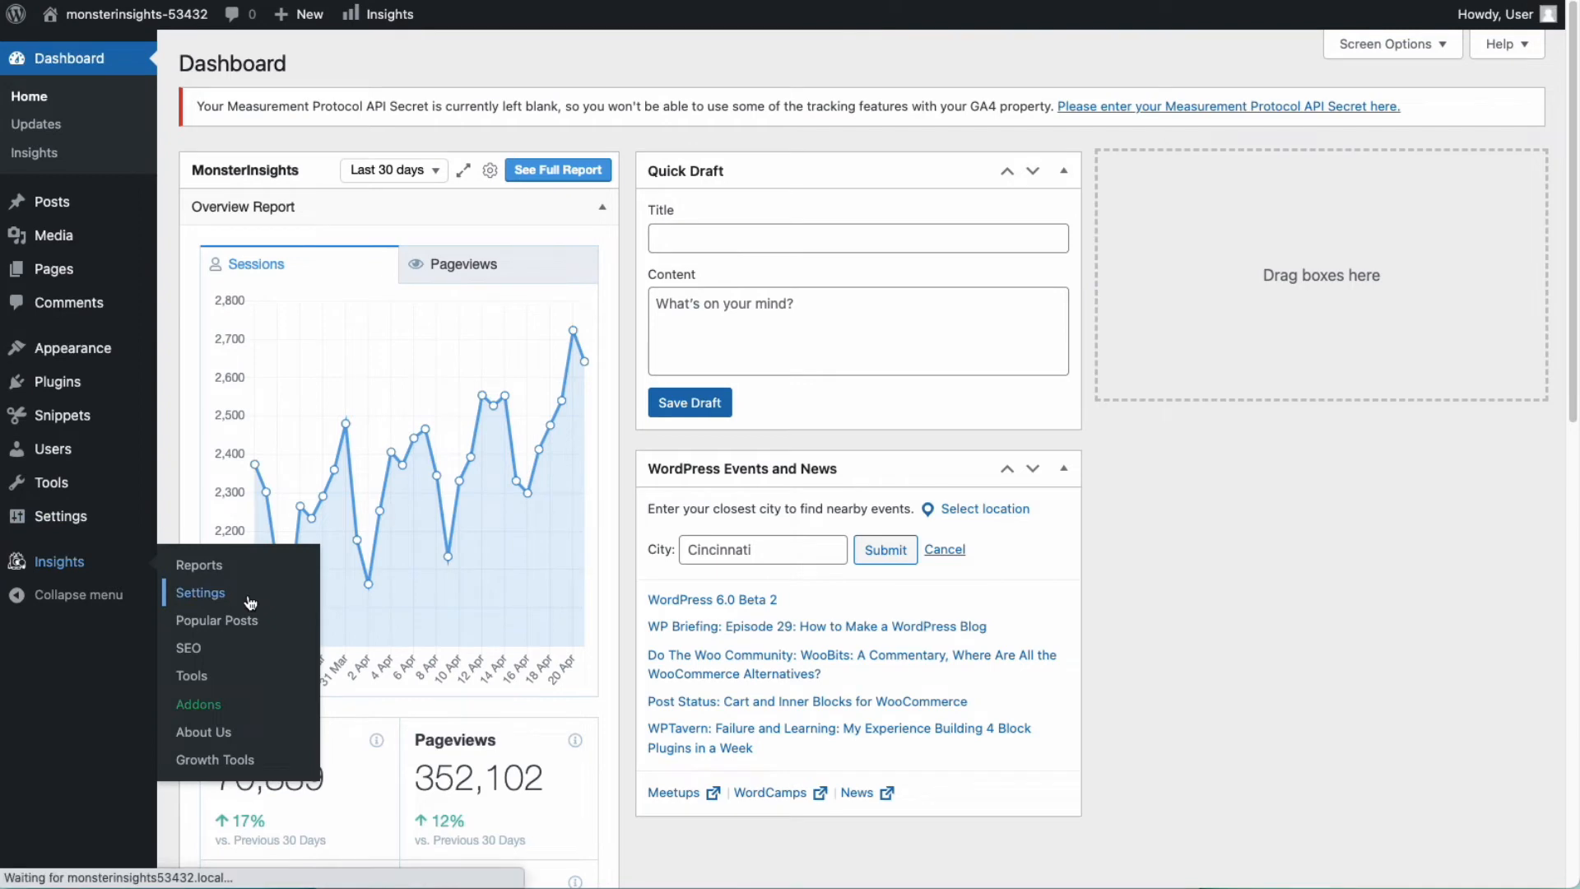
- View the Engagement settings down to the File Downloads tracked extensions
{"action": "left_click", "coordinate": [200, 593]}
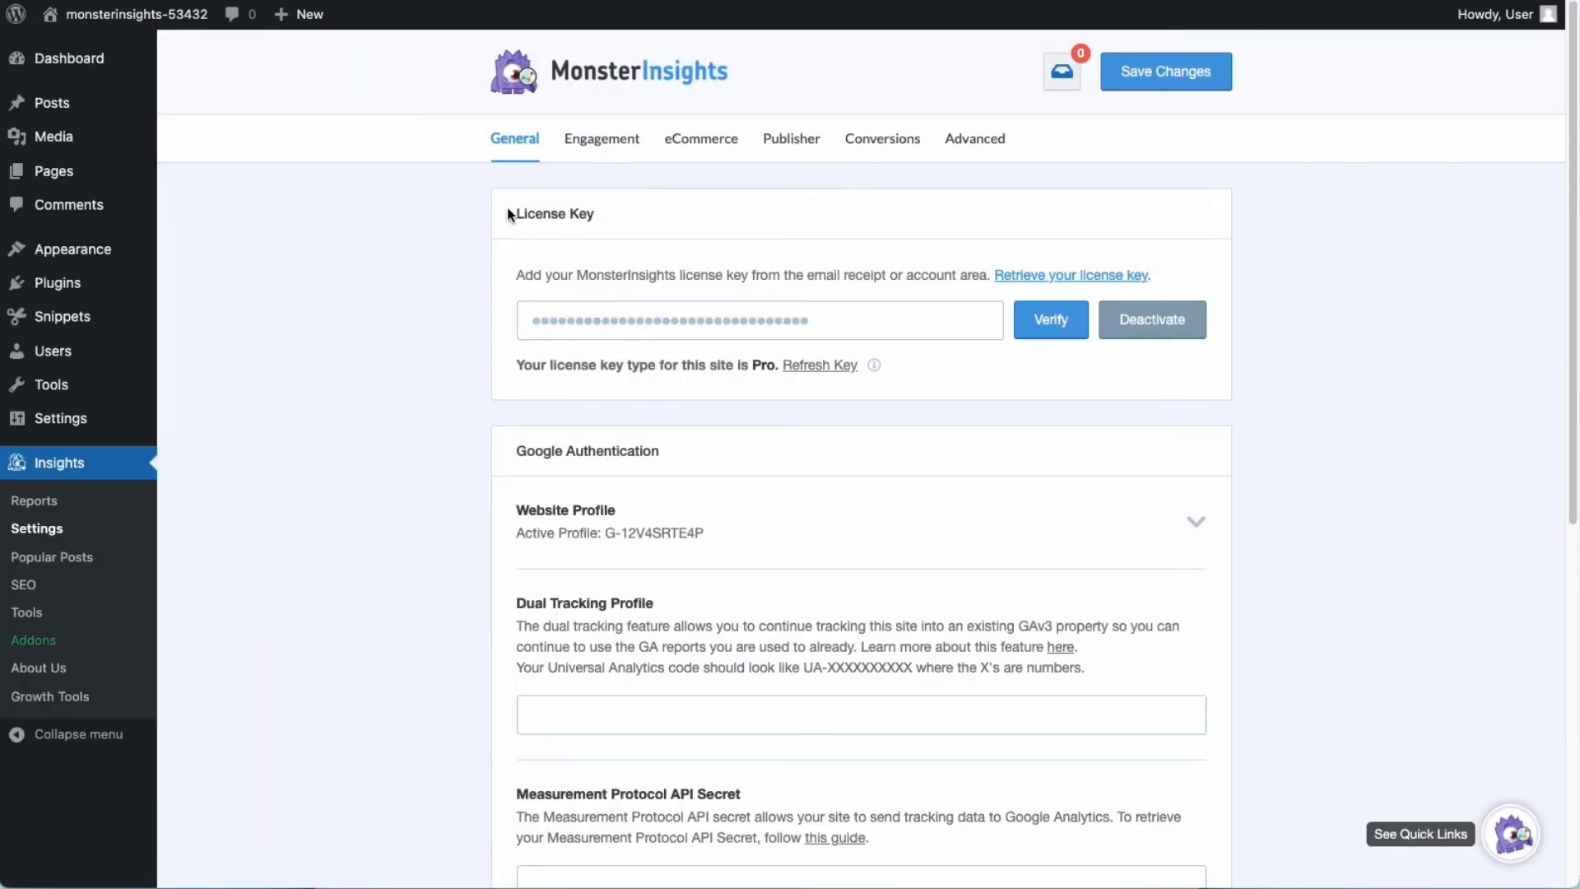
{"action": "left_click", "coordinate": [602, 138]}
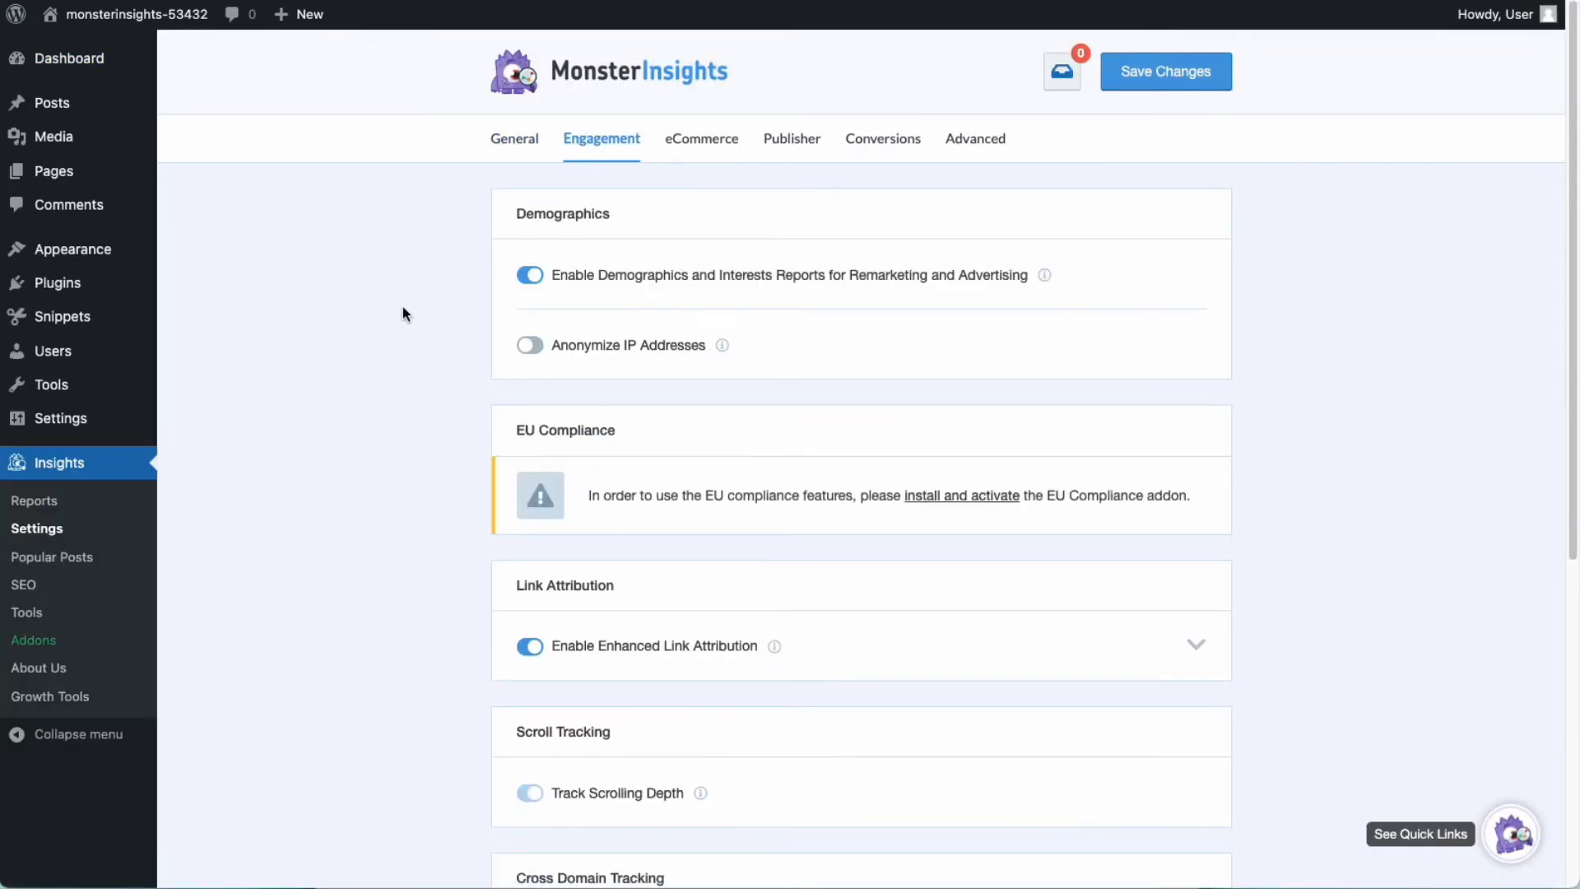
{"action": "scroll", "scroll_direction": "down", "scroll_amount": 3}
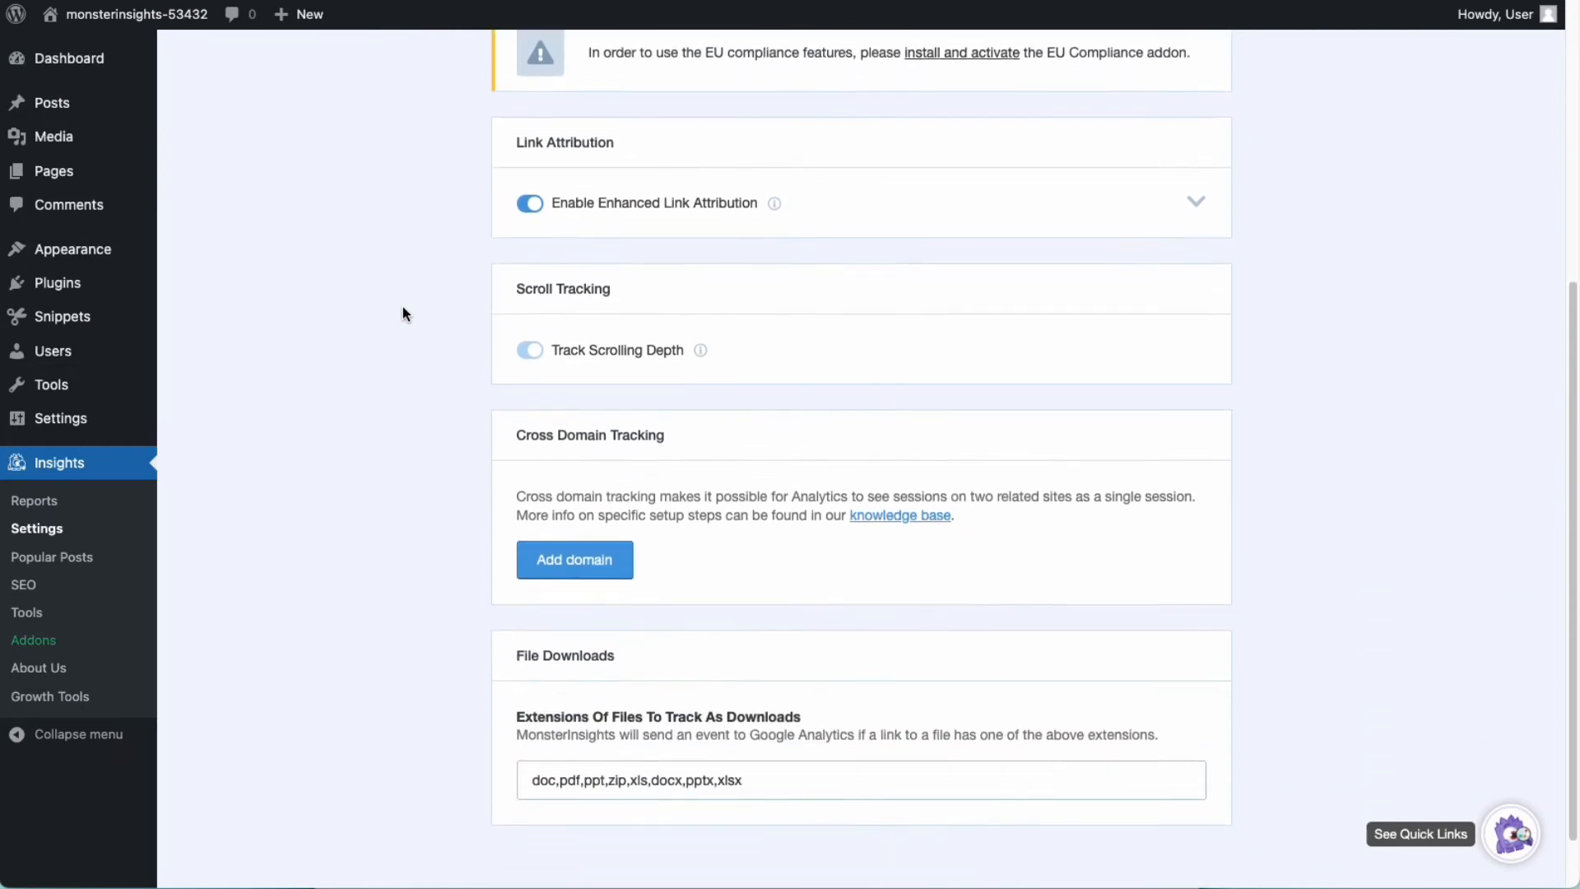
{"action": "scroll", "scroll_direction": "down", "scroll_amount": 3}
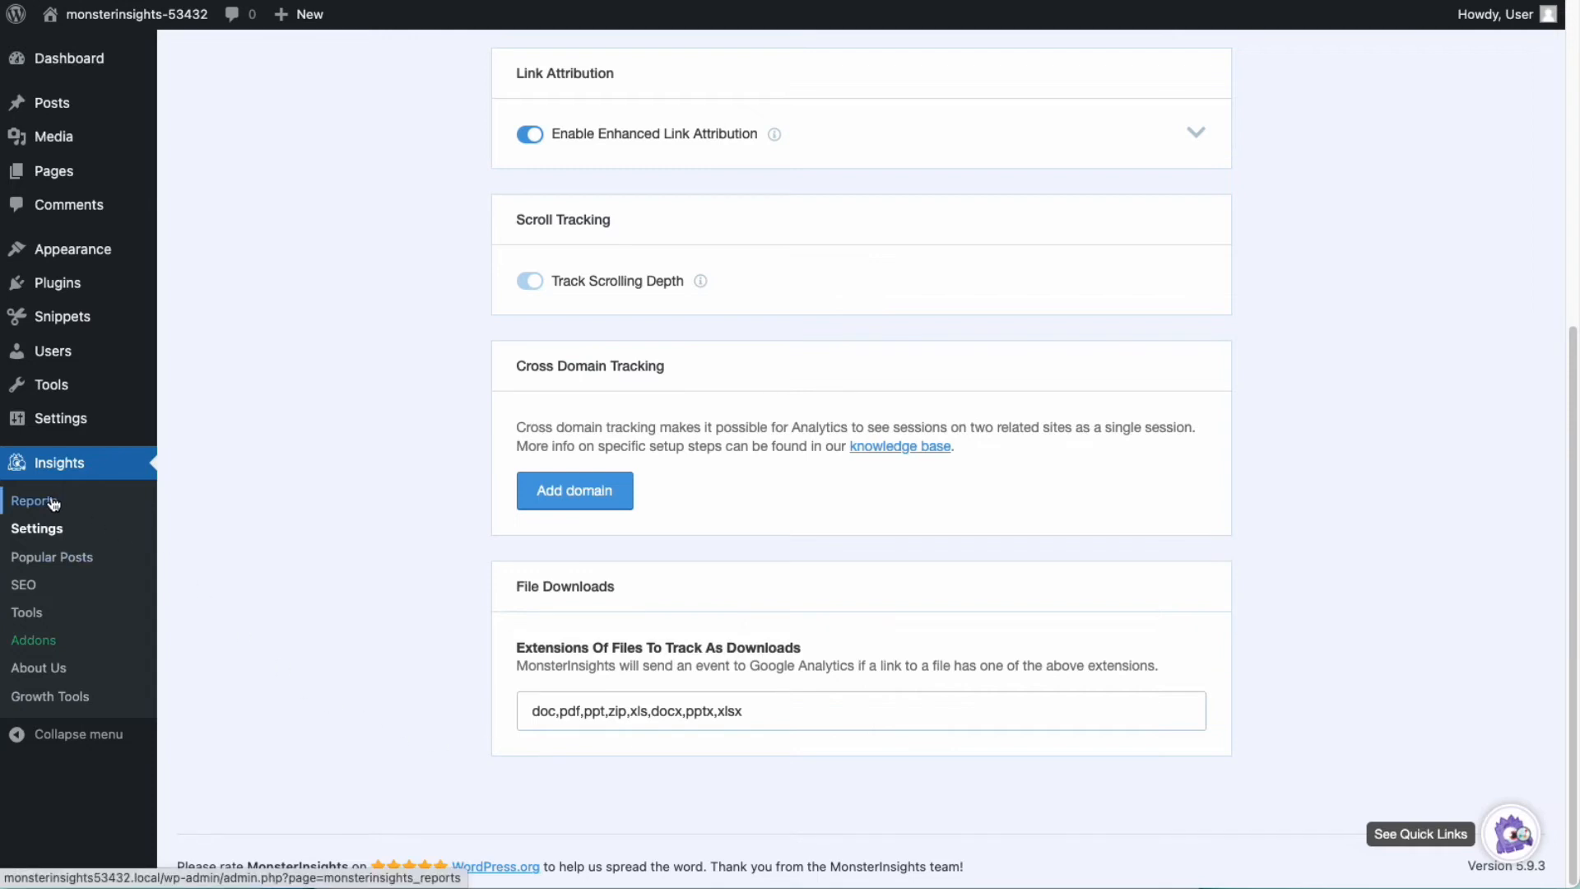
- Review the Publishers report, then return to the dashboard traffic overview
{"action": "left_click", "coordinate": [35, 500]}
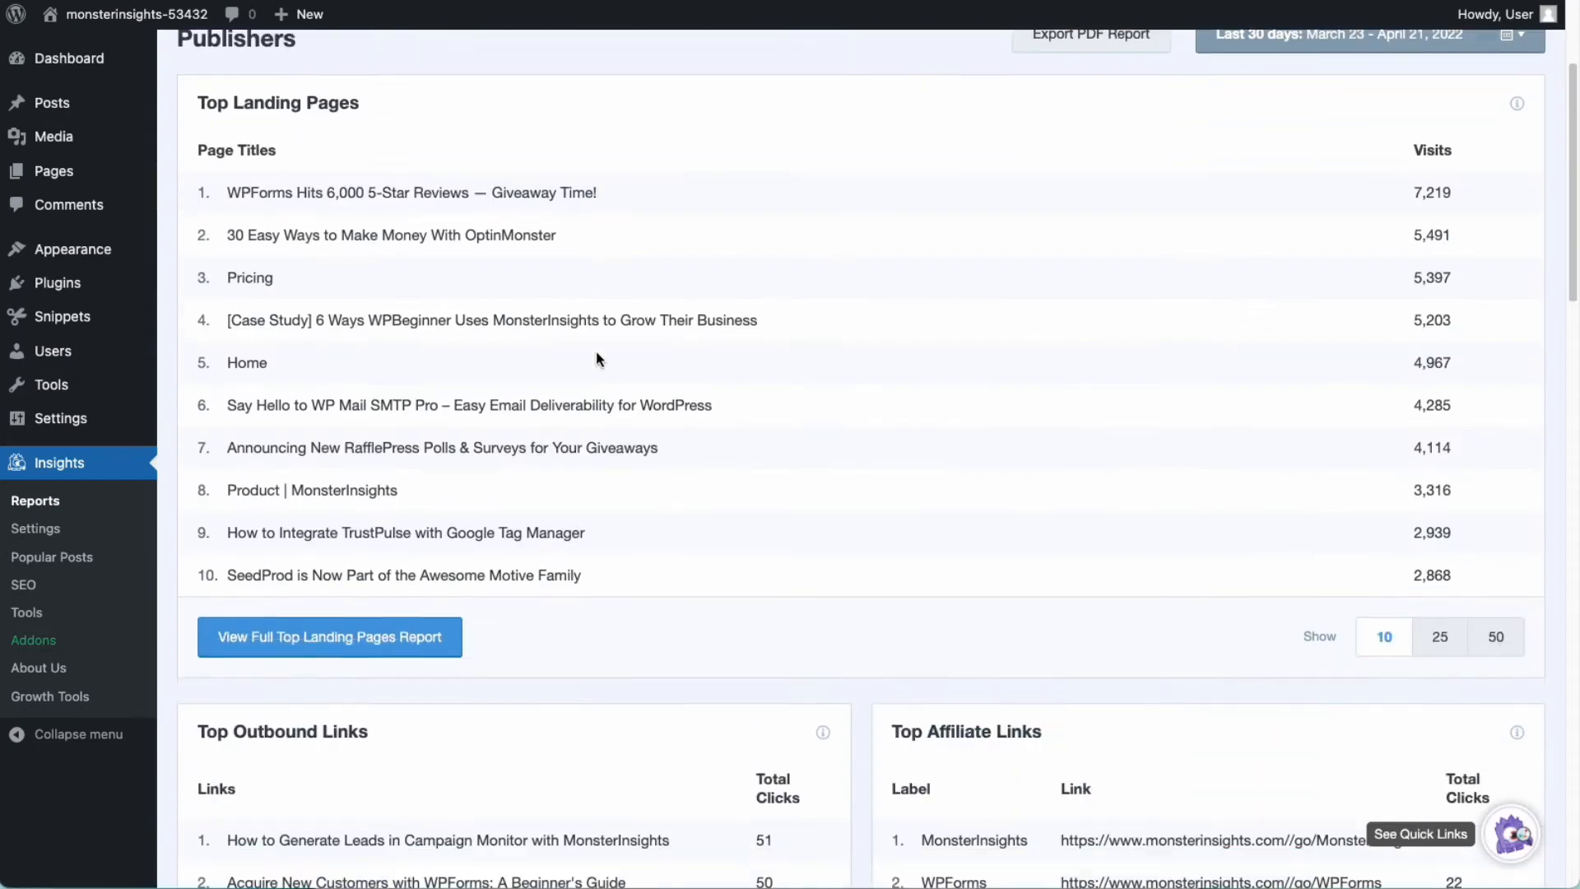
{"action": "scroll", "scroll_direction": "down", "scroll_amount": 3}
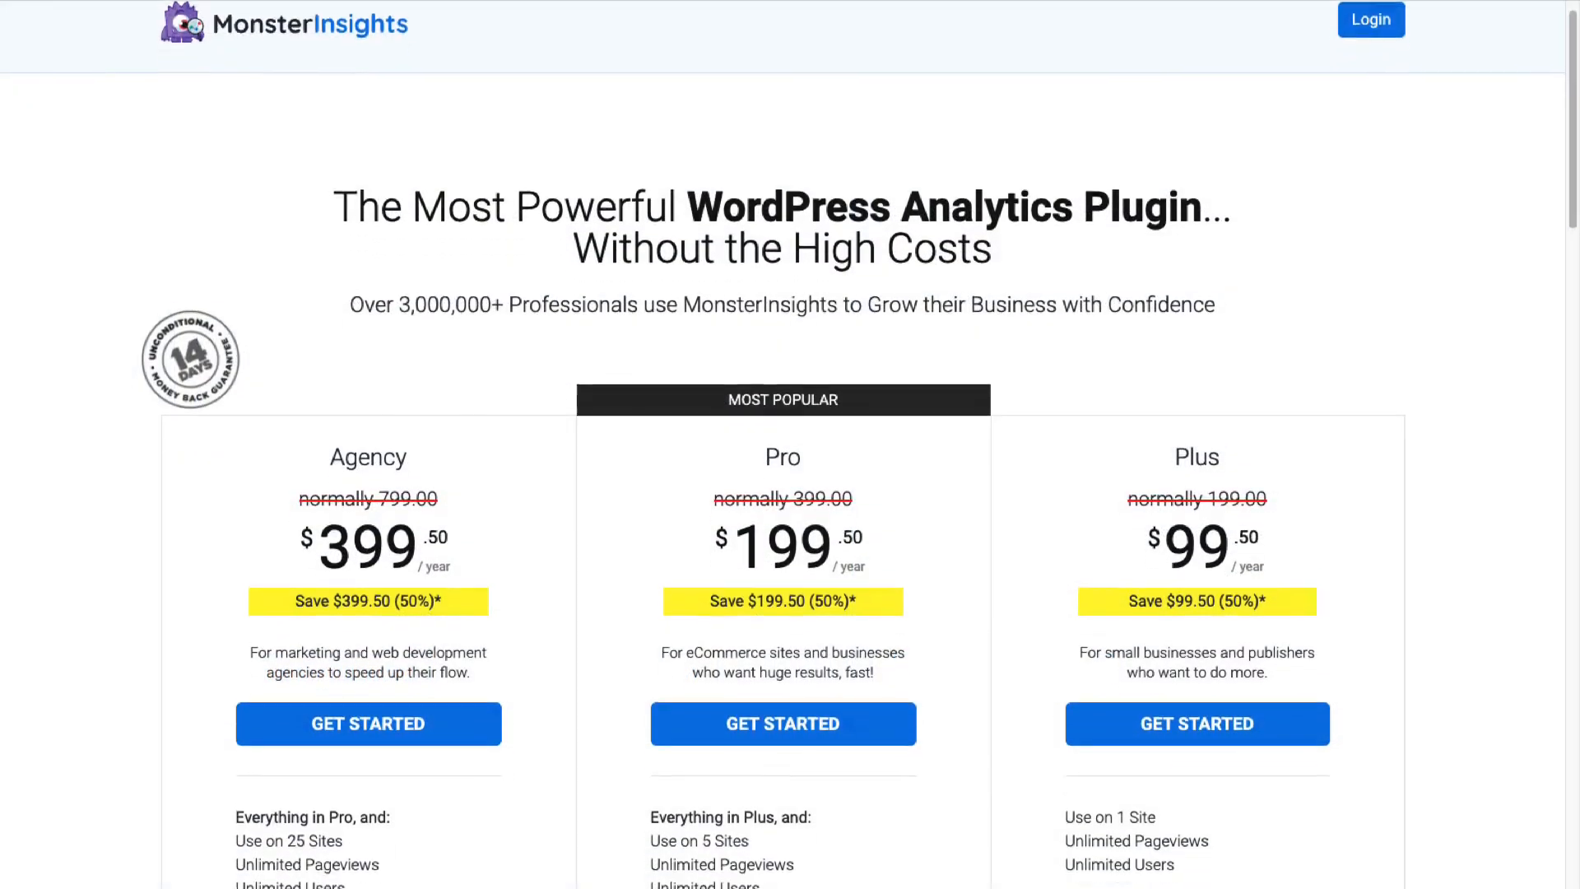
{"action": "scroll", "scroll_direction": "down", "scroll_amount": 3}
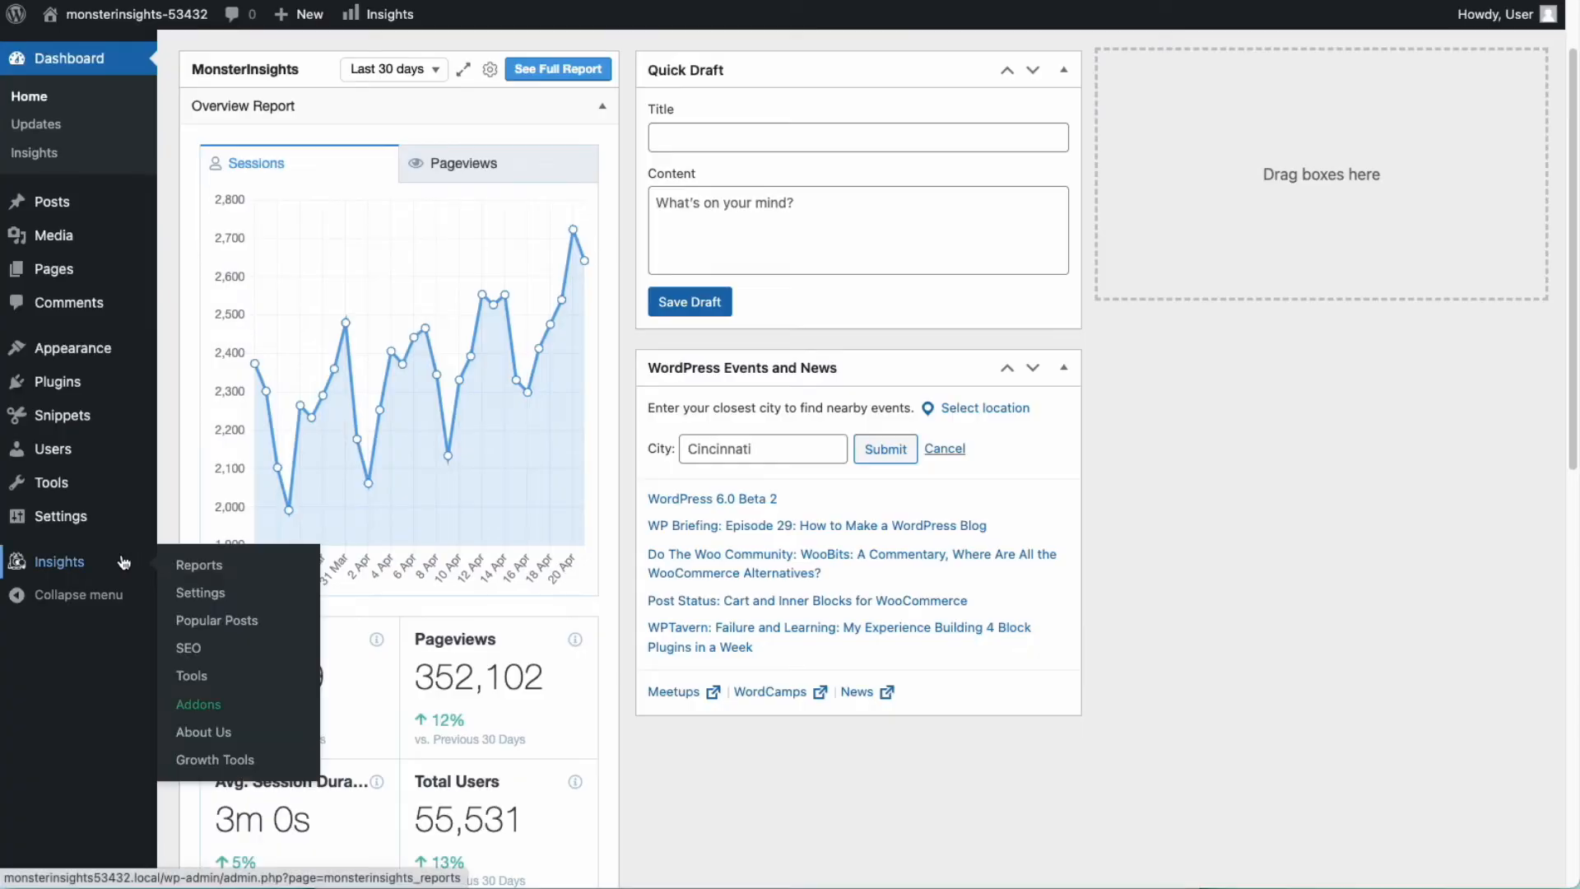
{"action": "left_click", "coordinate": [200, 564]}
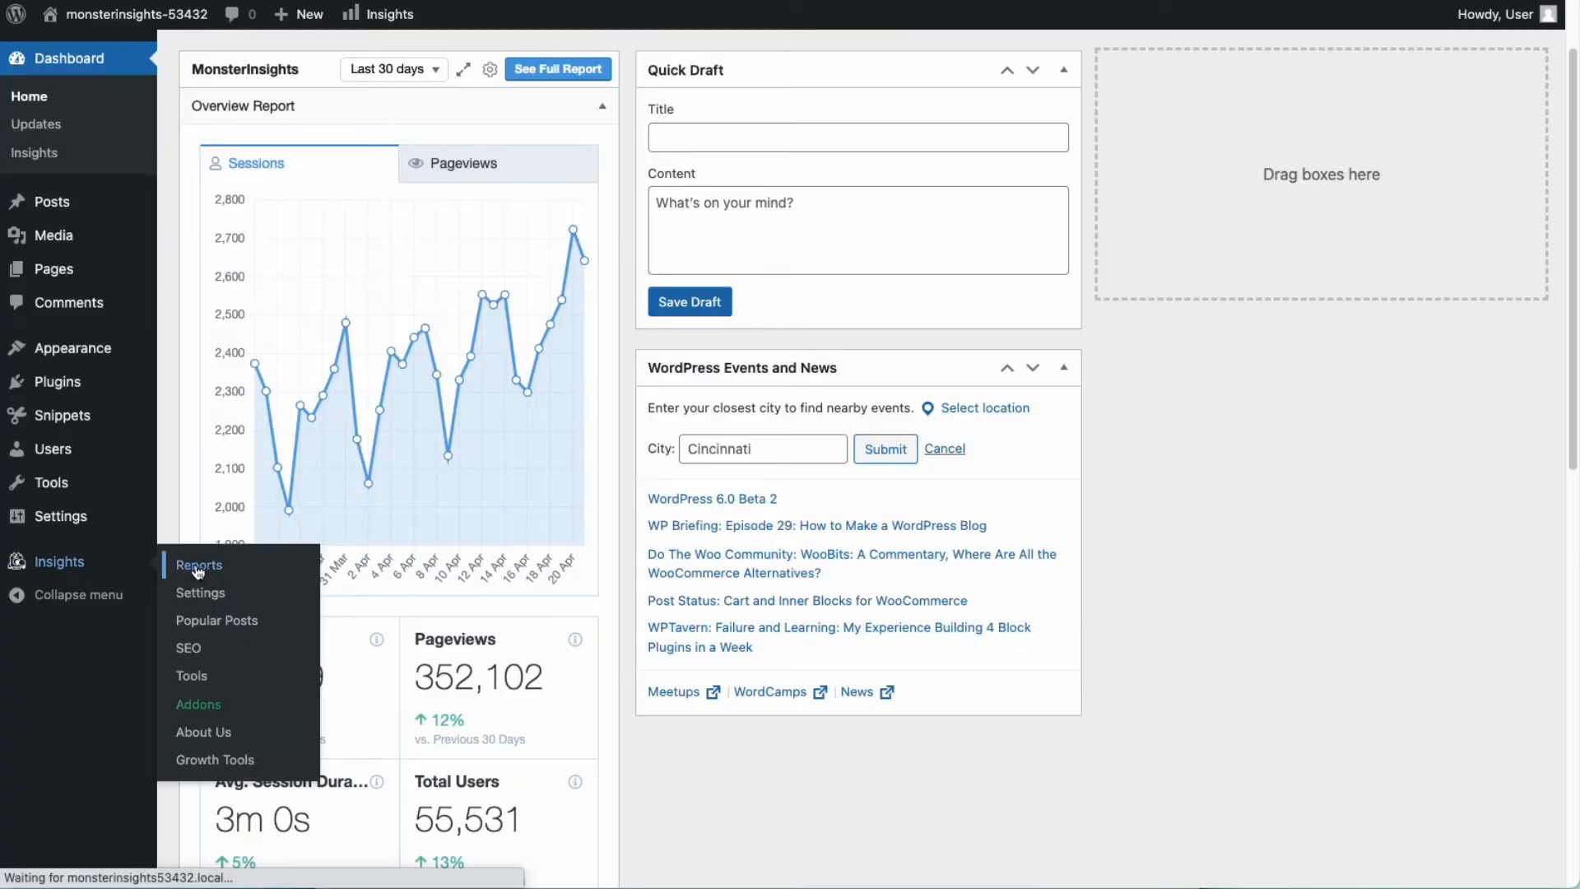
{"action": "left_click", "coordinate": [199, 564]}
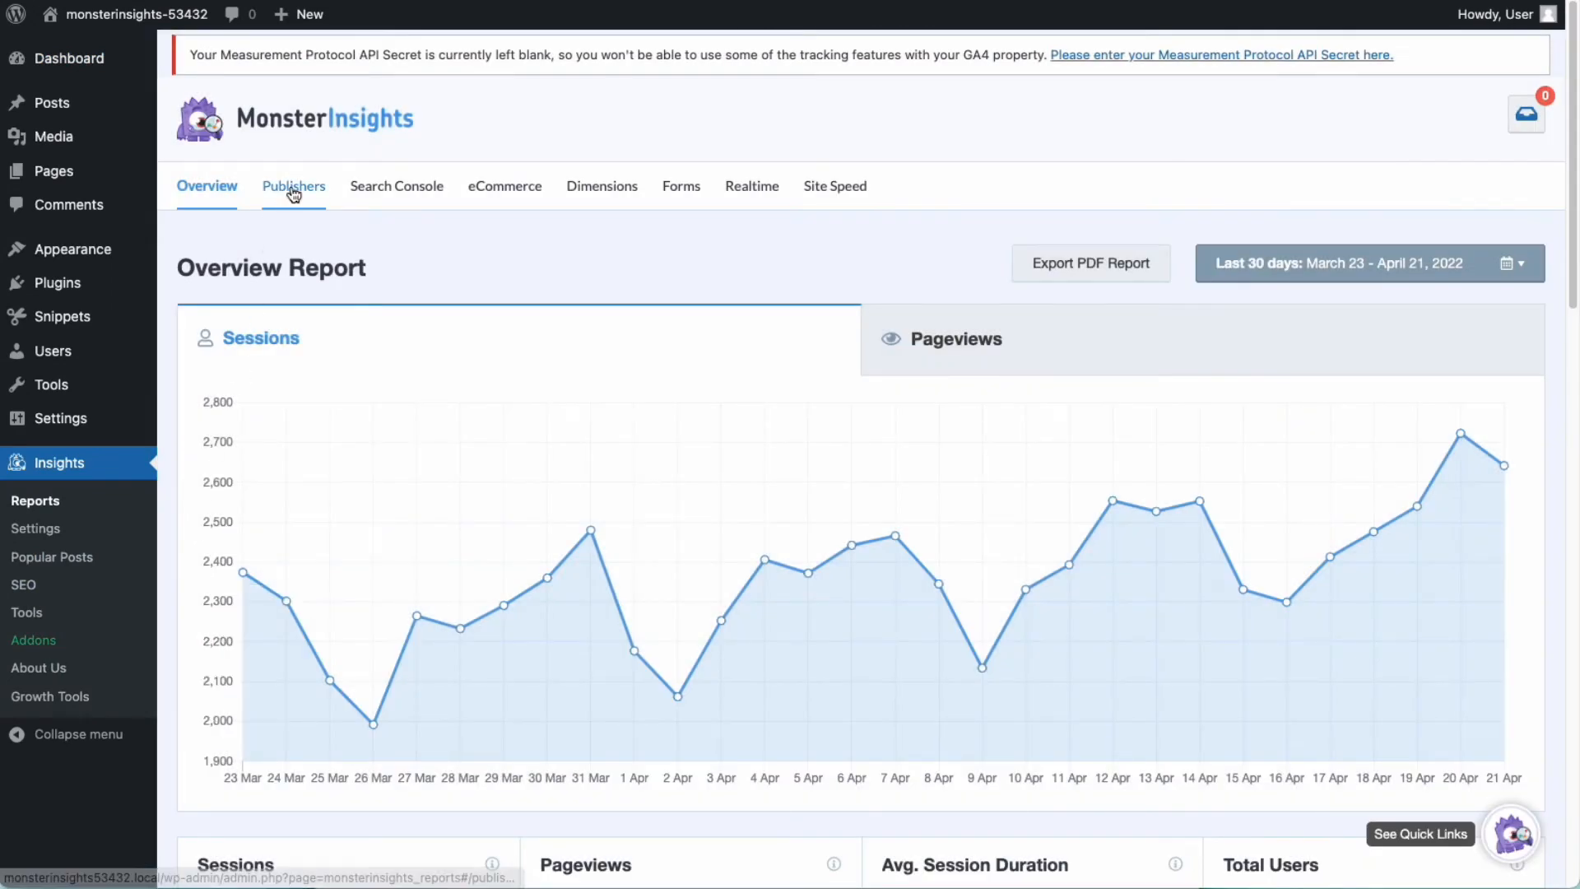
{"action": "scroll", "scroll_direction": "down", "scroll_amount": 3}
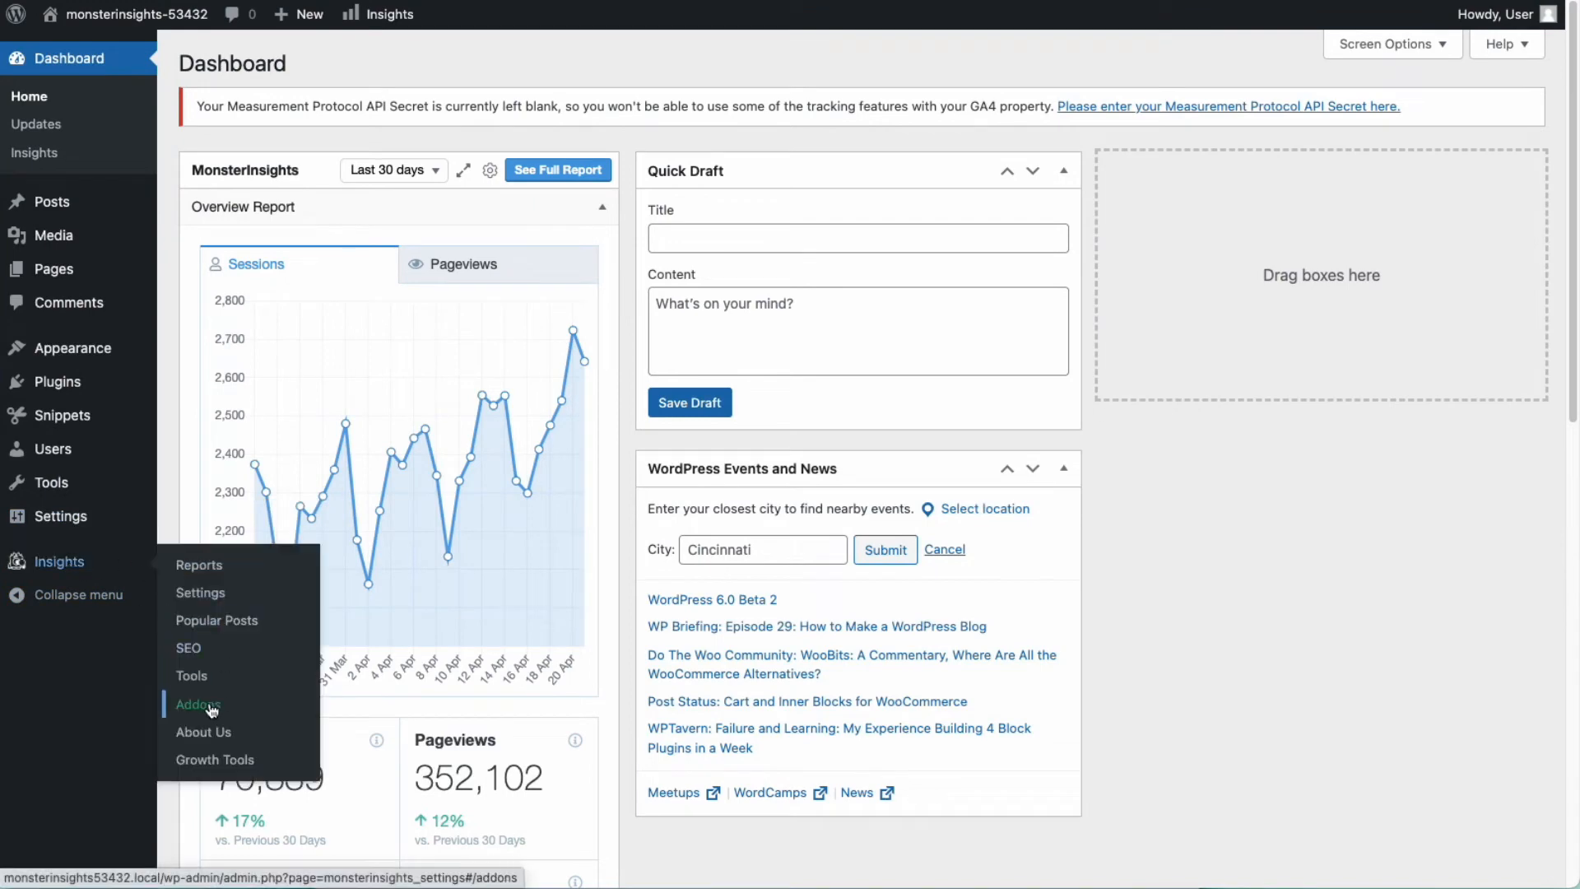
- Install the Media add-on and view the HTML5 and YouTube media tracking toggles
{"action": "left_click", "coordinate": [197, 704]}
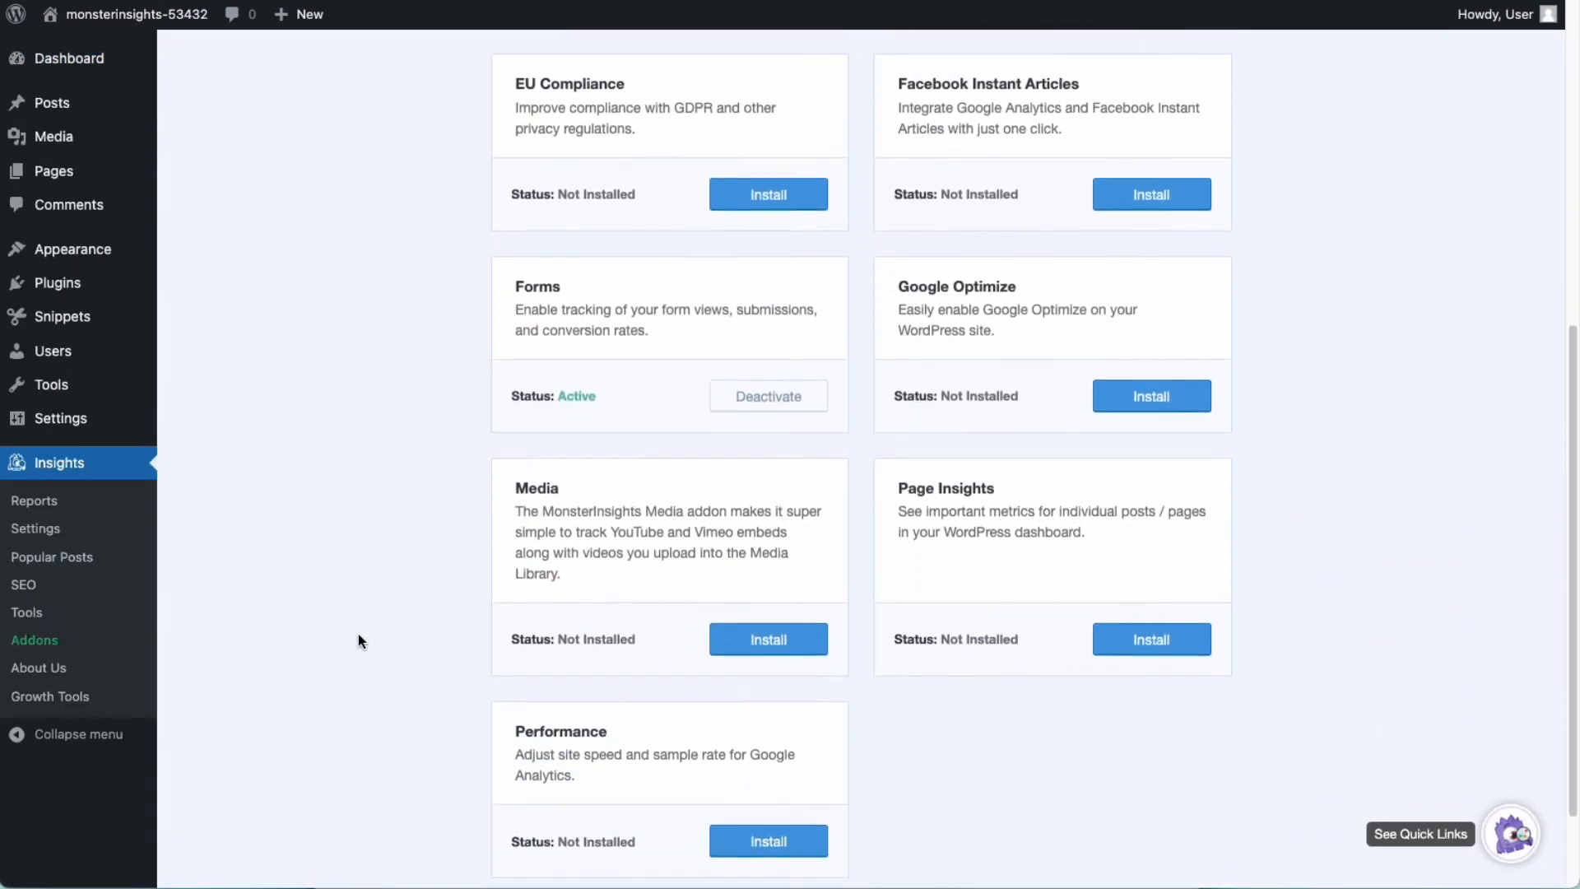
{"action": "left_click", "coordinate": [769, 639]}
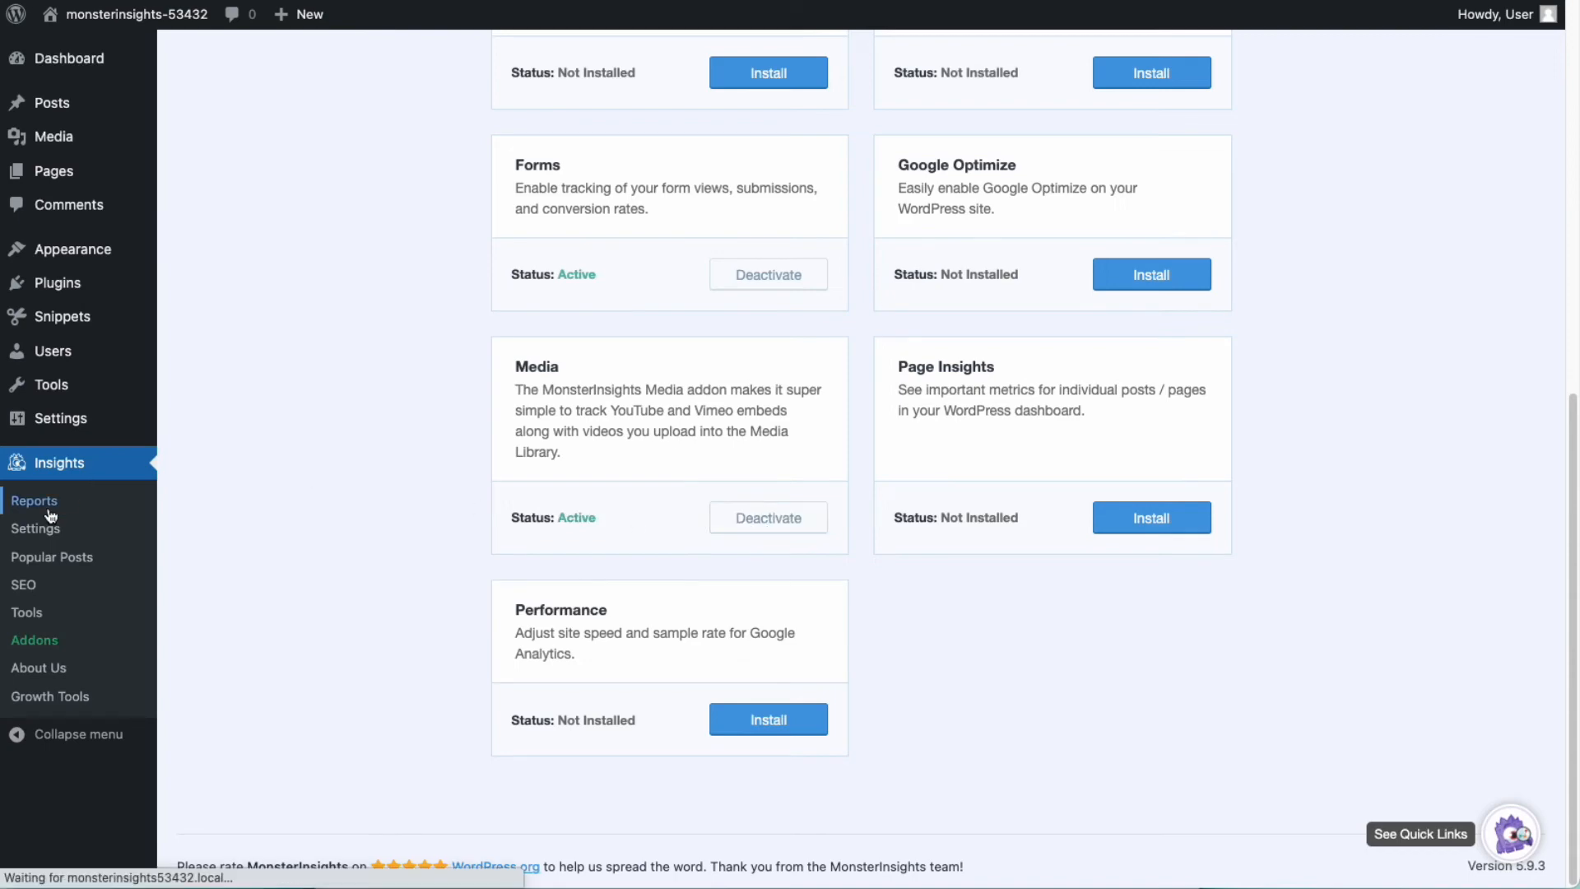
{"action": "left_click", "coordinate": [35, 528]}
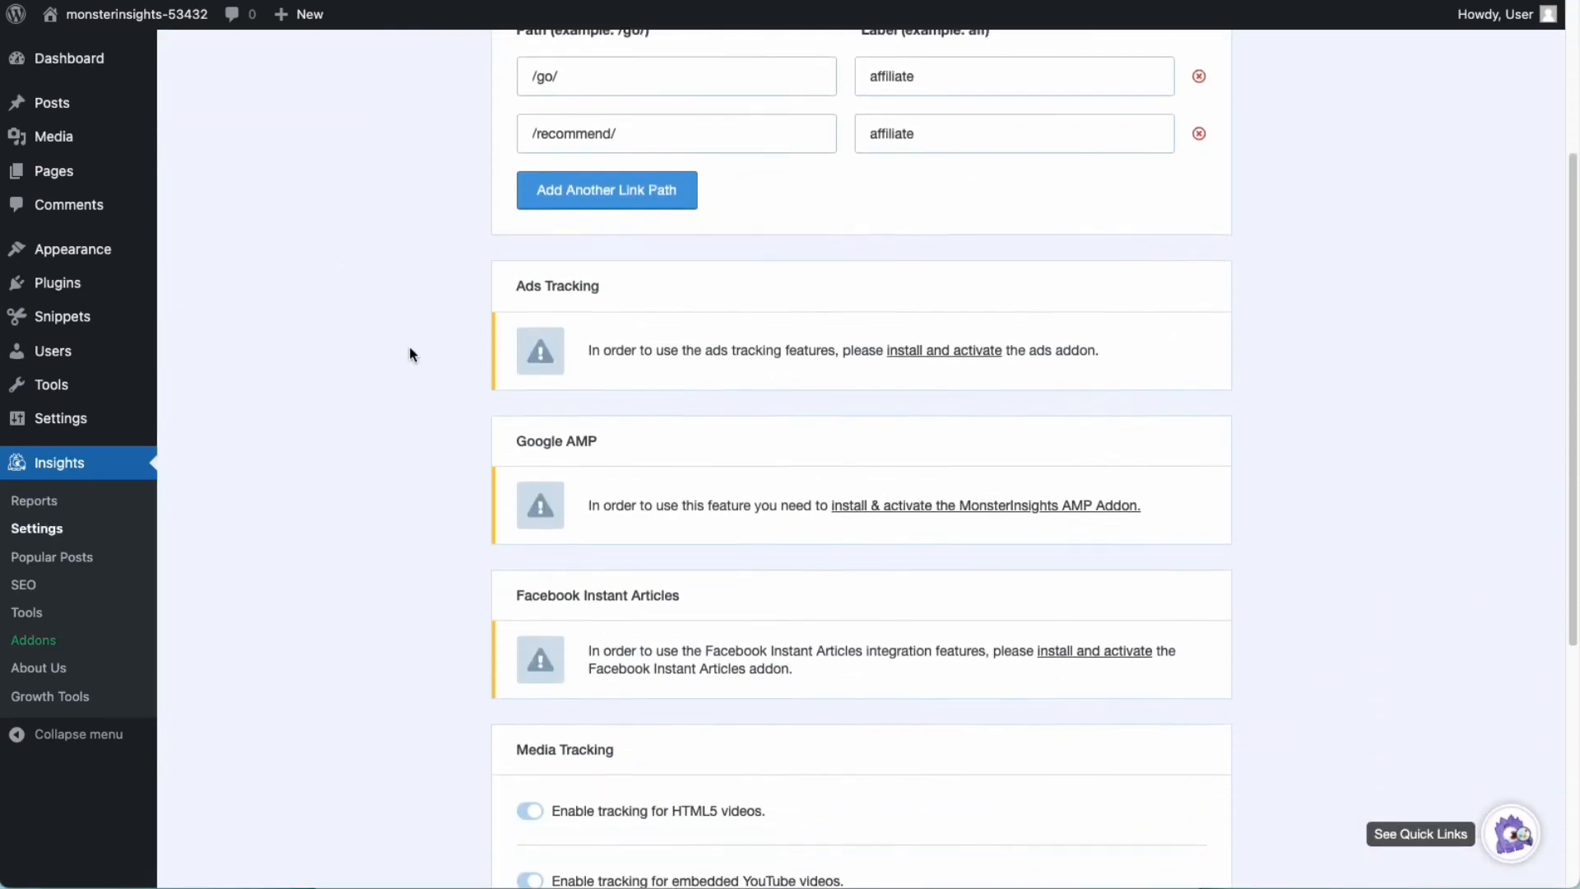
{"action": "scroll", "scroll_direction": "down", "scroll_amount": 3}
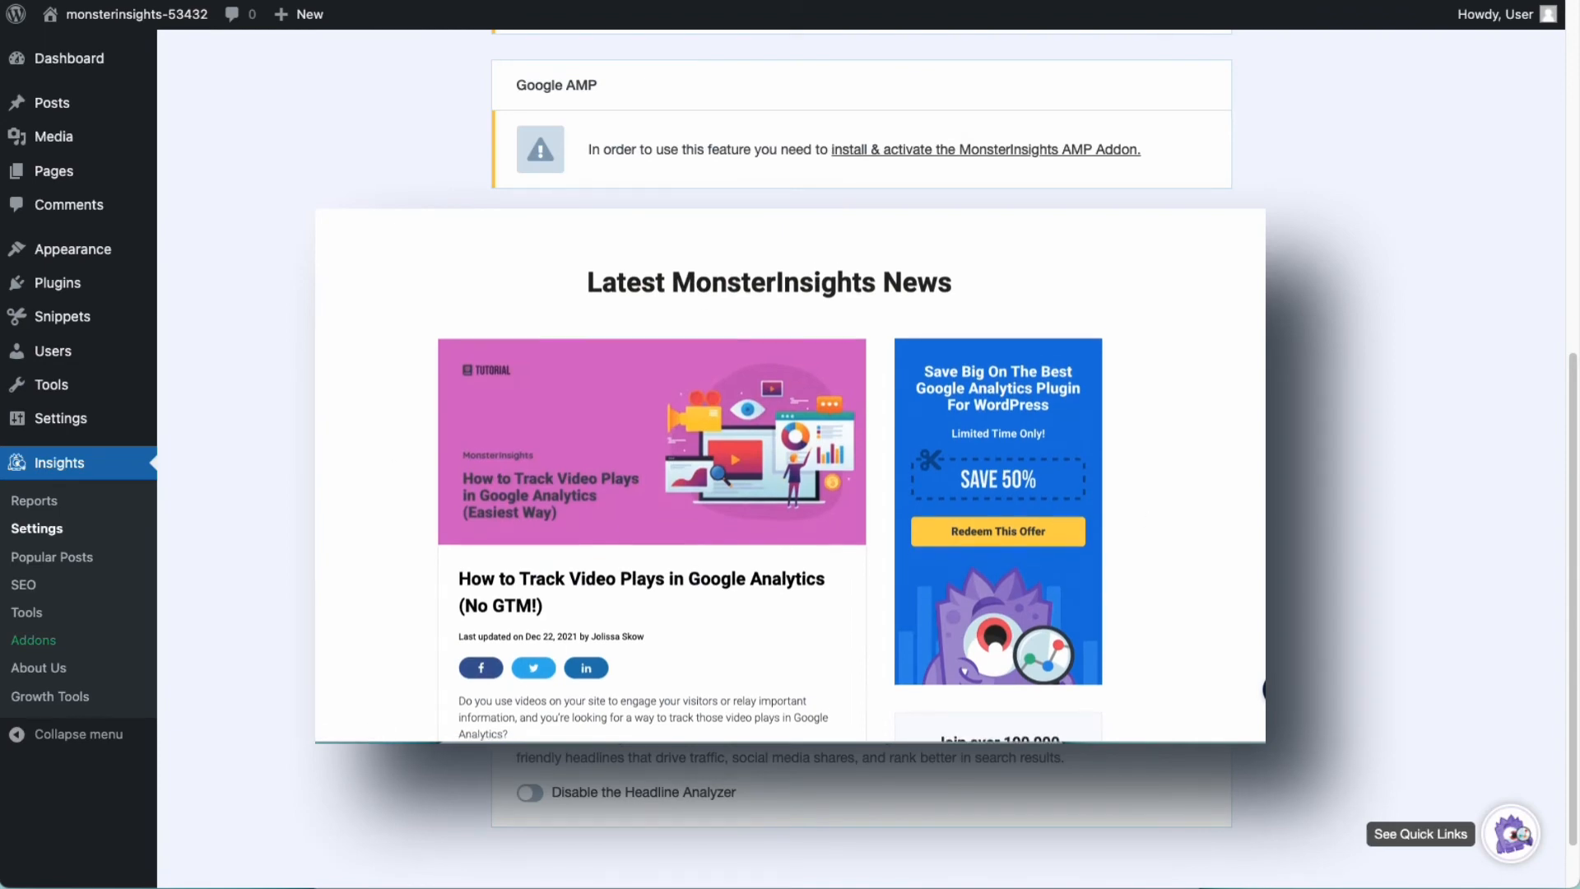
{"action": "scroll", "scroll_direction": "down", "scroll_amount": 3}
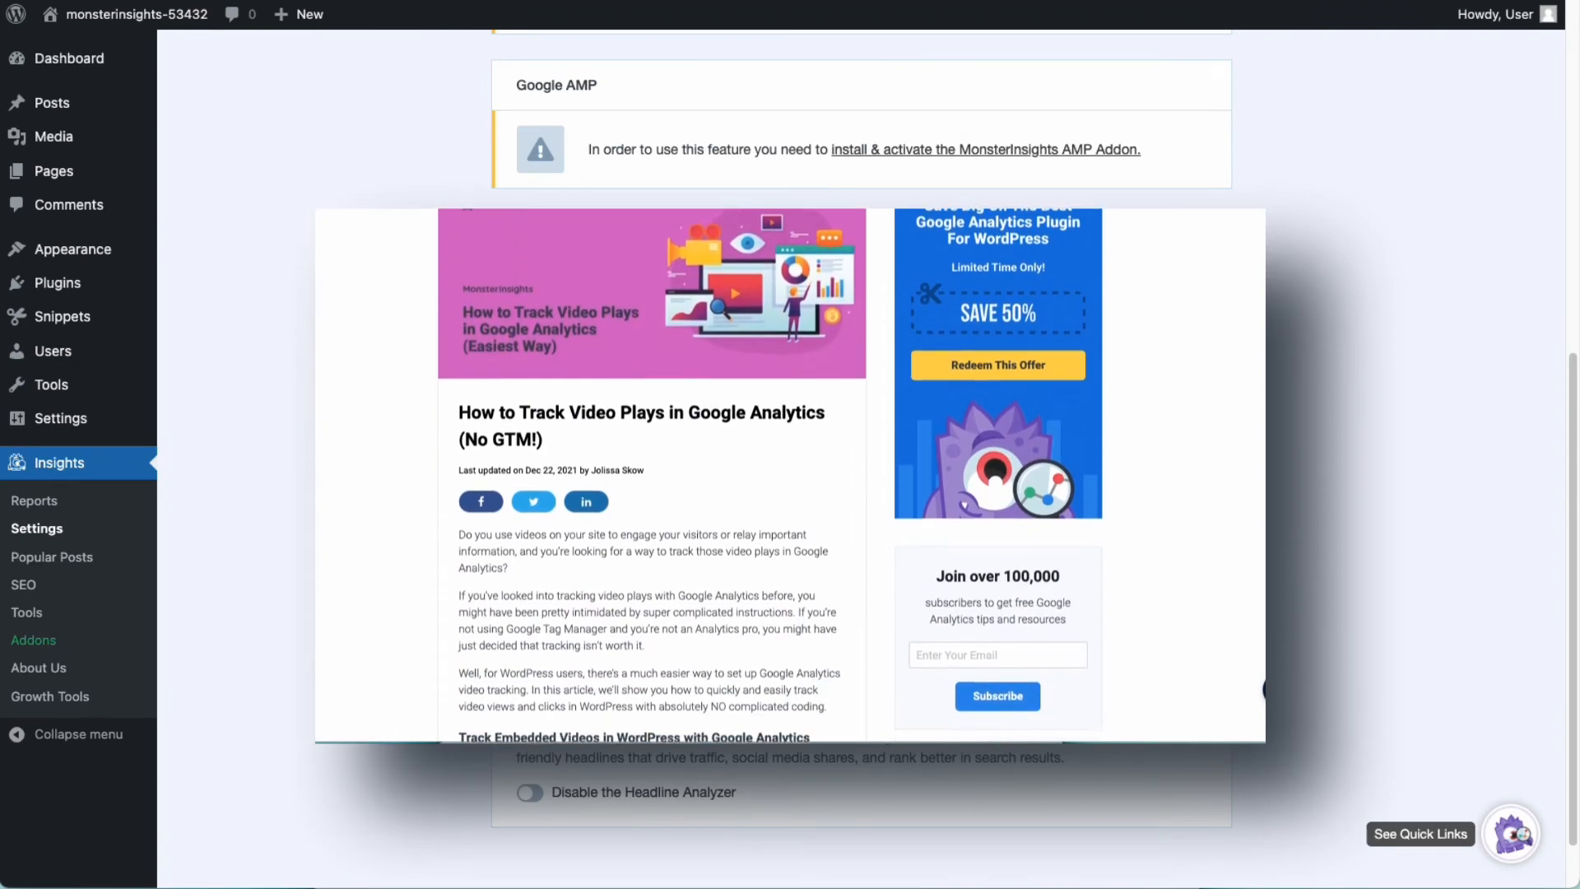
{"action": "scroll", "scroll_direction": "down", "scroll_amount": 3}
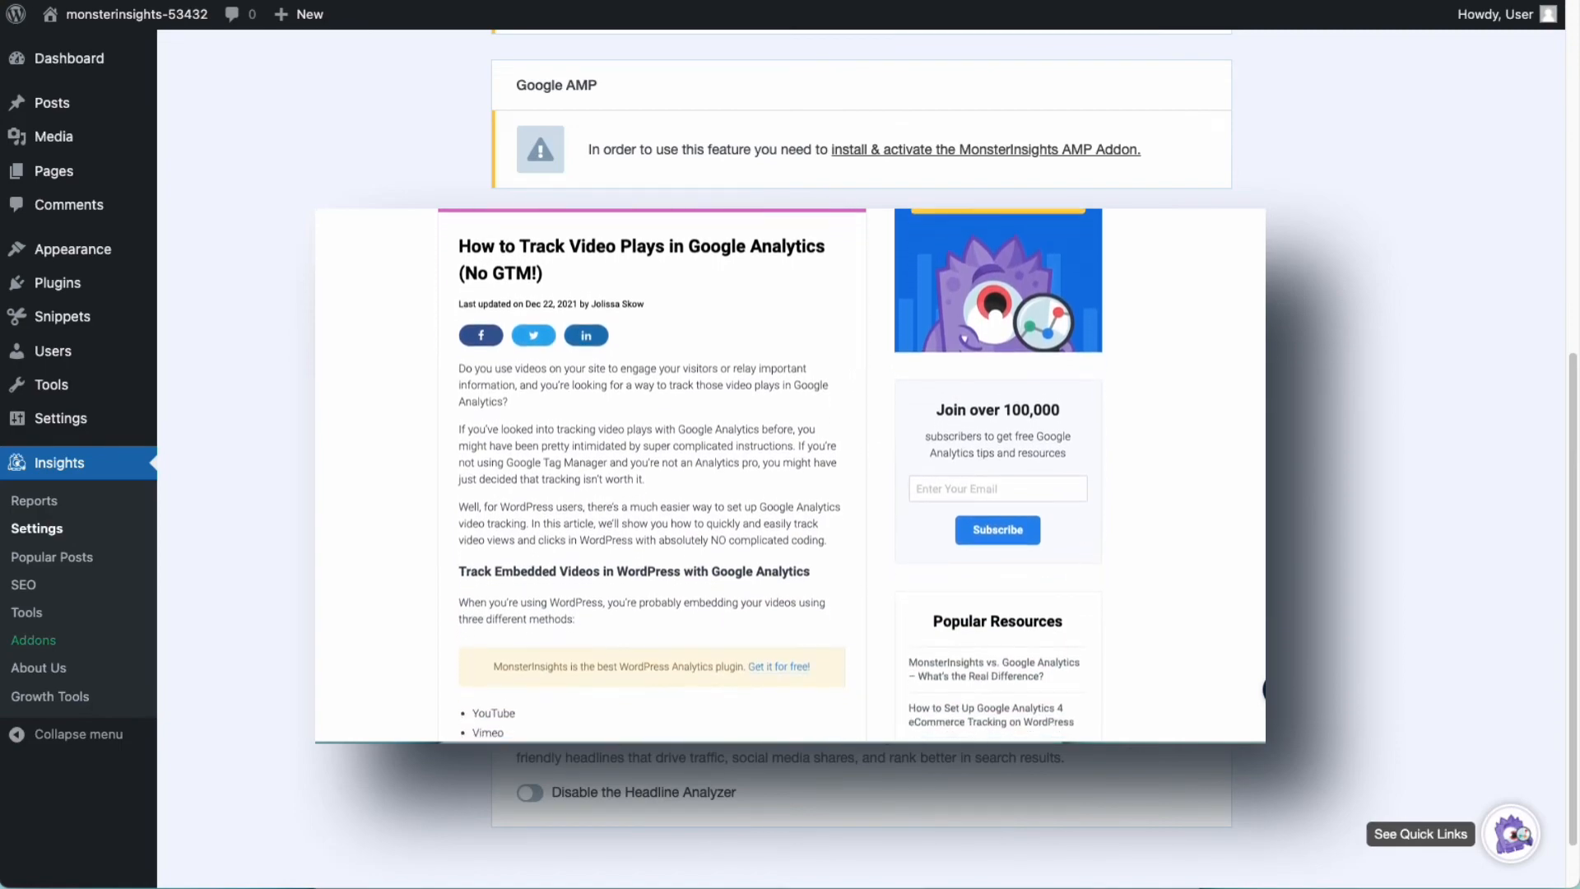